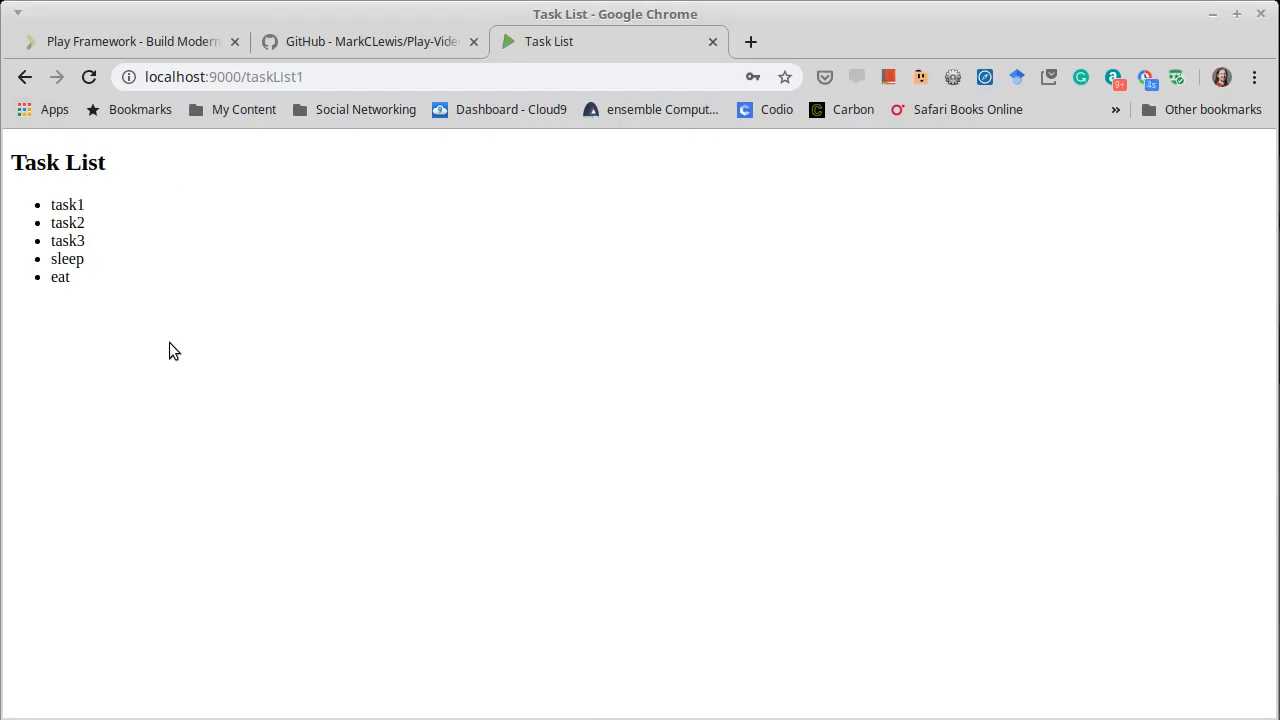
{"action": "mouse_move", "coordinate": [537, 477]}
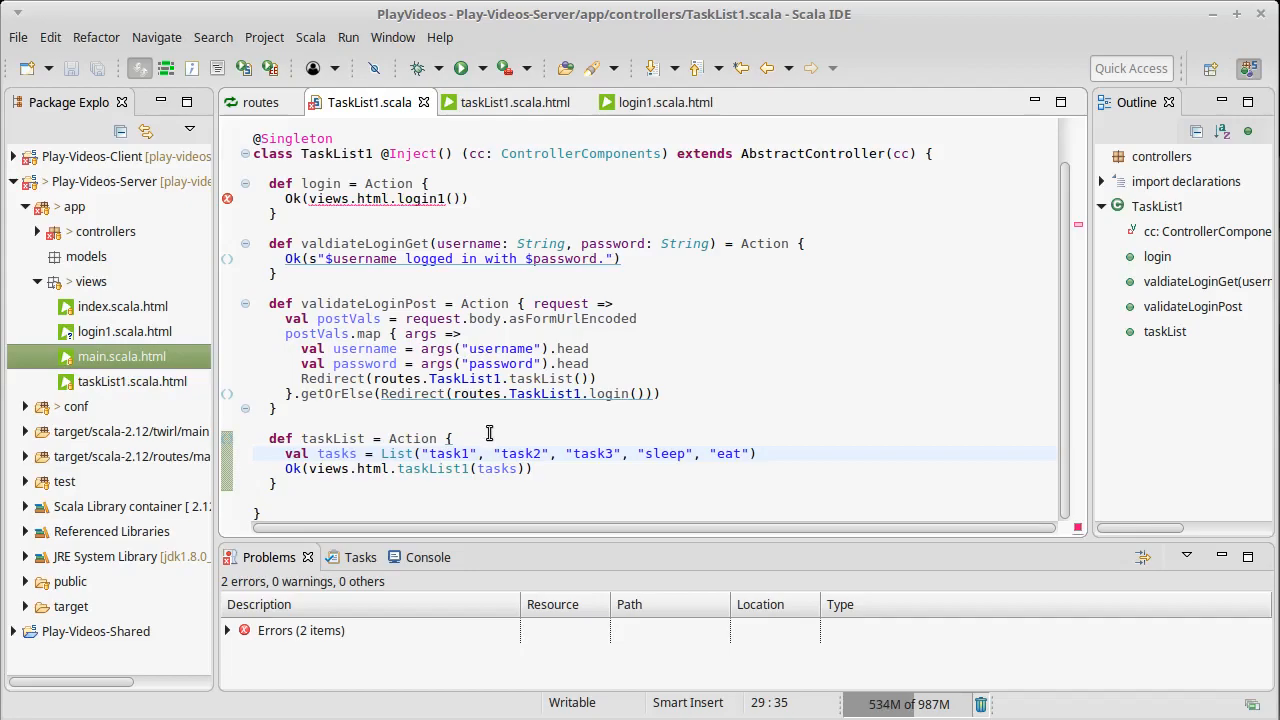
{"action": "mouse_move", "coordinate": [455, 447]}
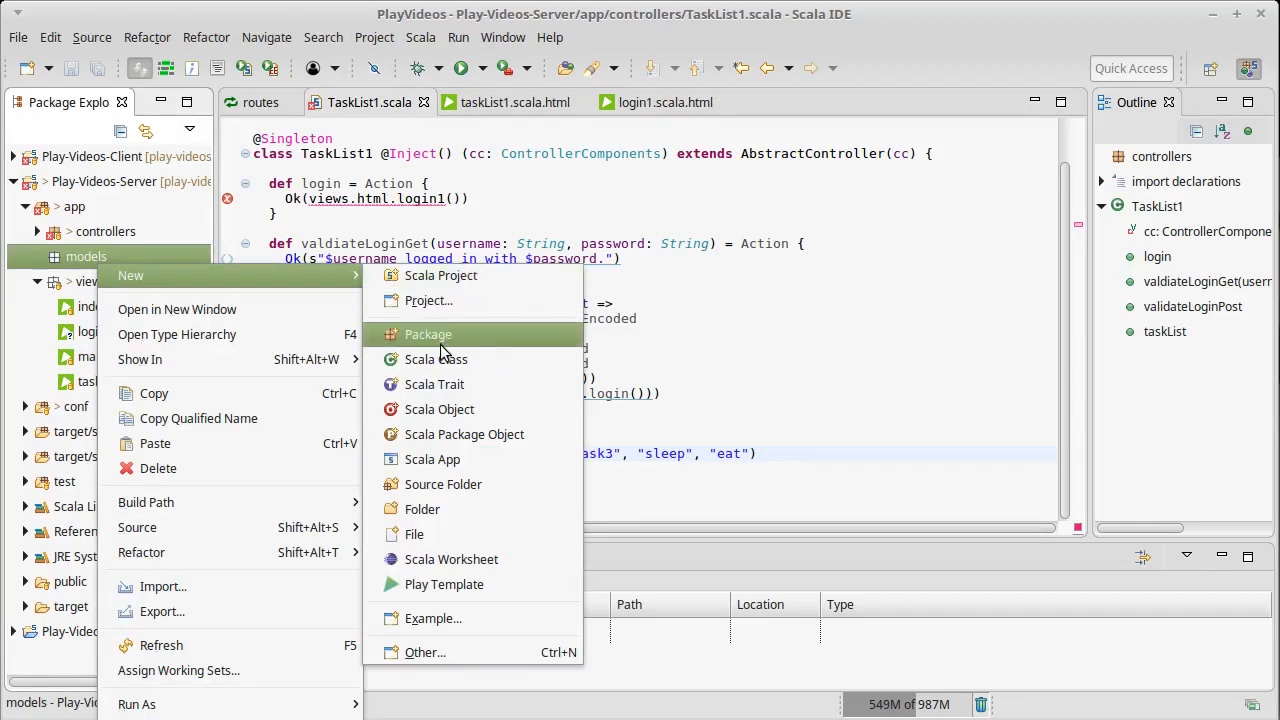
{"action": "mouse_move", "coordinate": [439, 409]}
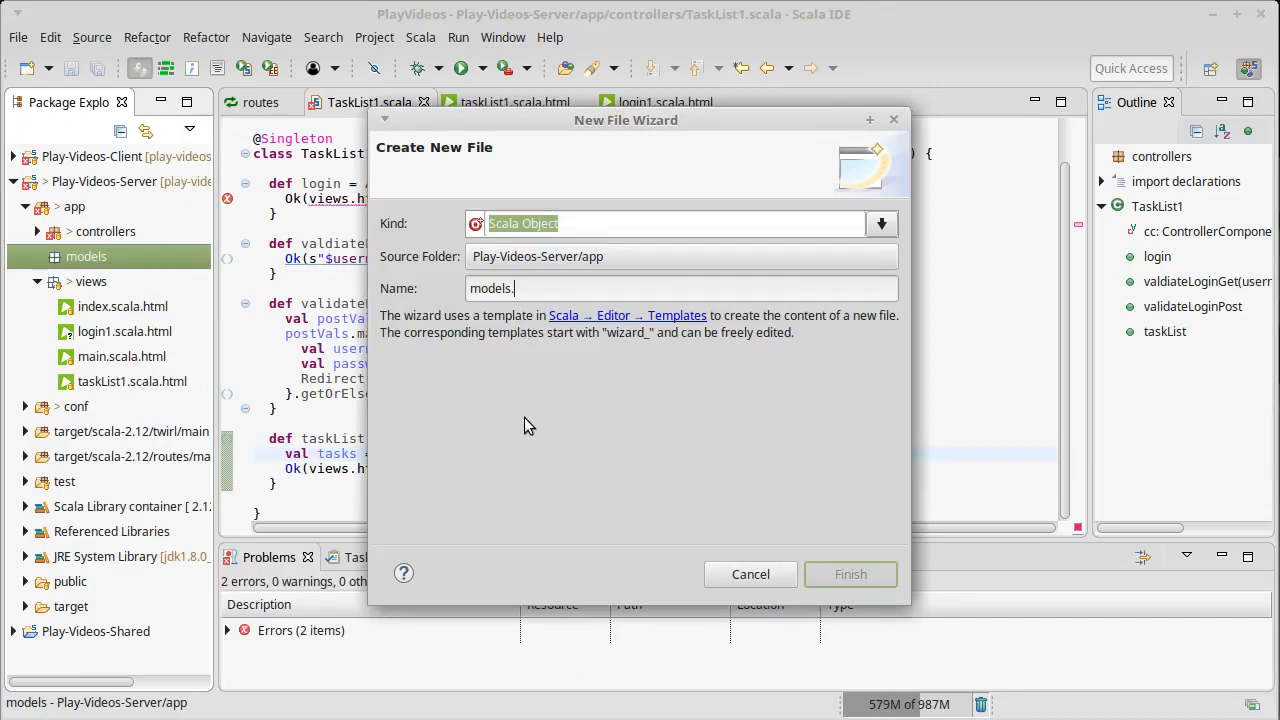
- Name the new Scala object models.TaskListInMemoryModel, fixing a typo, and create it
{"action": "type", "text": "Ta"}
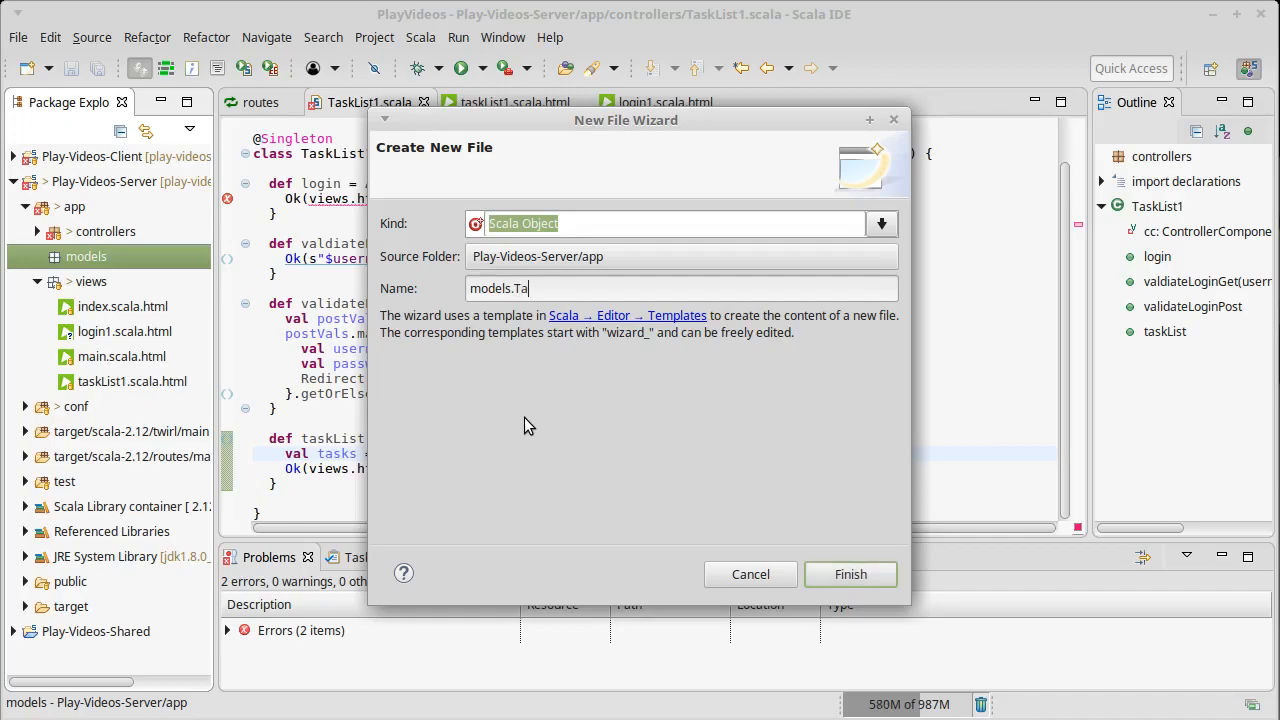
{"action": "type", "text": "sk"}
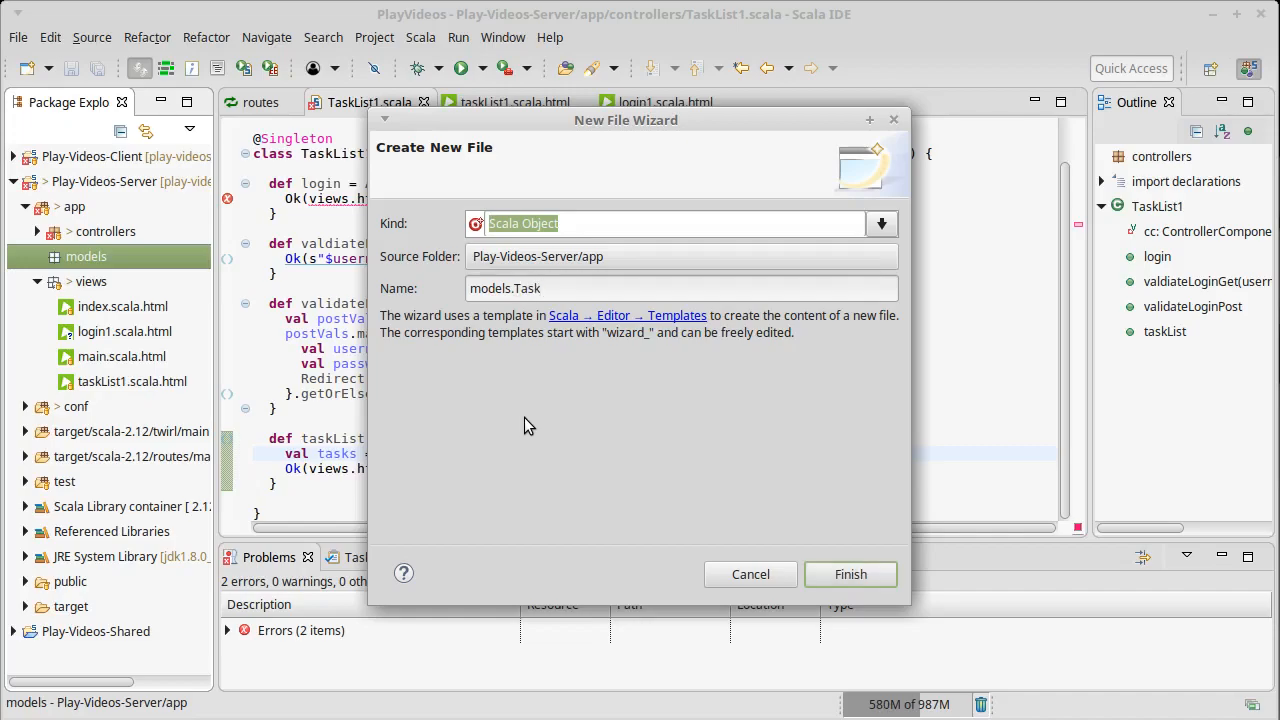
{"action": "type", "text": "List"}
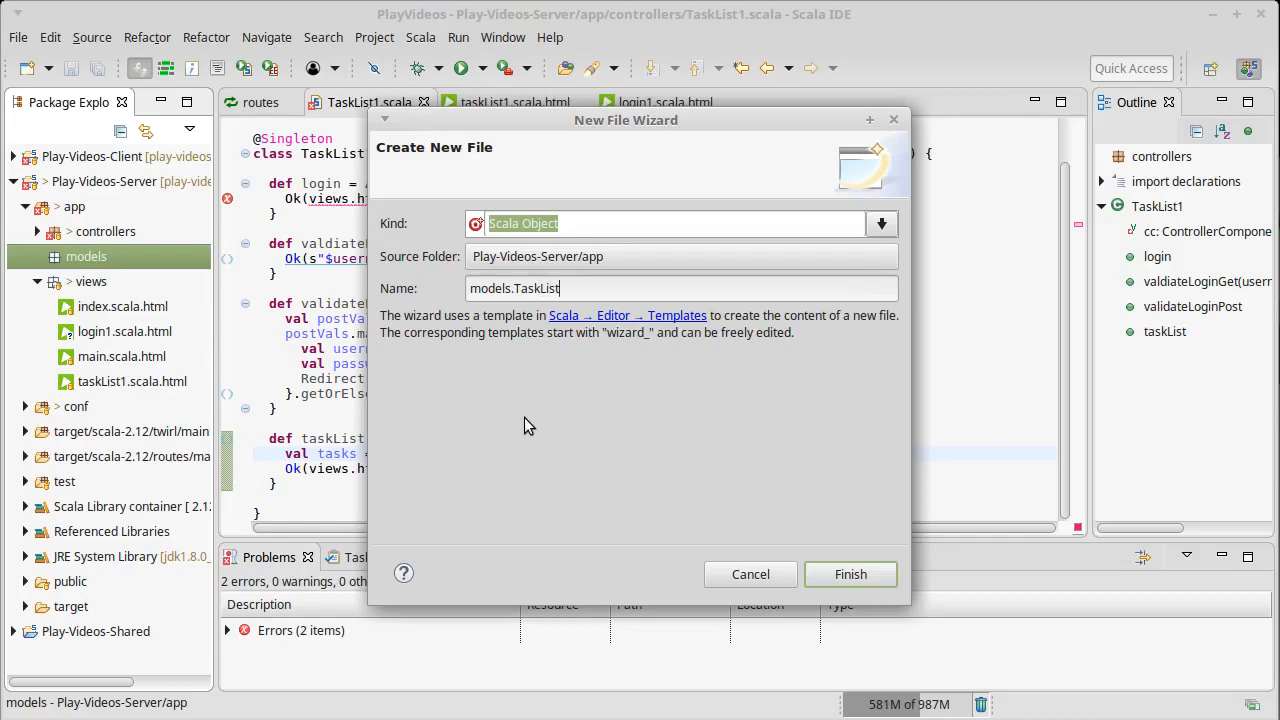
{"action": "type", "text": "Model1"}
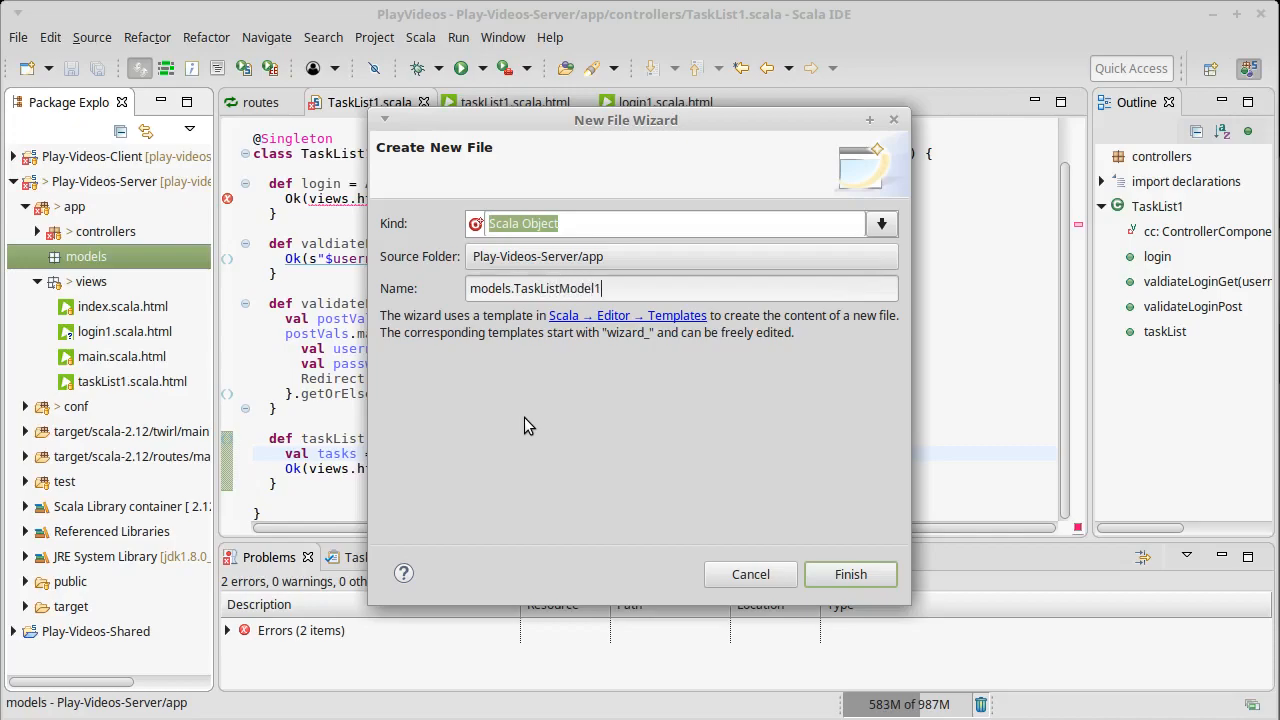
{"action": "key", "text": "BackSpace"}
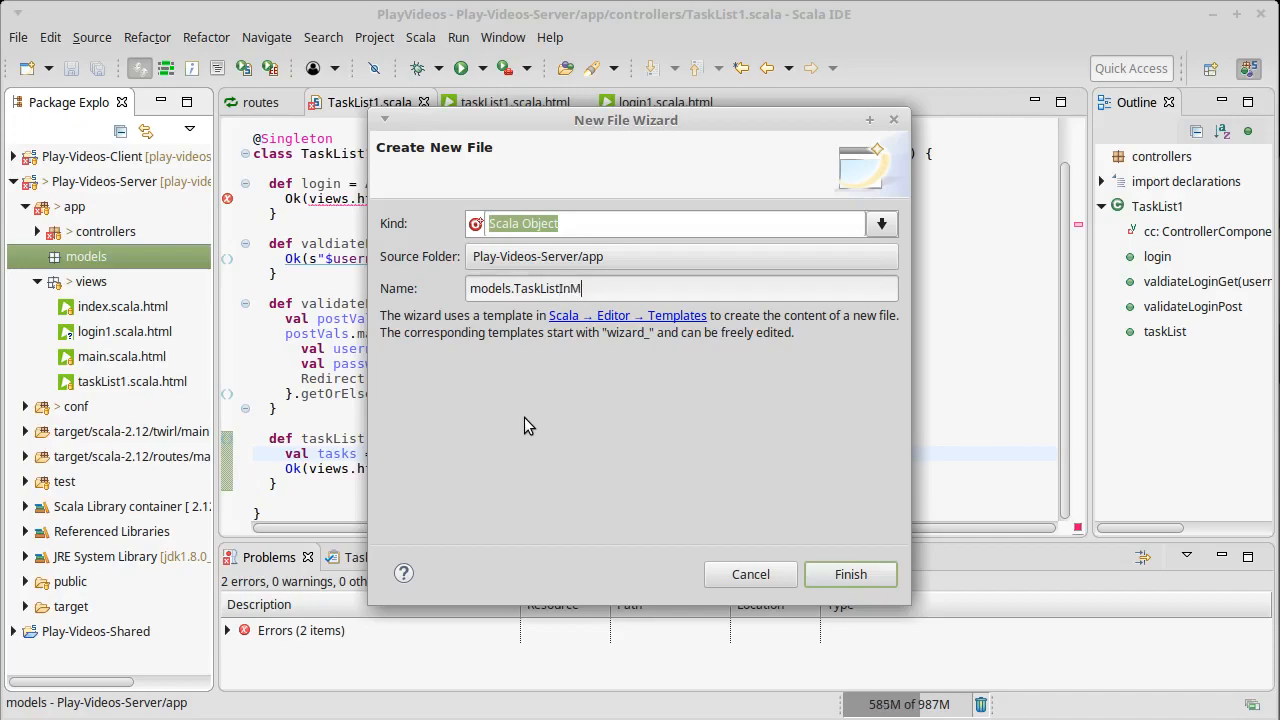
{"action": "type", "text": "emoryModel"}
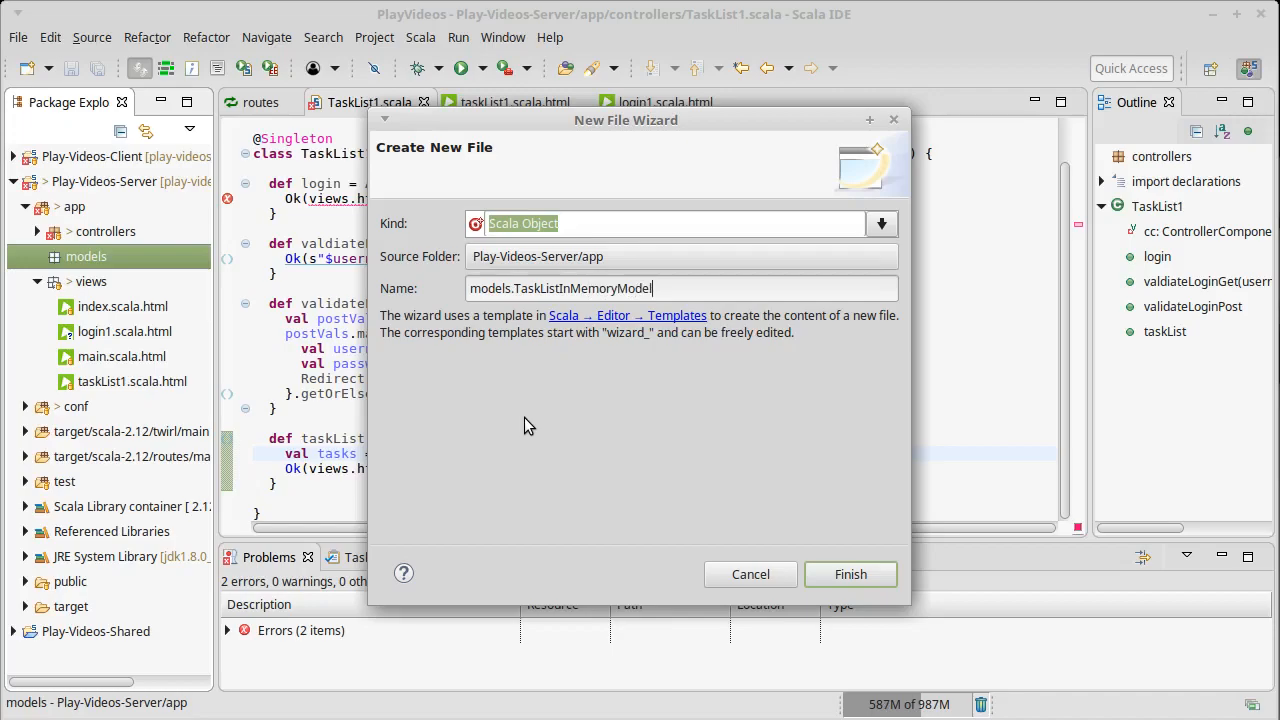
{"action": "mouse_move", "coordinate": [547, 425]}
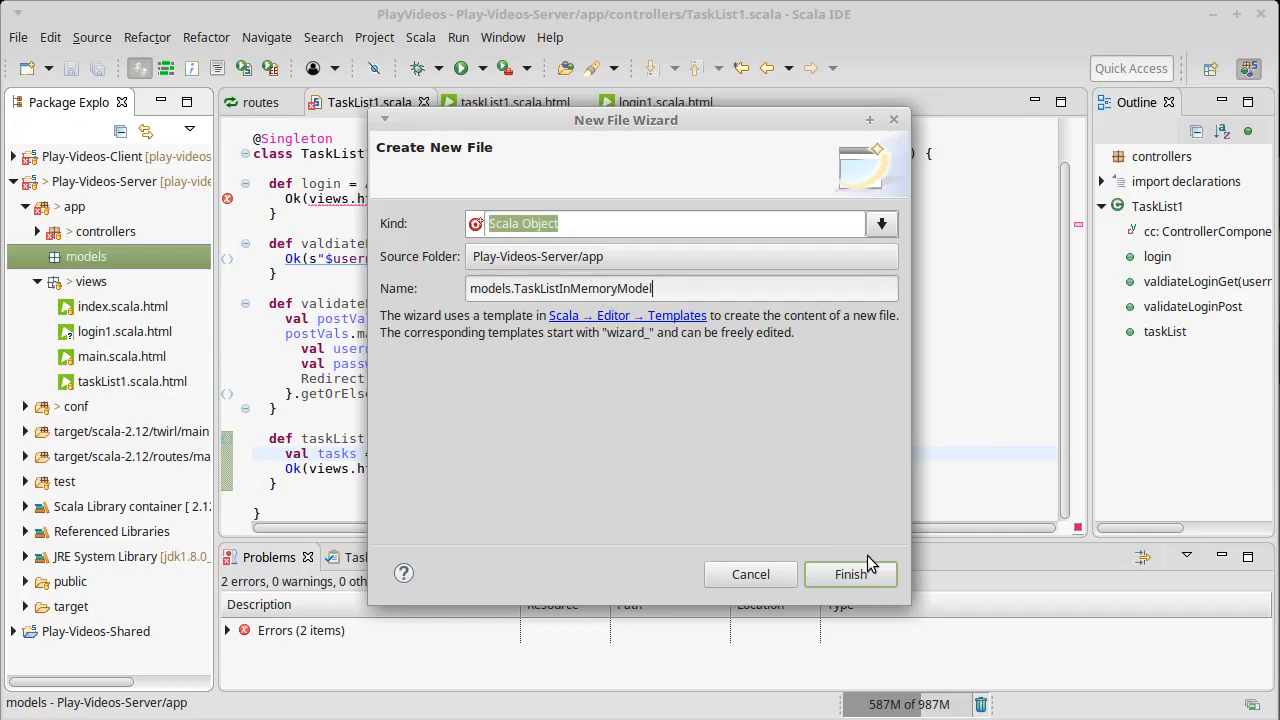
{"action": "left_click", "coordinate": [850, 574]}
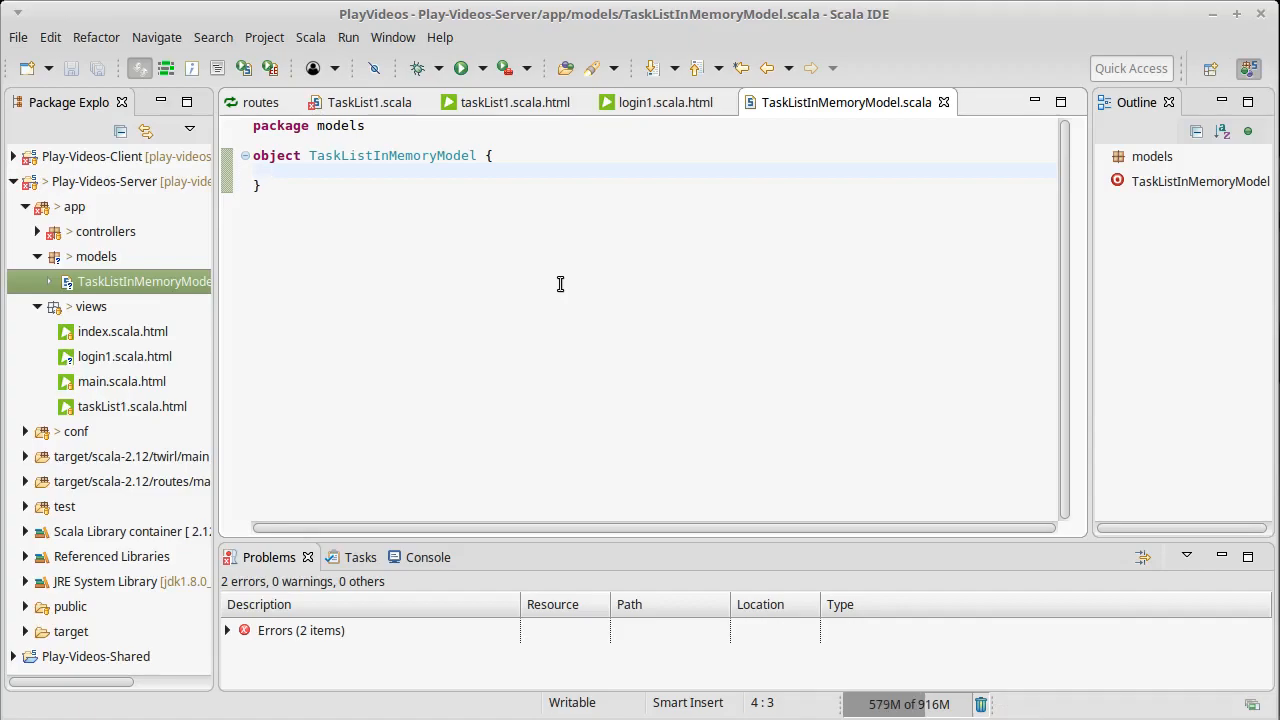
- Declare def validateUser(username: String, password: String): Boolean = ??? inside the object body
{"action": "left_click", "coordinate": [270, 171]}
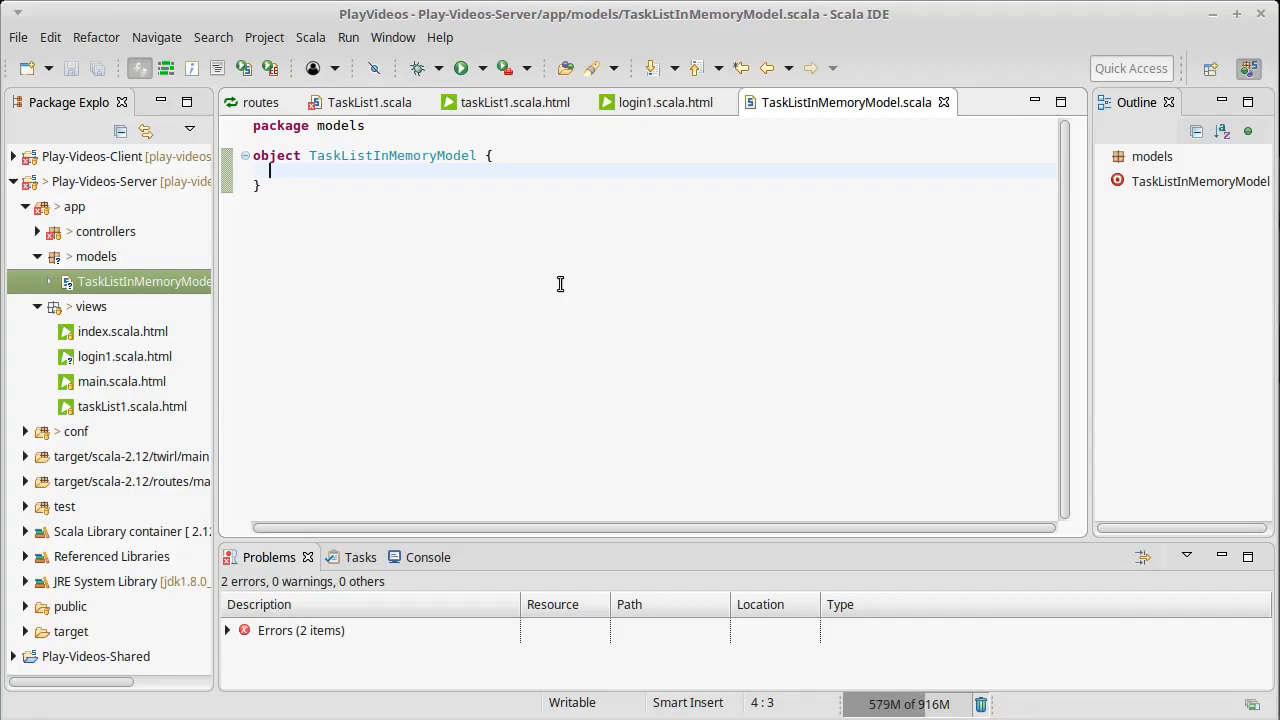
{"action": "key", "text": "Return"}
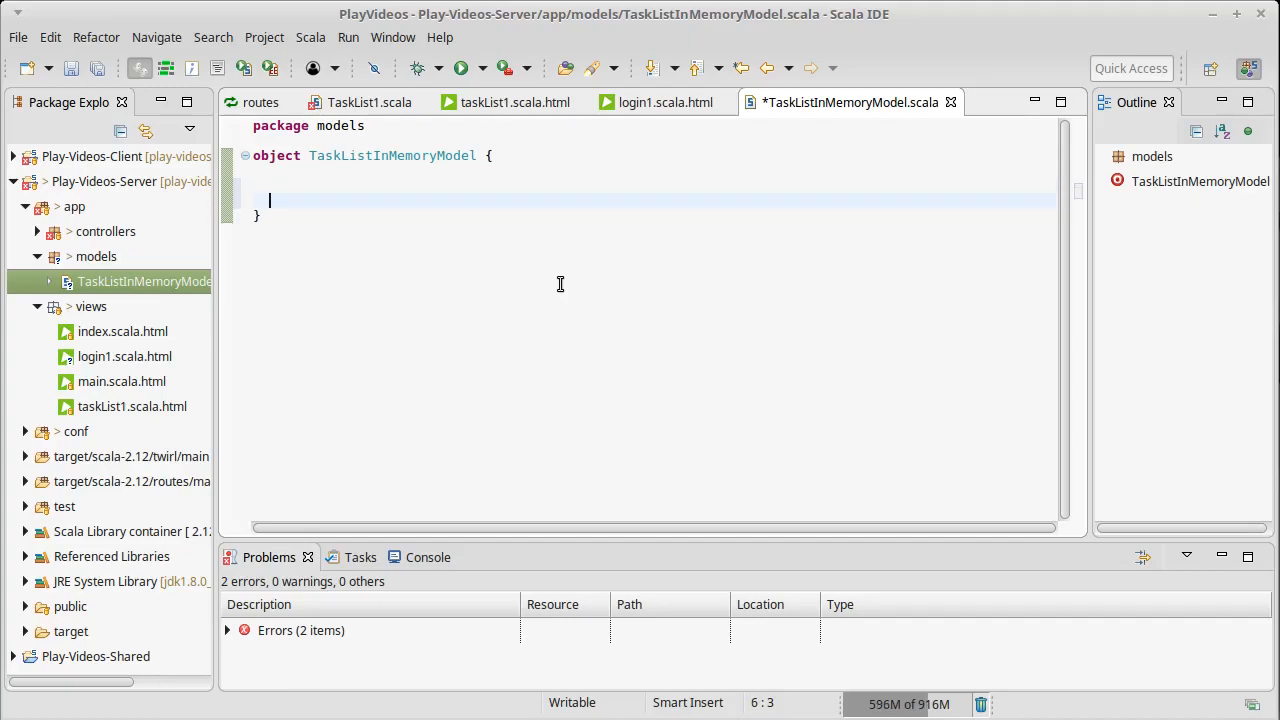
{"action": "type", "text": "v"}
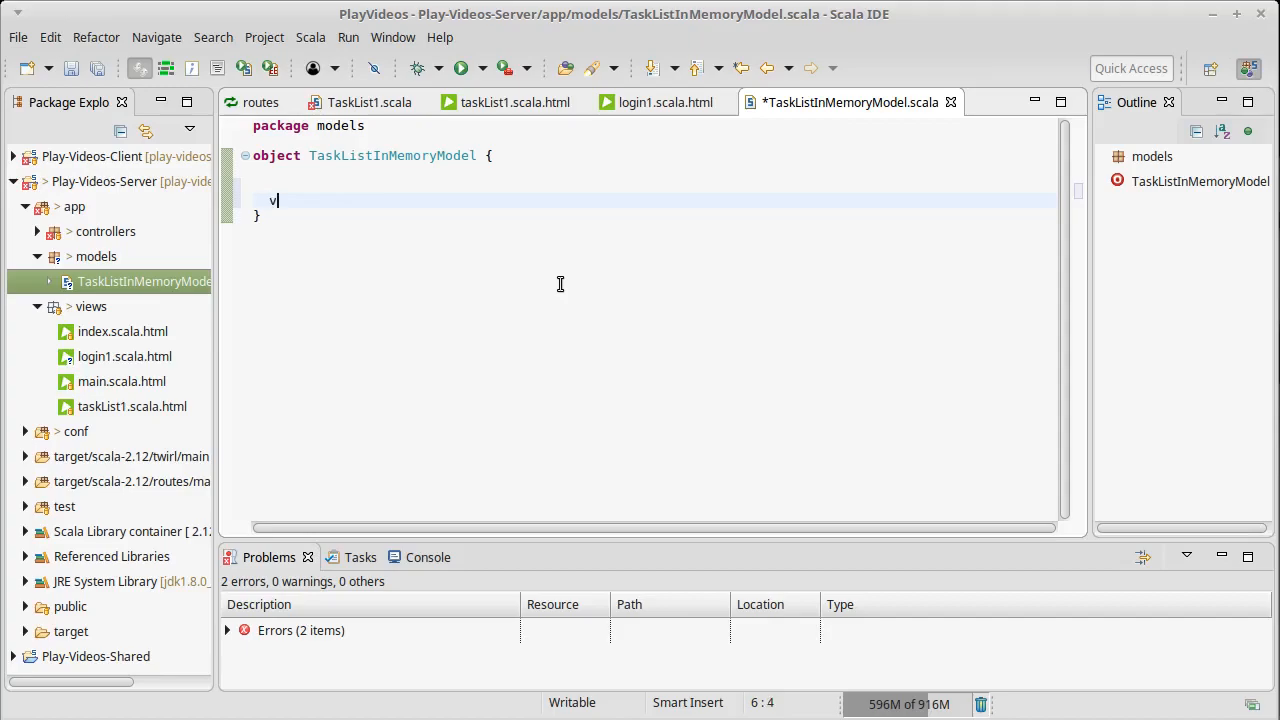
{"action": "type", "text": "alidate"}
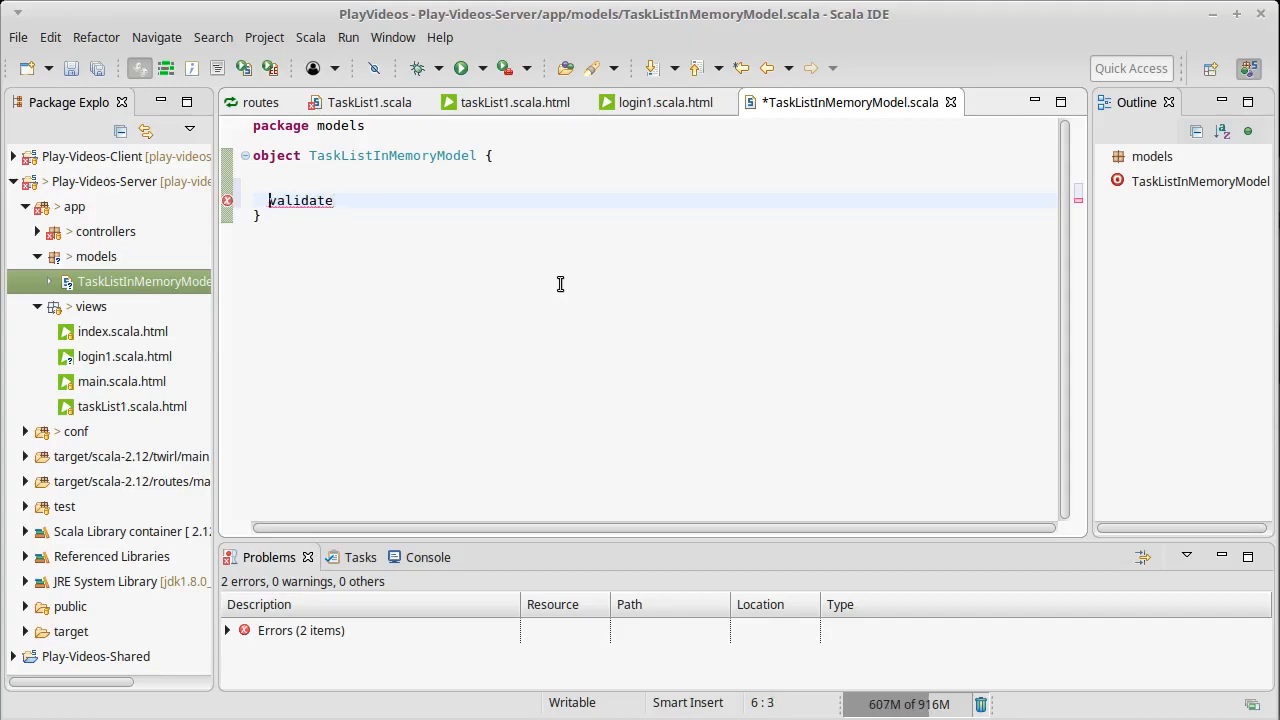
{"action": "type", "text": "def validateUser"}
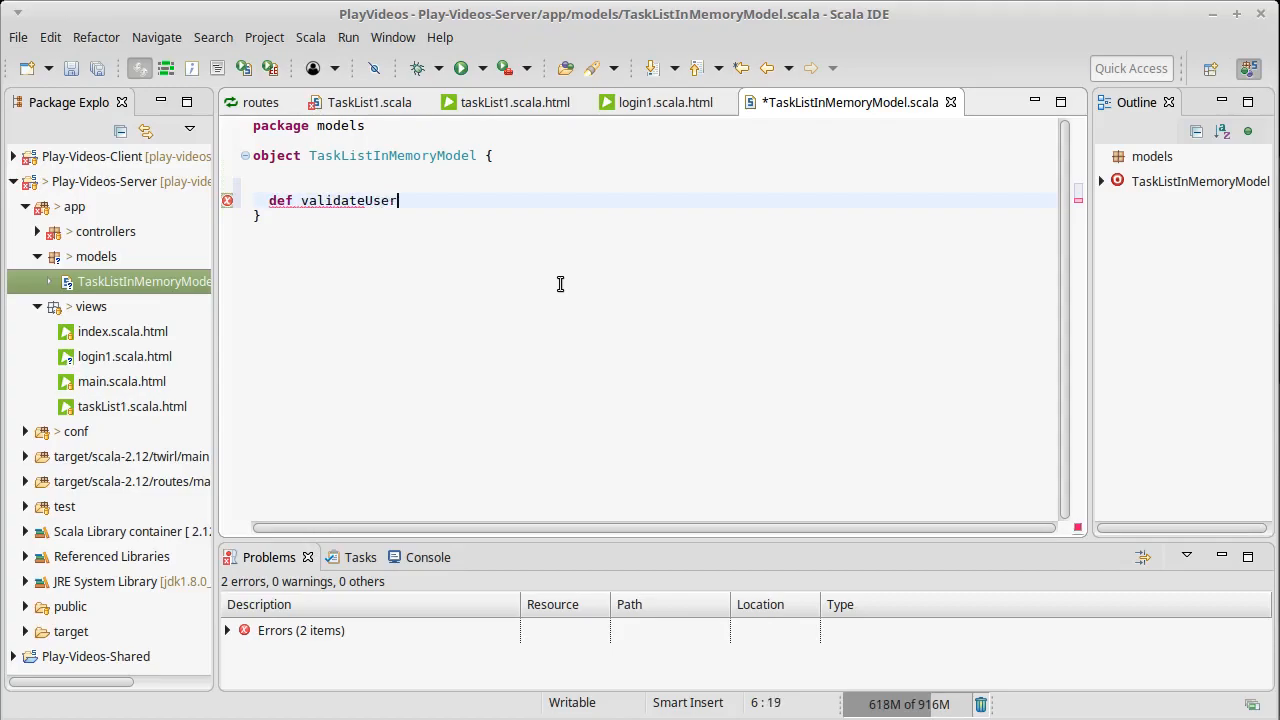
{"action": "type", "text": "(usernam"}
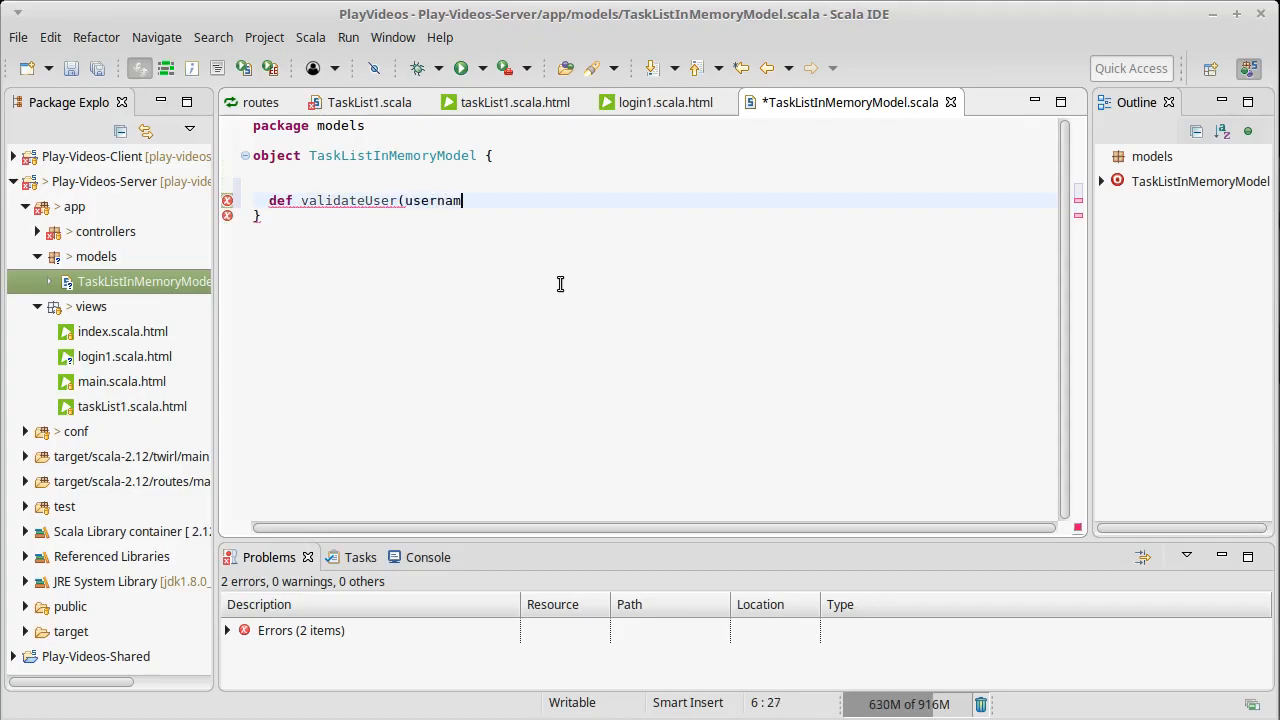
{"action": "type", "text": "e: String:"}
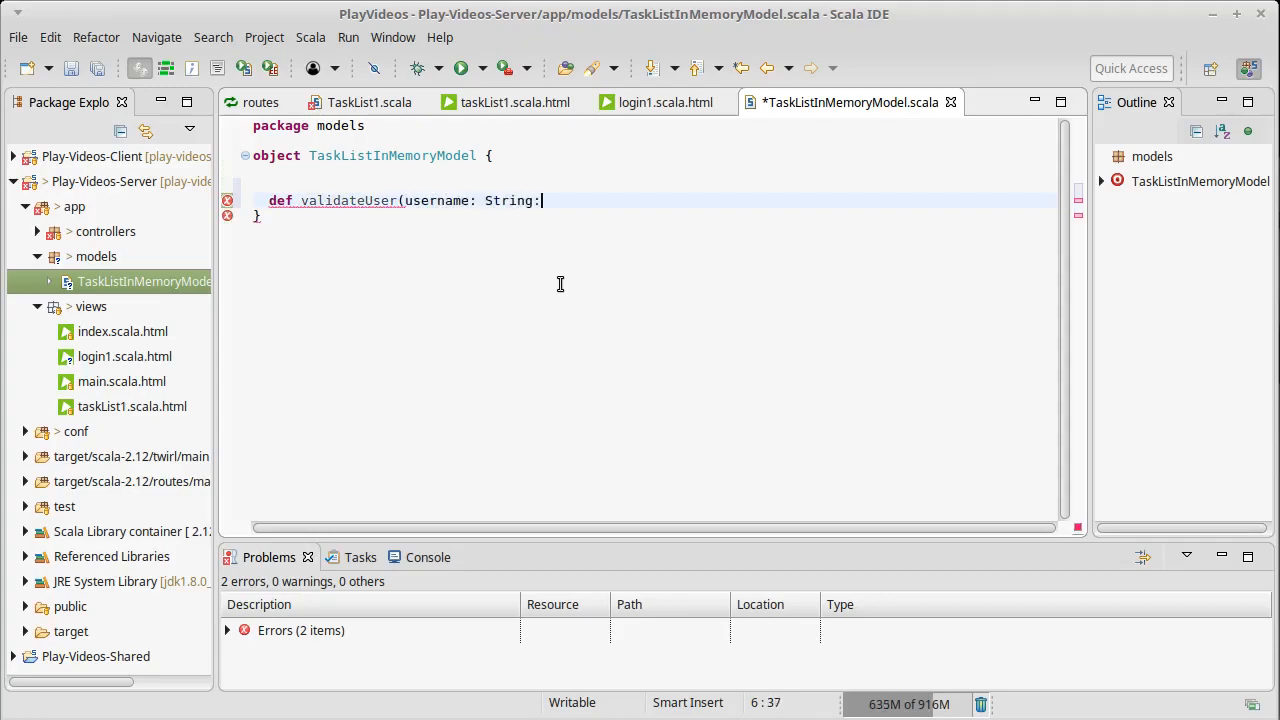
{"action": "type", "text": ", p"}
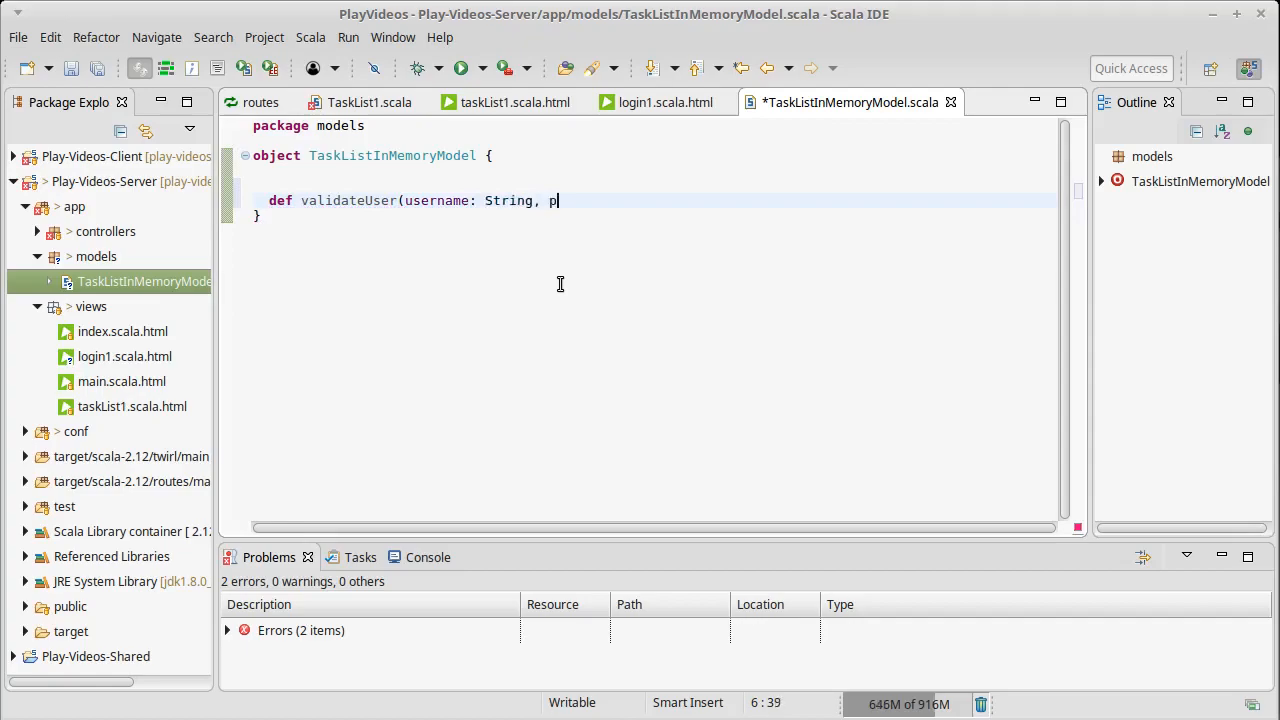
{"action": "type", "text": "assword: St"}
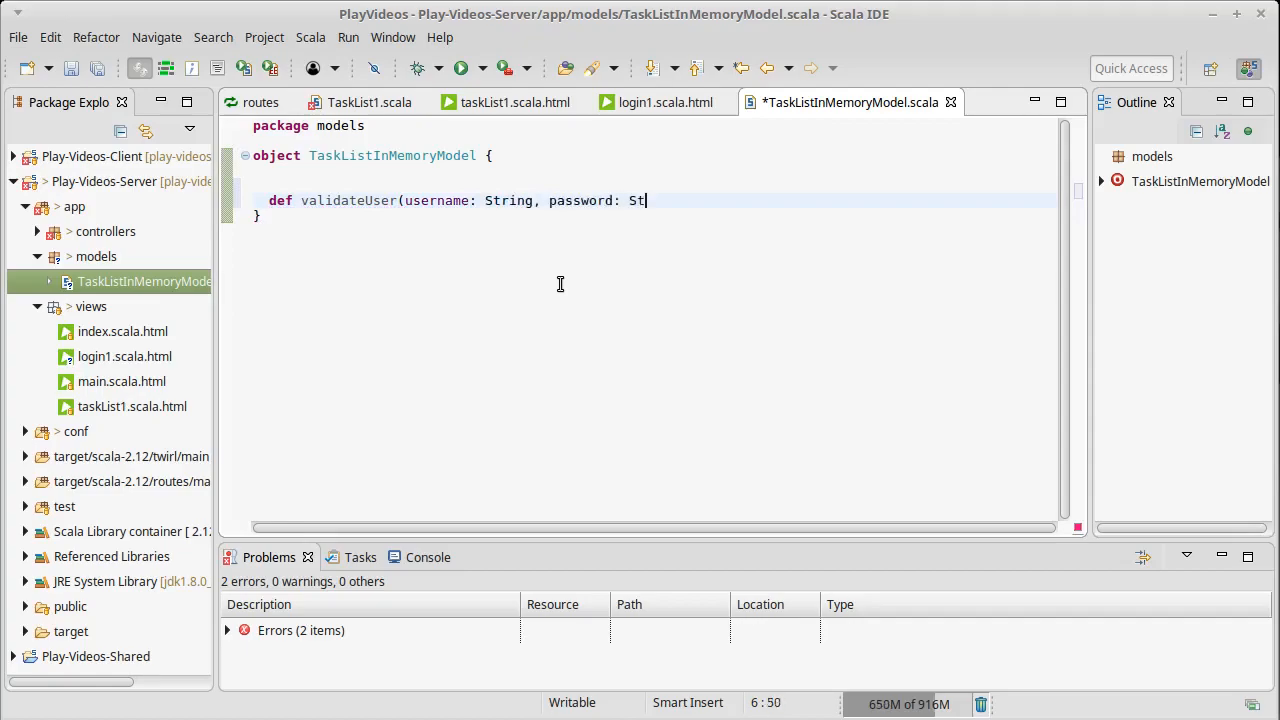
{"action": "type", "text": "ring): Bo"}
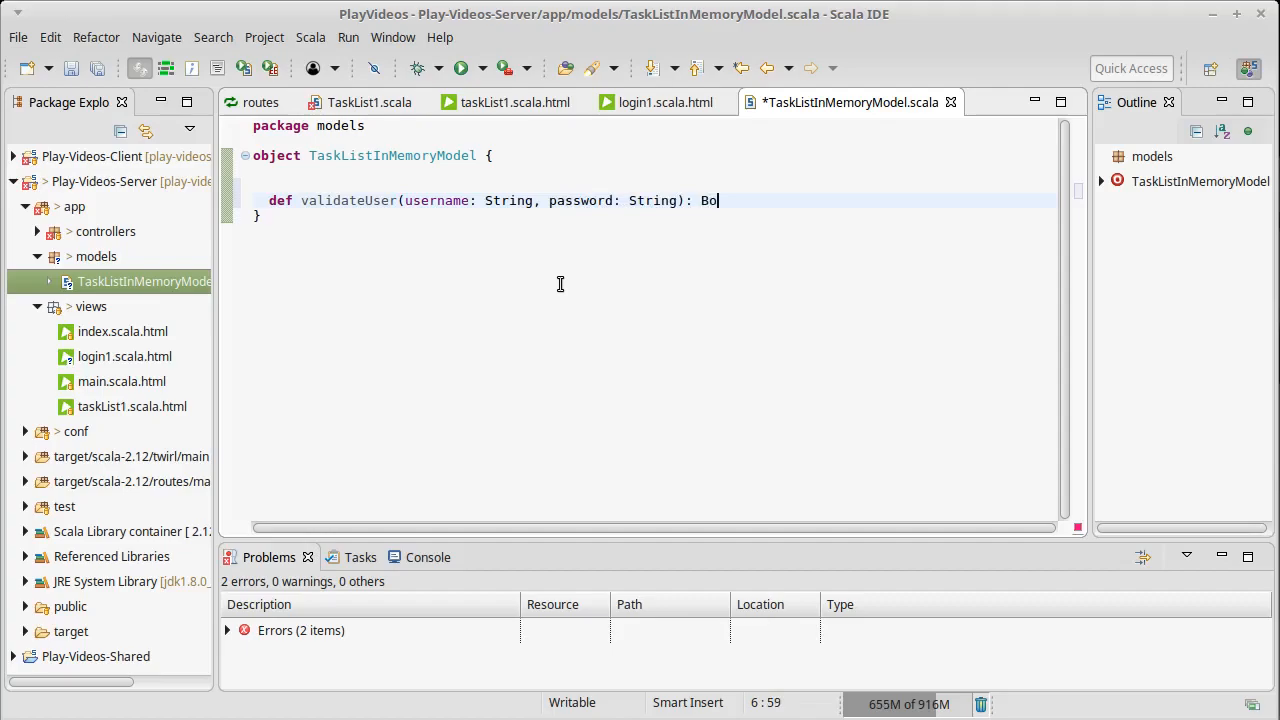
{"action": "type", "text": "olean"}
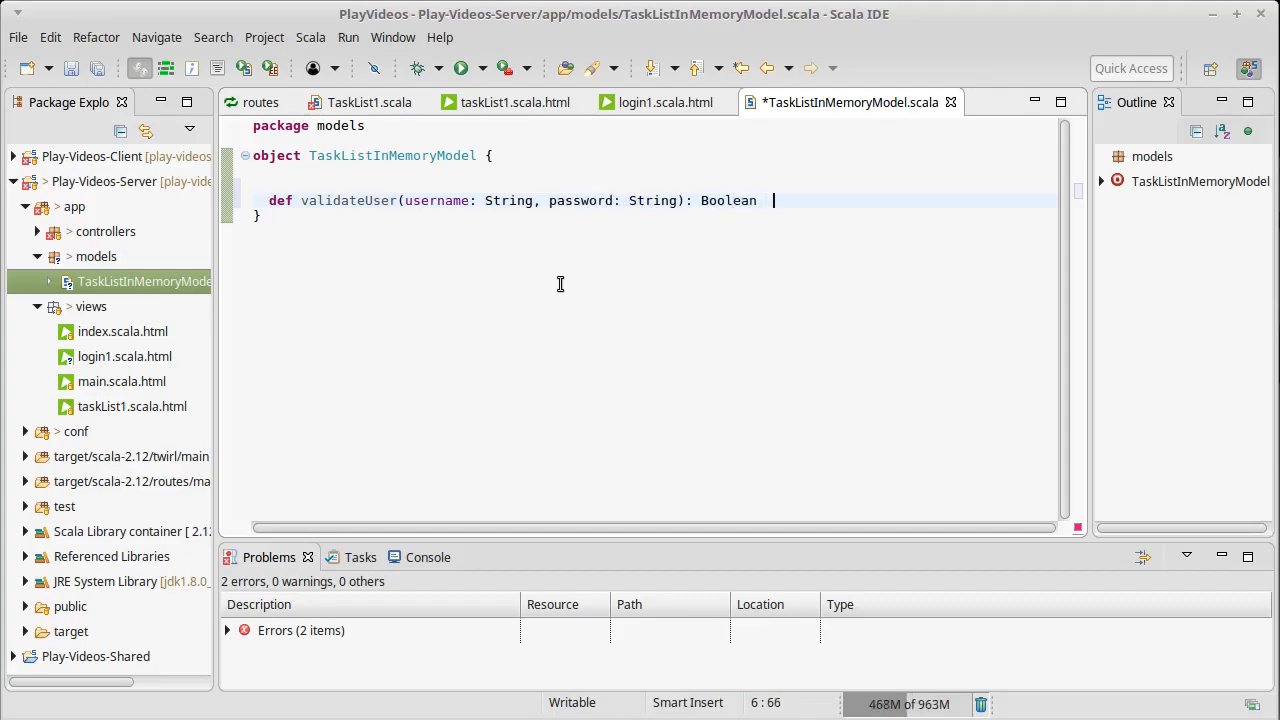
{"action": "type", "text": "= ???"}
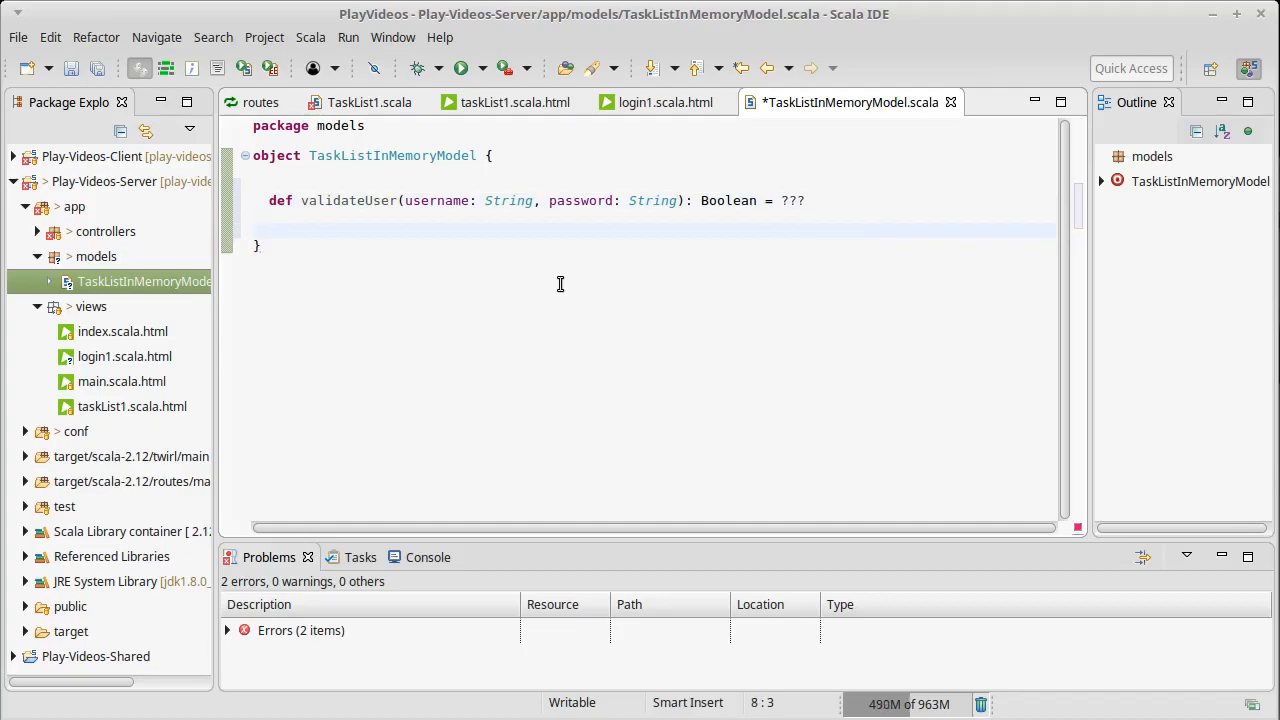
- Write a createUser(username: String, password: String): Unit method signature
{"action": "type", "text": "def"}
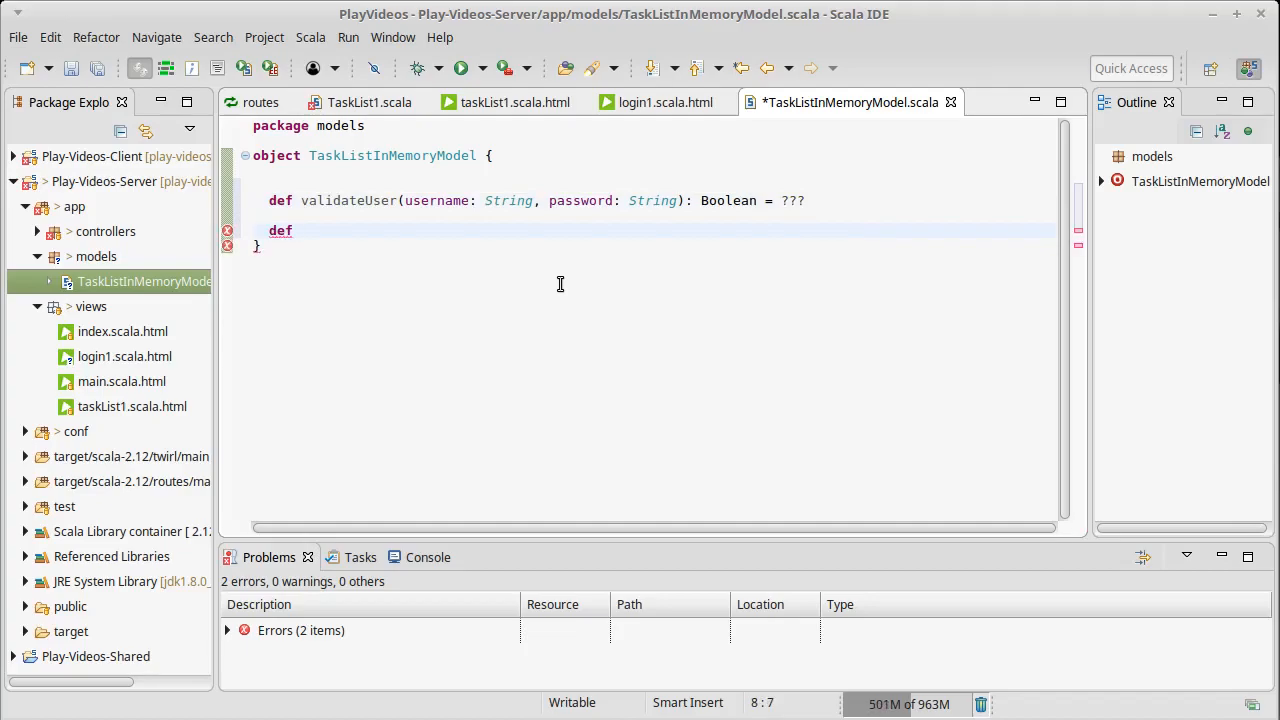
{"action": "type", "text": "create"}
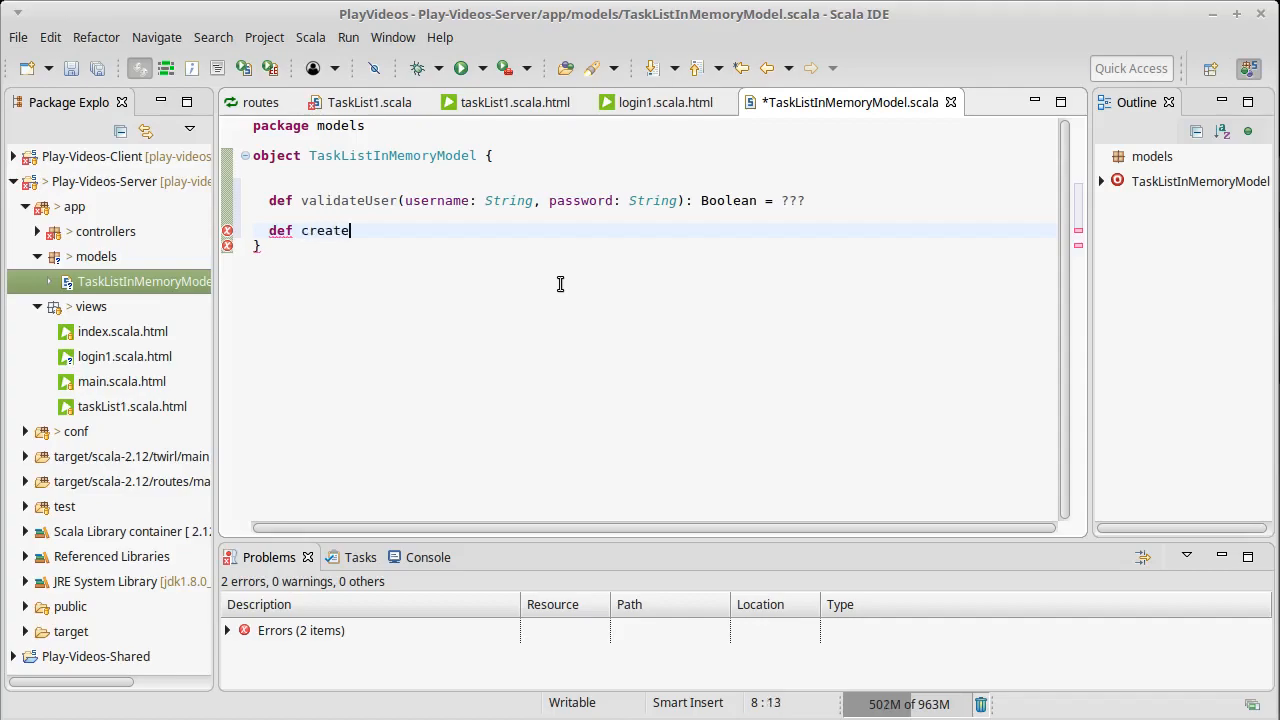
{"action": "type", "text": "User"}
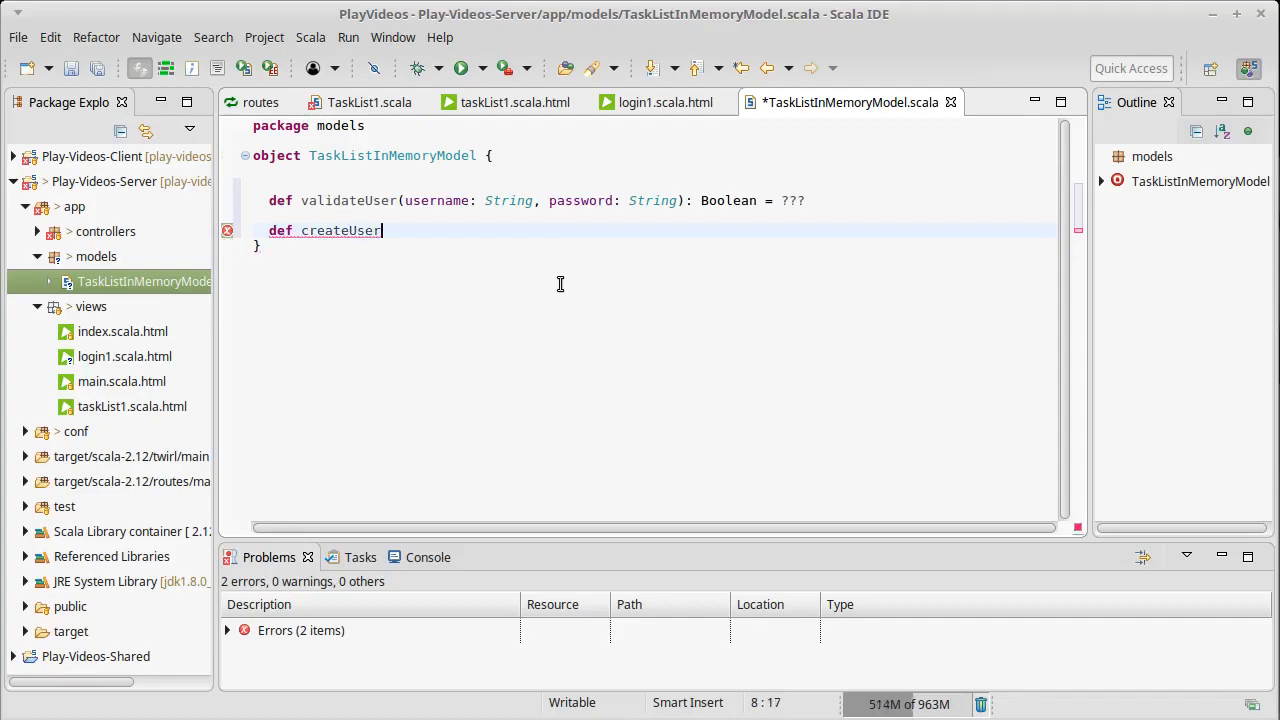
{"action": "type", "text": "(use"}
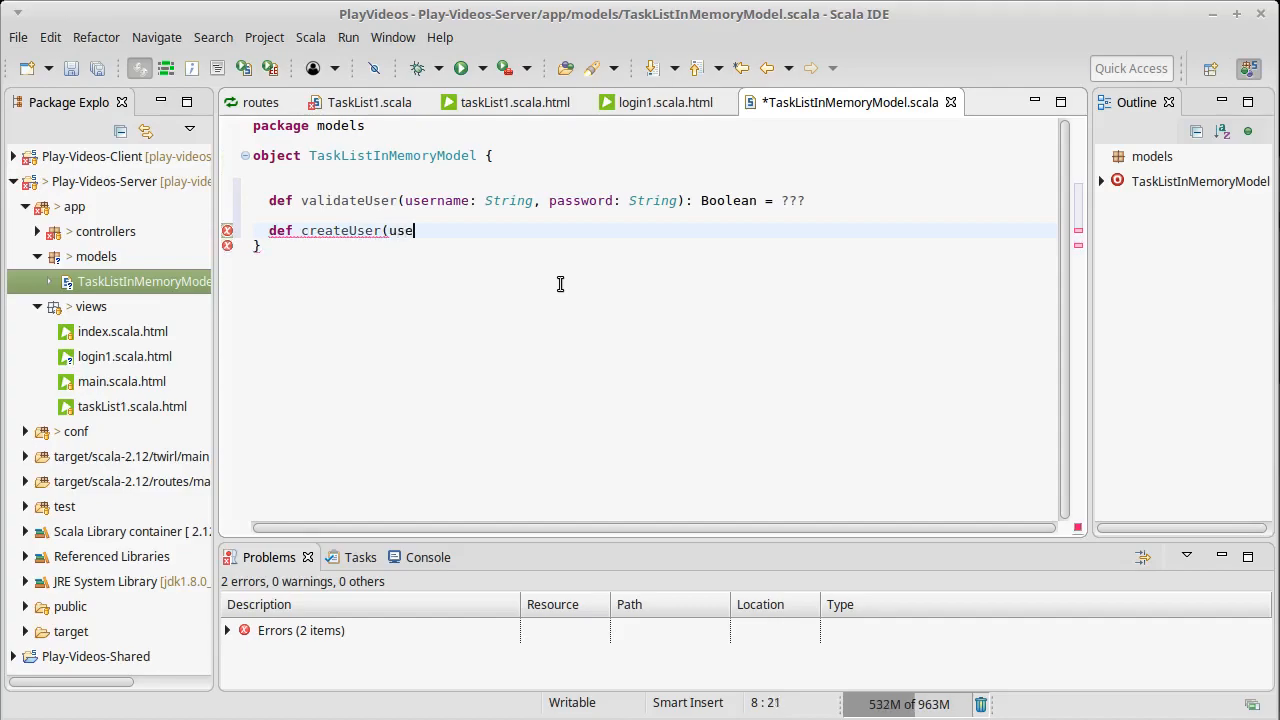
{"action": "type", "text": "rname: Stri"}
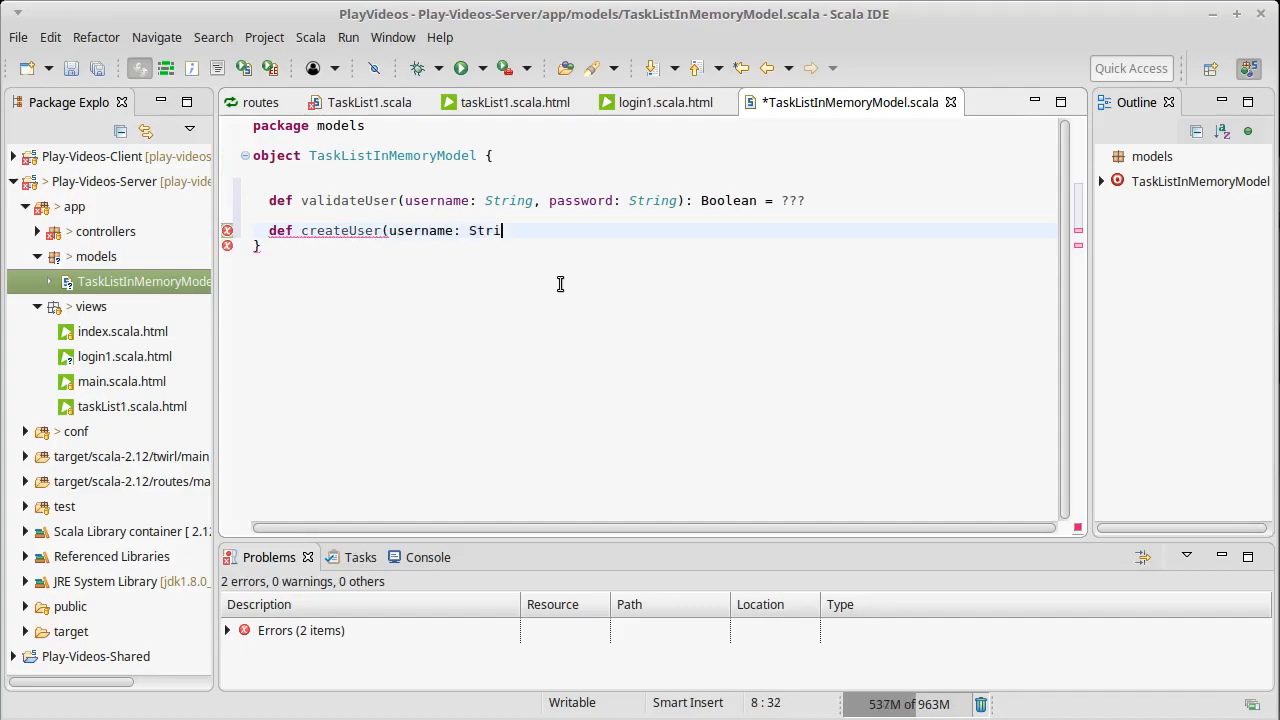
{"action": "type", "text": "ng,"}
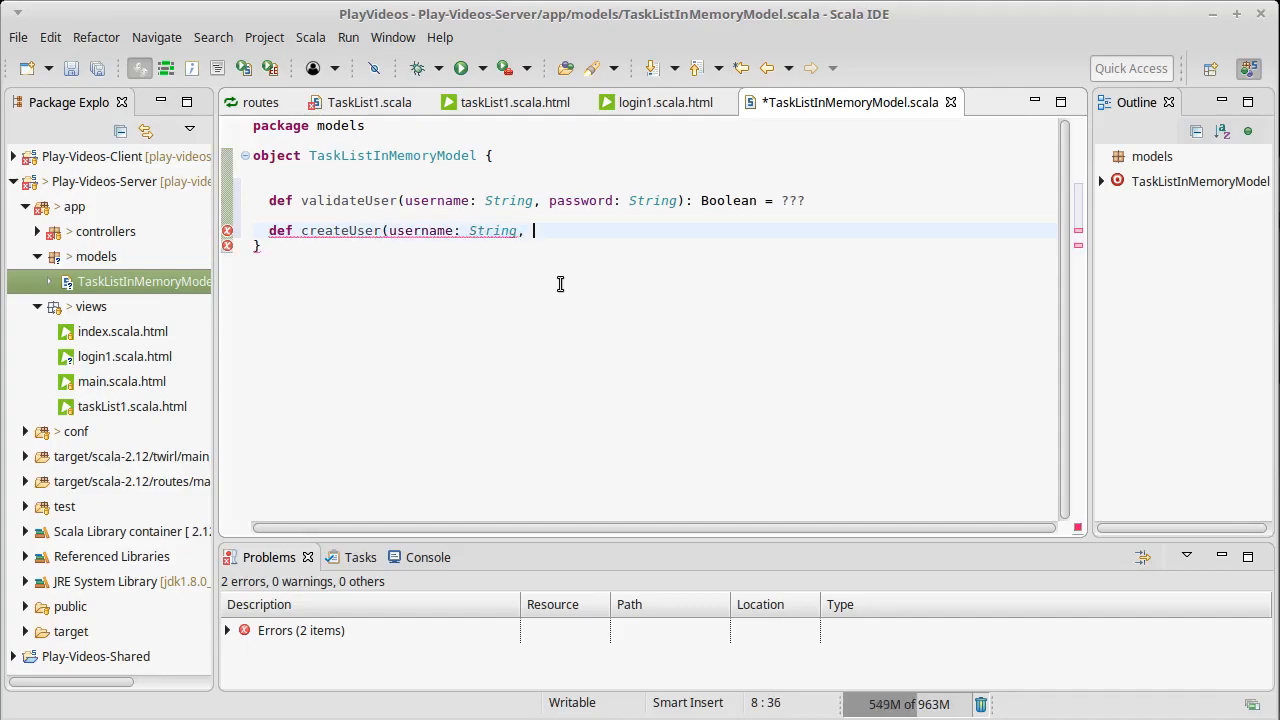
{"action": "type", "text": "password:"}
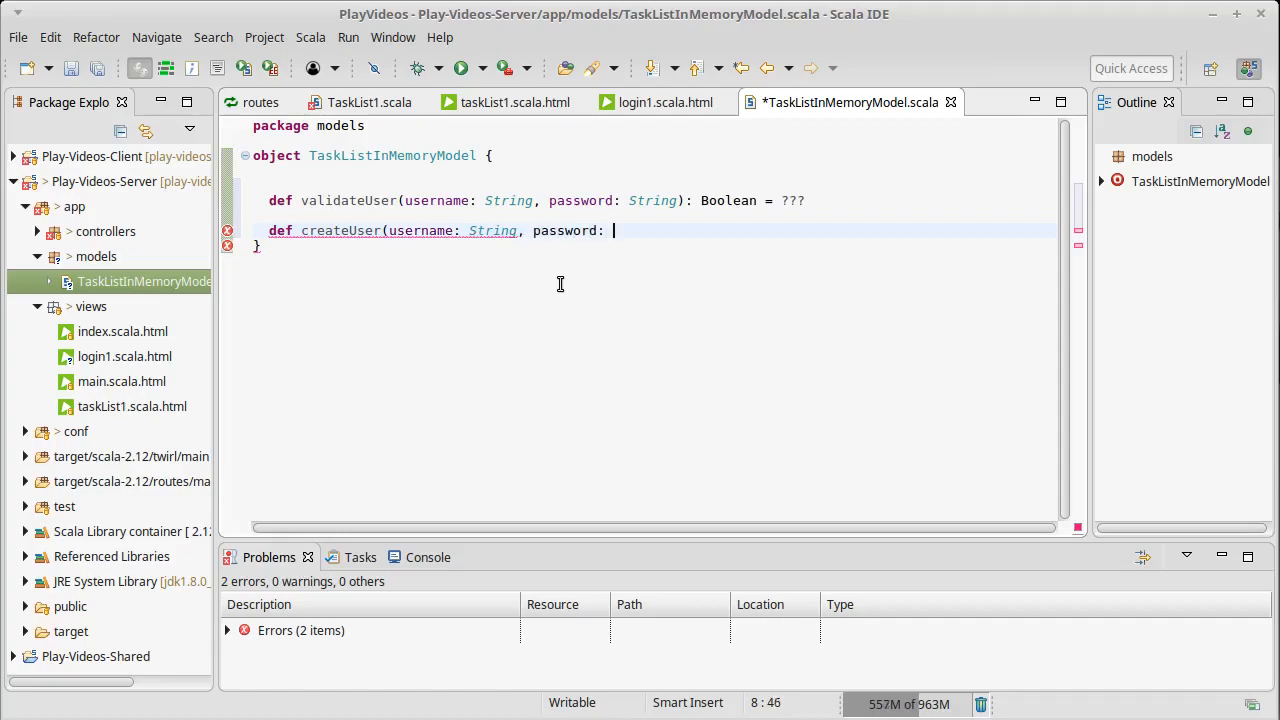
{"action": "type", "text": "String)"}
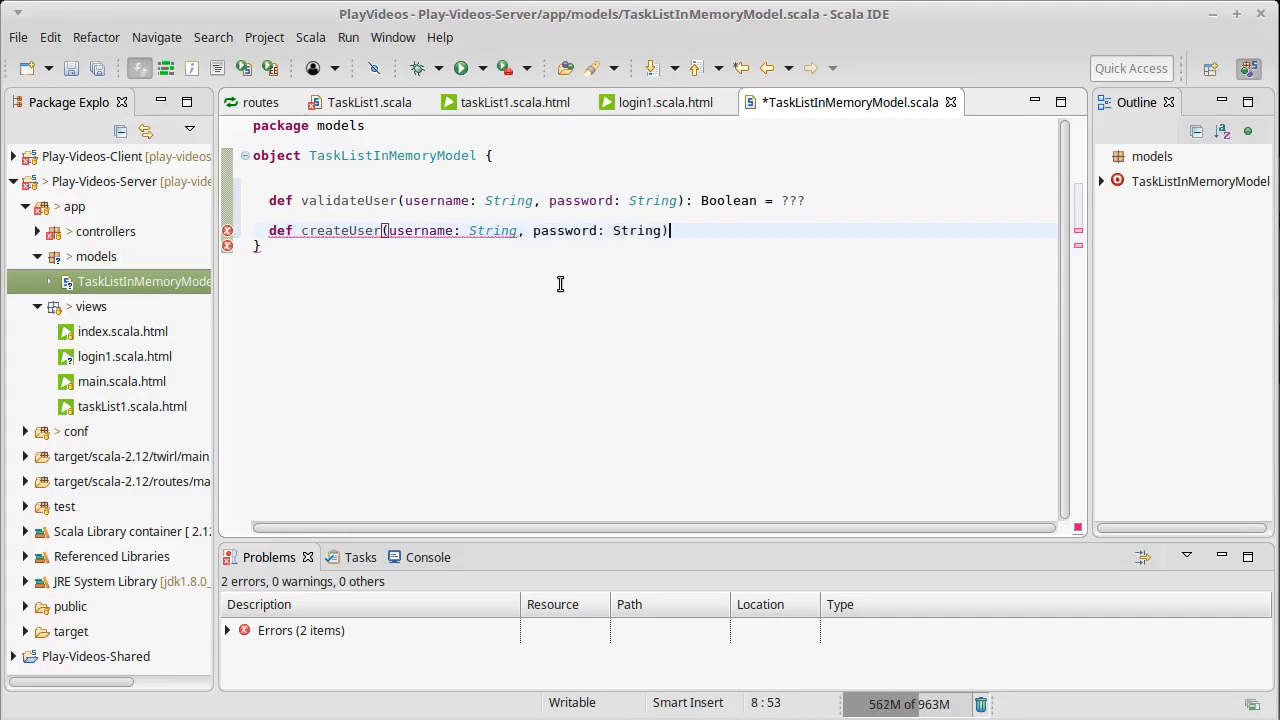
{"action": "type", "text": ": Unit"}
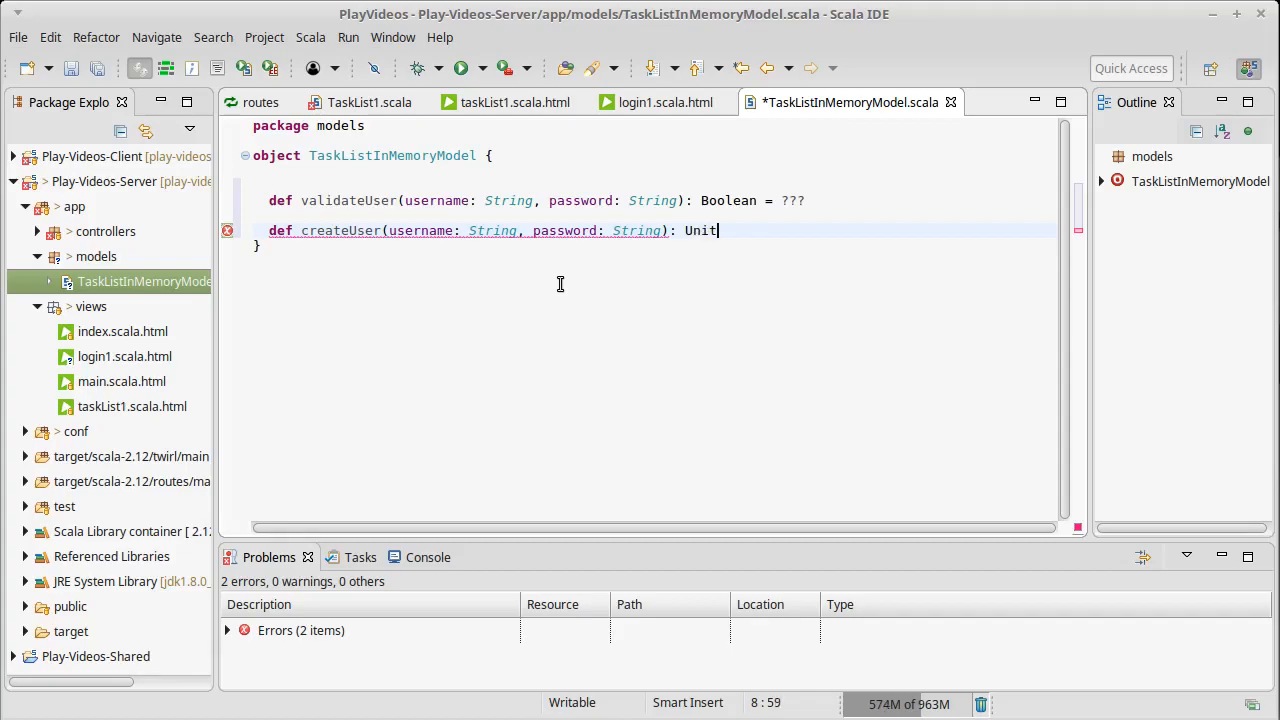
- Change createUser's return type to Boolean = ??? and save TaskListInMemoryModel.scala
{"action": "key", "text": "BackSpace"}
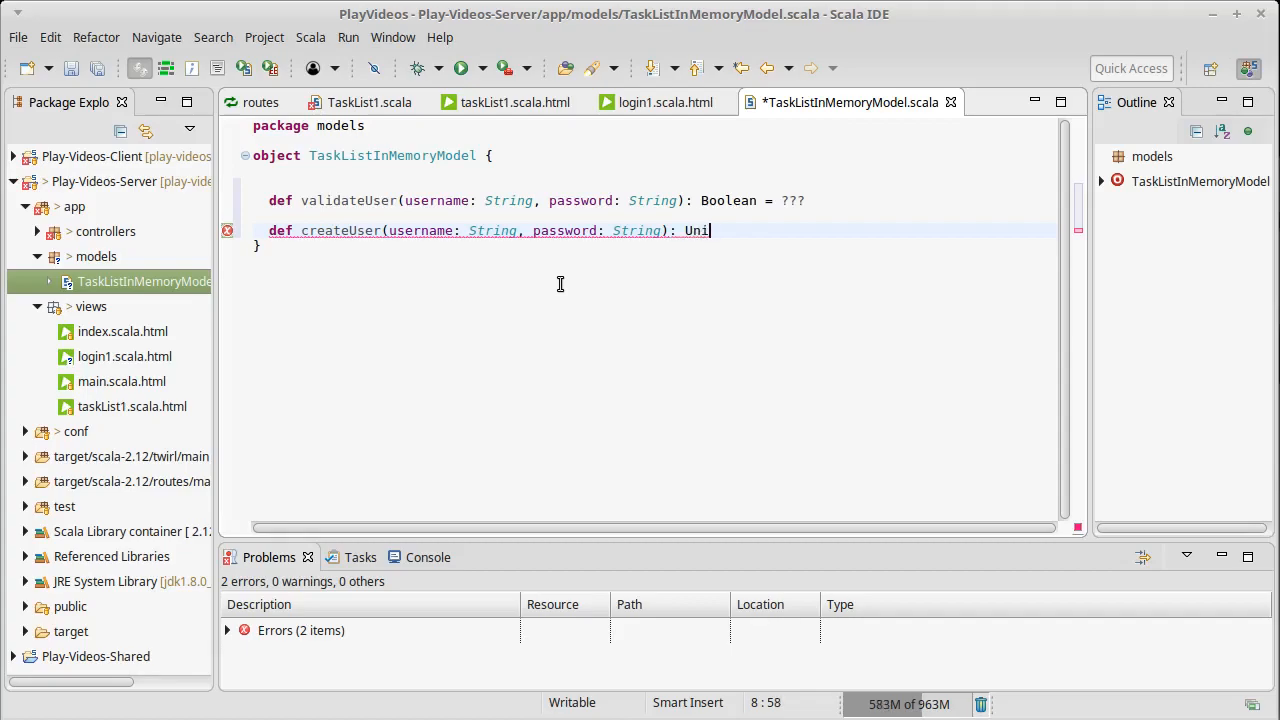
{"action": "type", "text": "Boolean"}
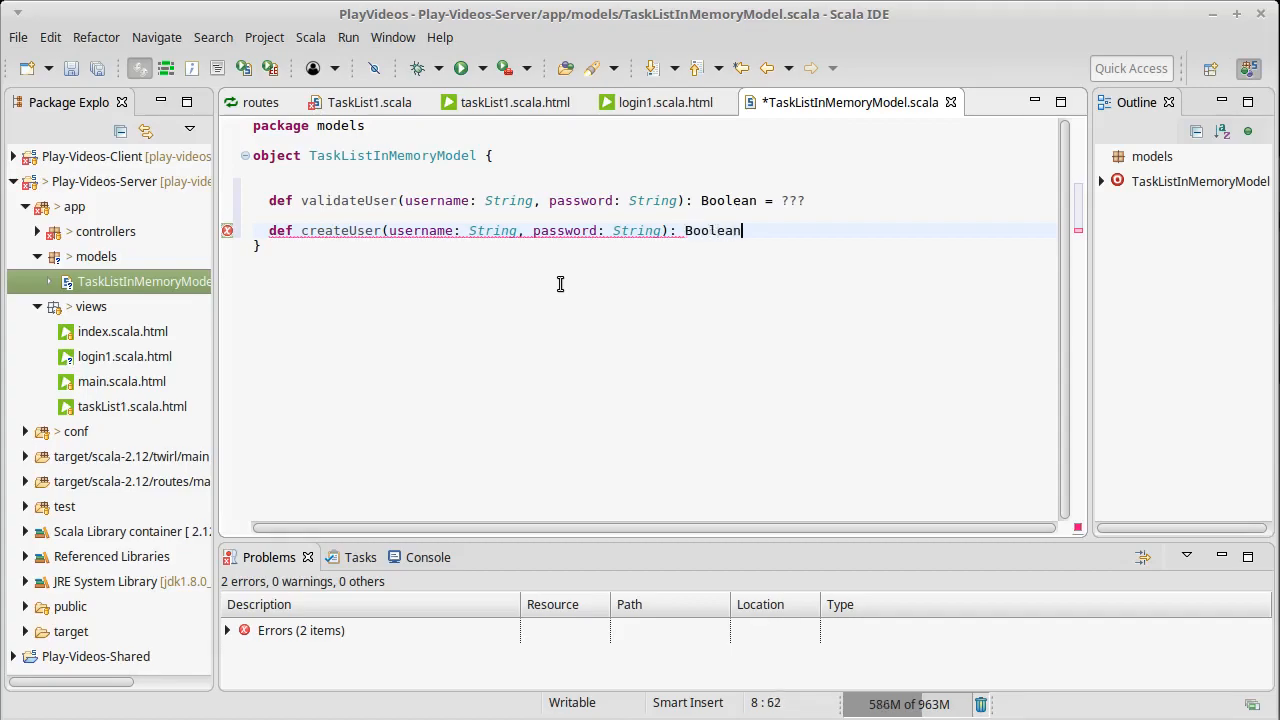
{"action": "type", "text": "= ???"}
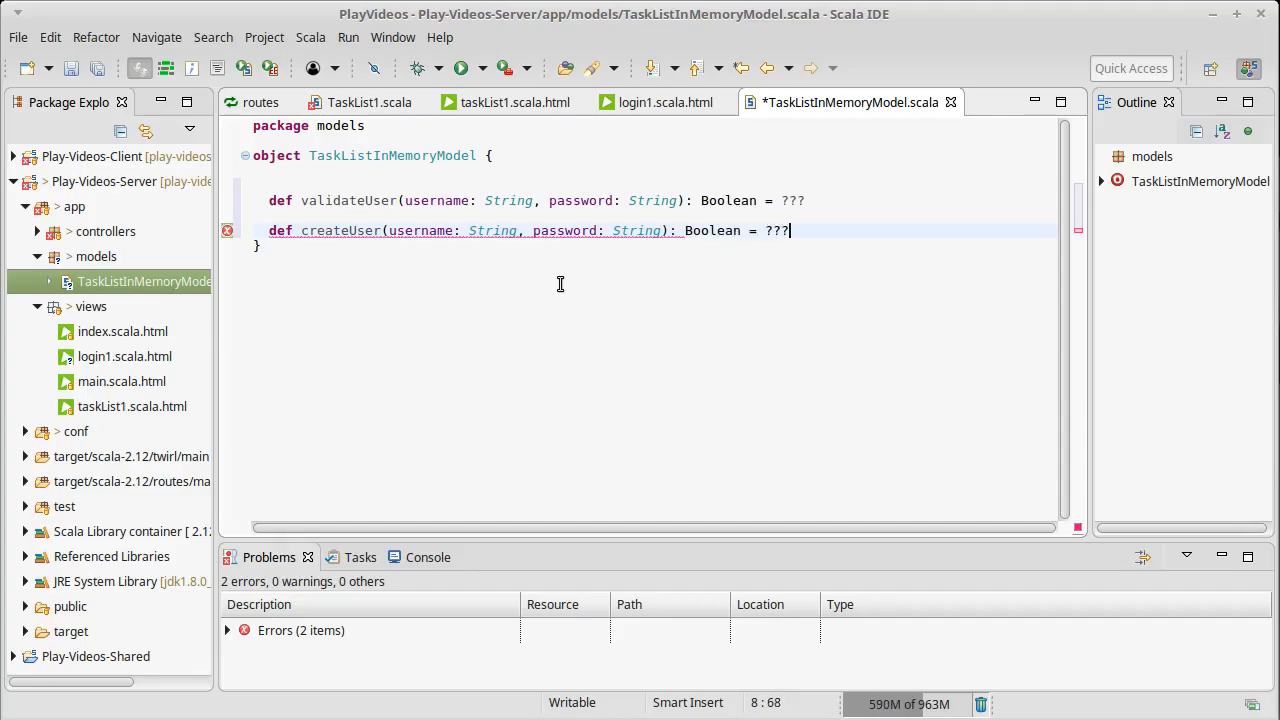
{"action": "key", "text": "ctrl+s"}
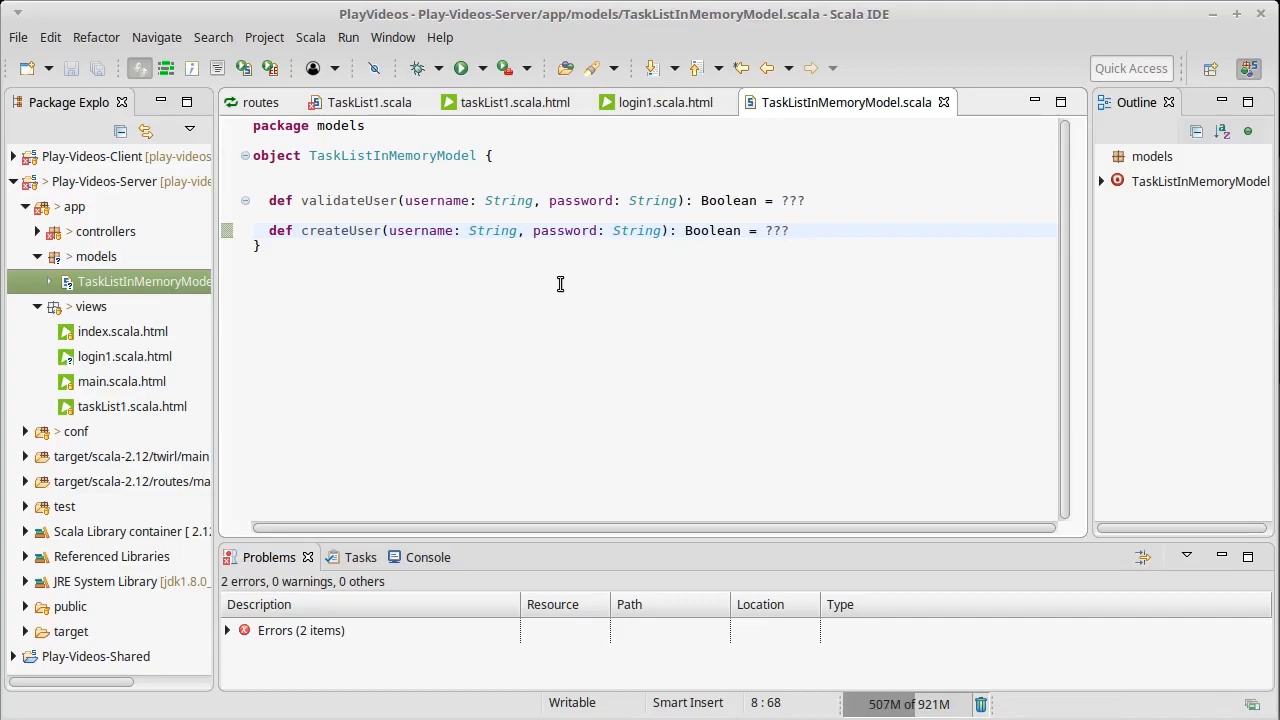
{"action": "left_click", "coordinate": [789, 230]}
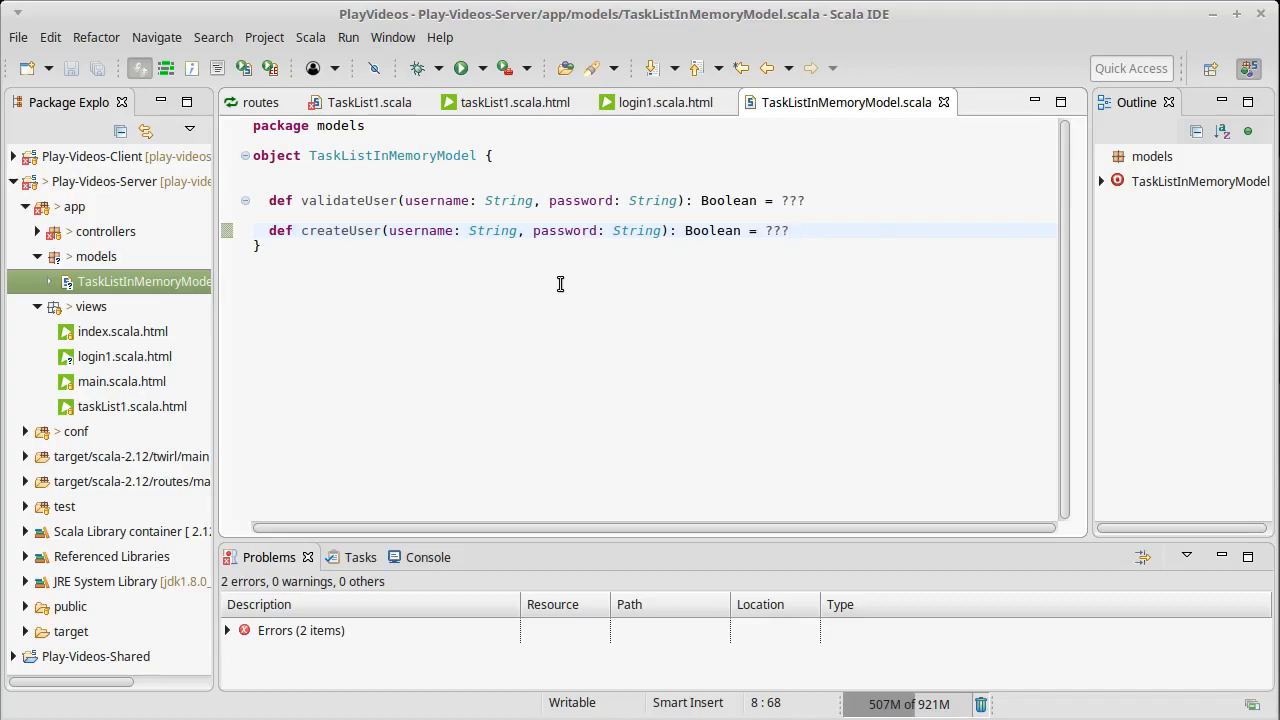
{"action": "left_click", "coordinate": [789, 230]}
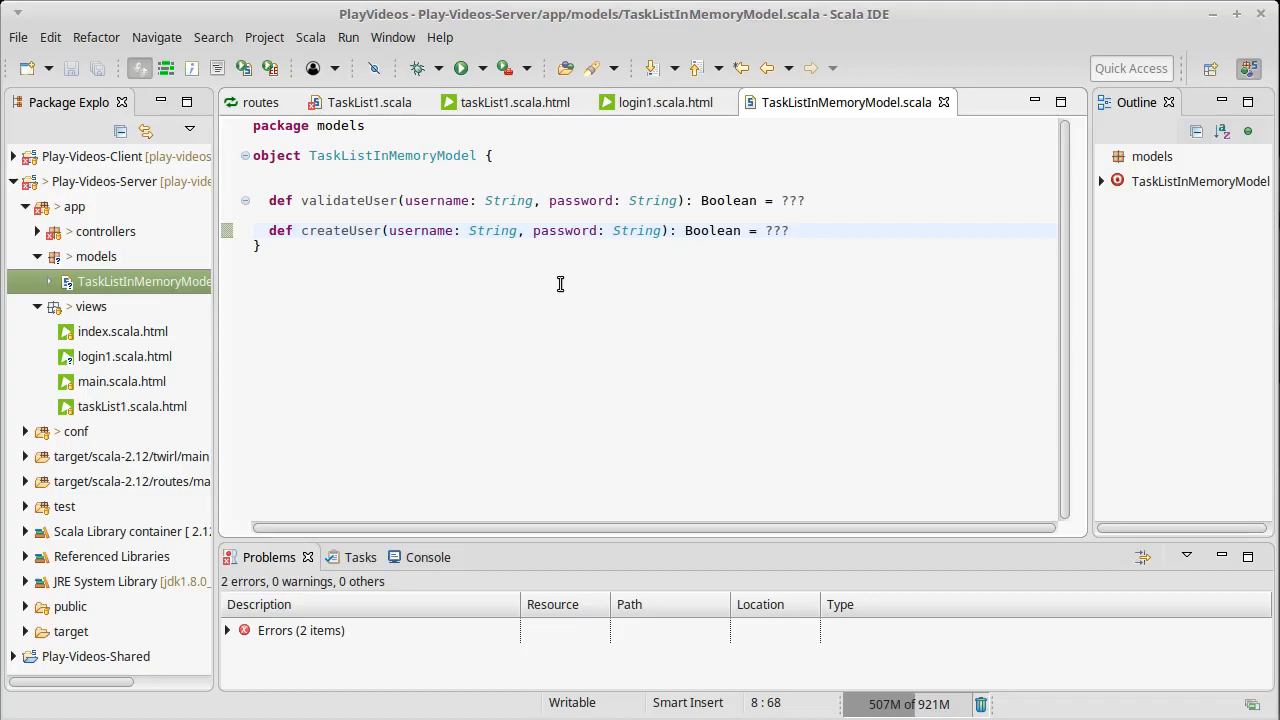
{"action": "left_click", "coordinate": [790, 230]}
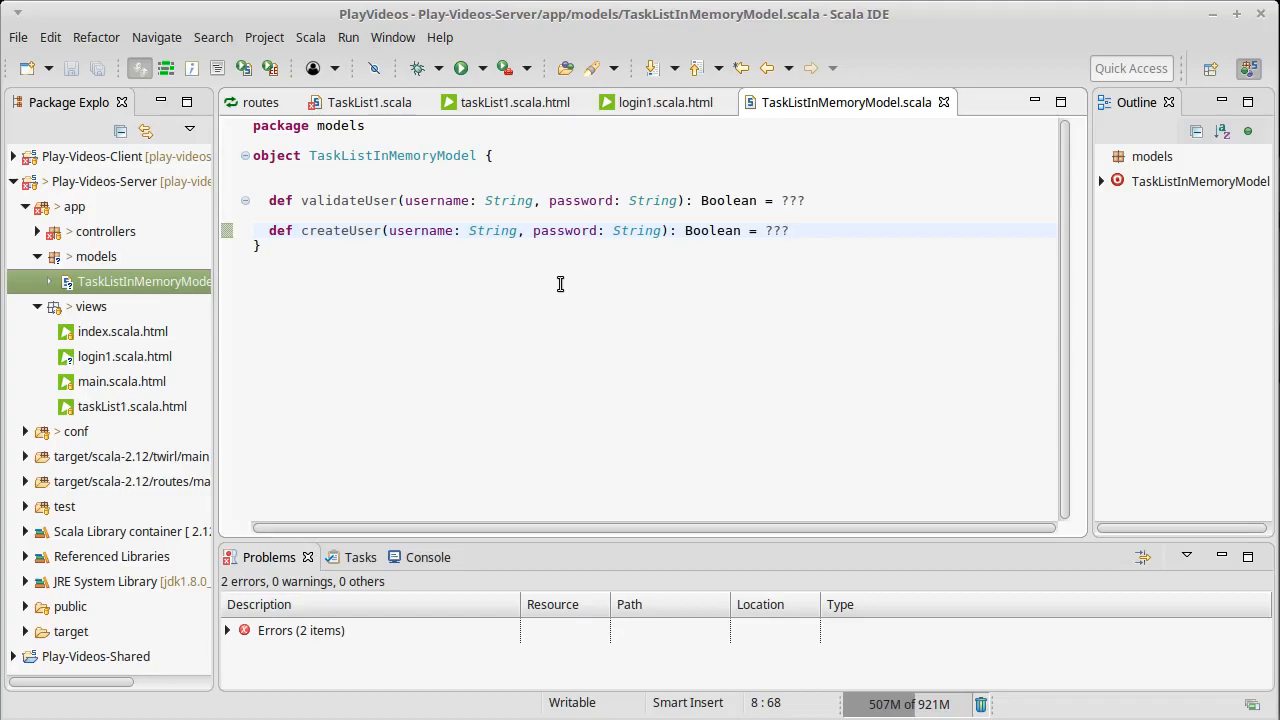
- Add def getTasks(username: String): Seq[String] = ??? on a new line, then begin another def
{"action": "key", "text": "Return"}
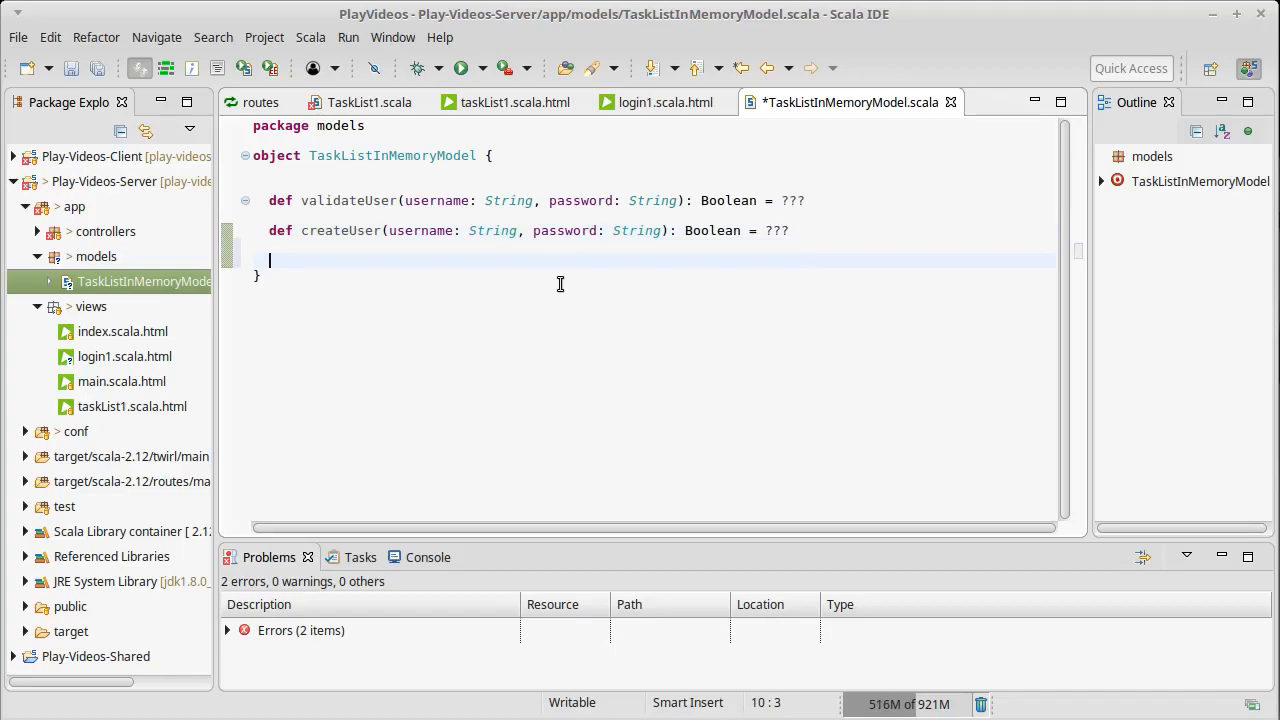
{"action": "type", "text": "def"}
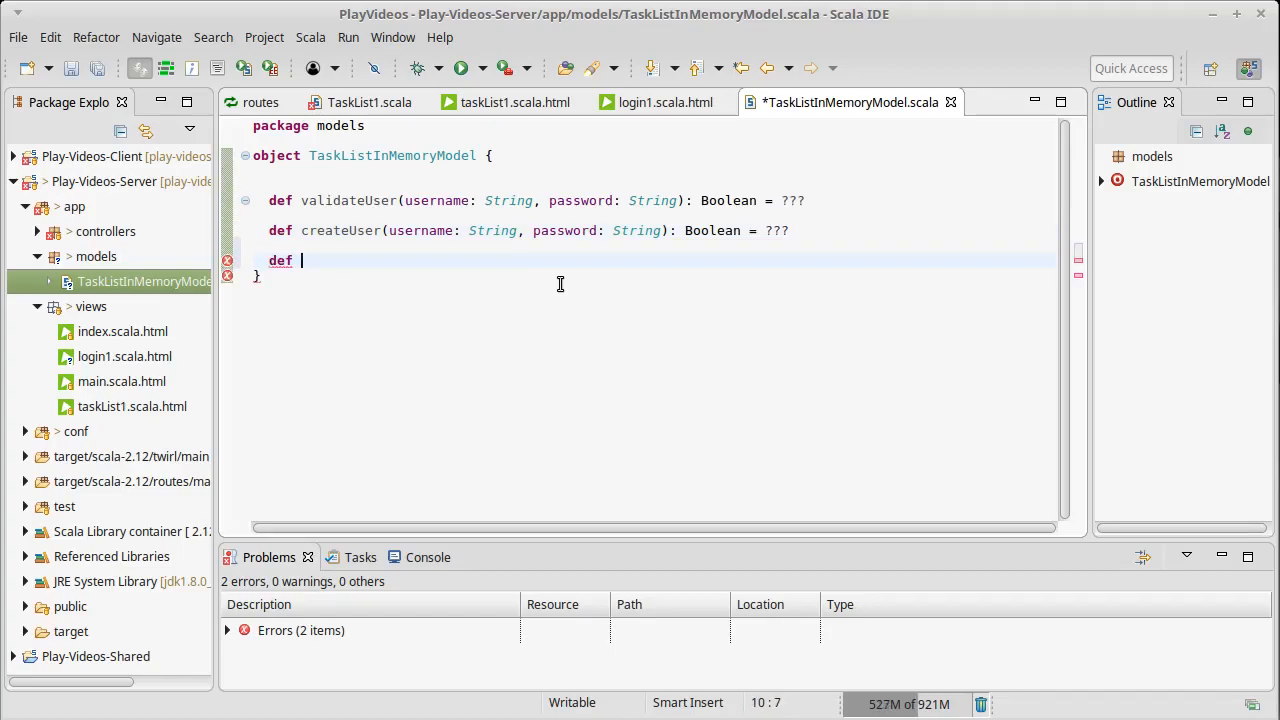
{"action": "type", "text": "getTasks"}
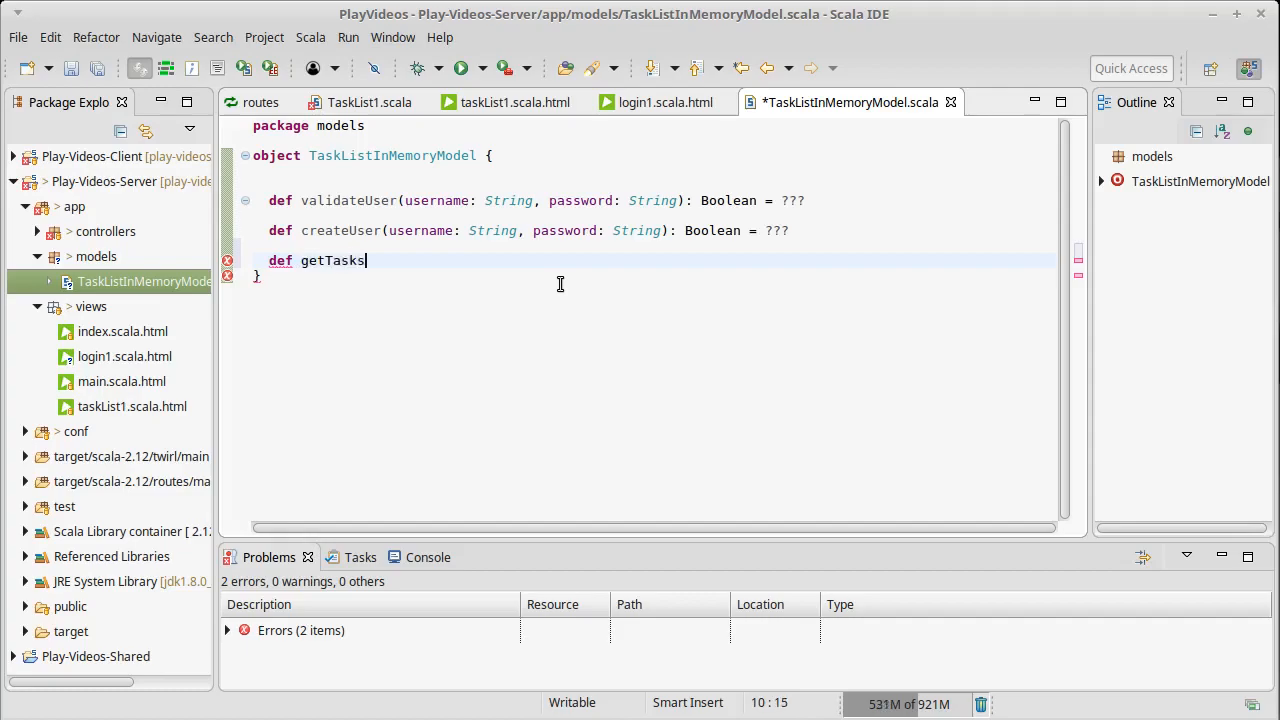
{"action": "type", "text": "(username:"}
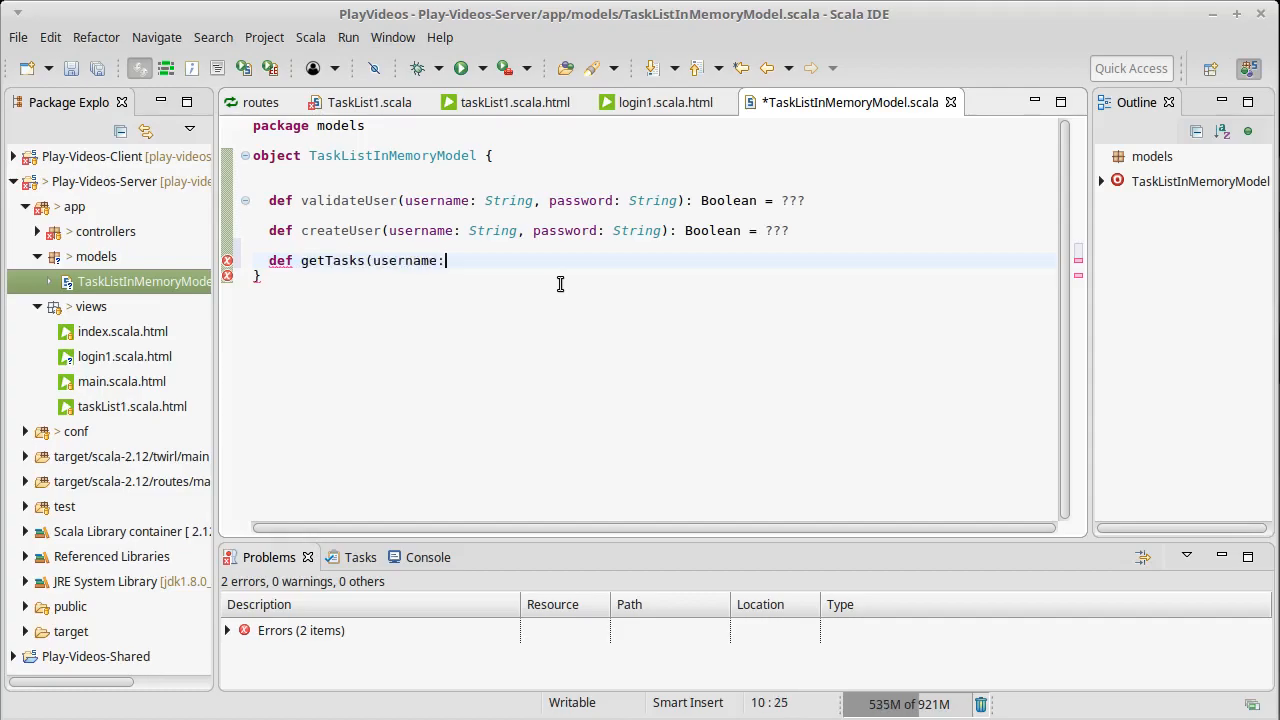
{"action": "type", "text": "String):"}
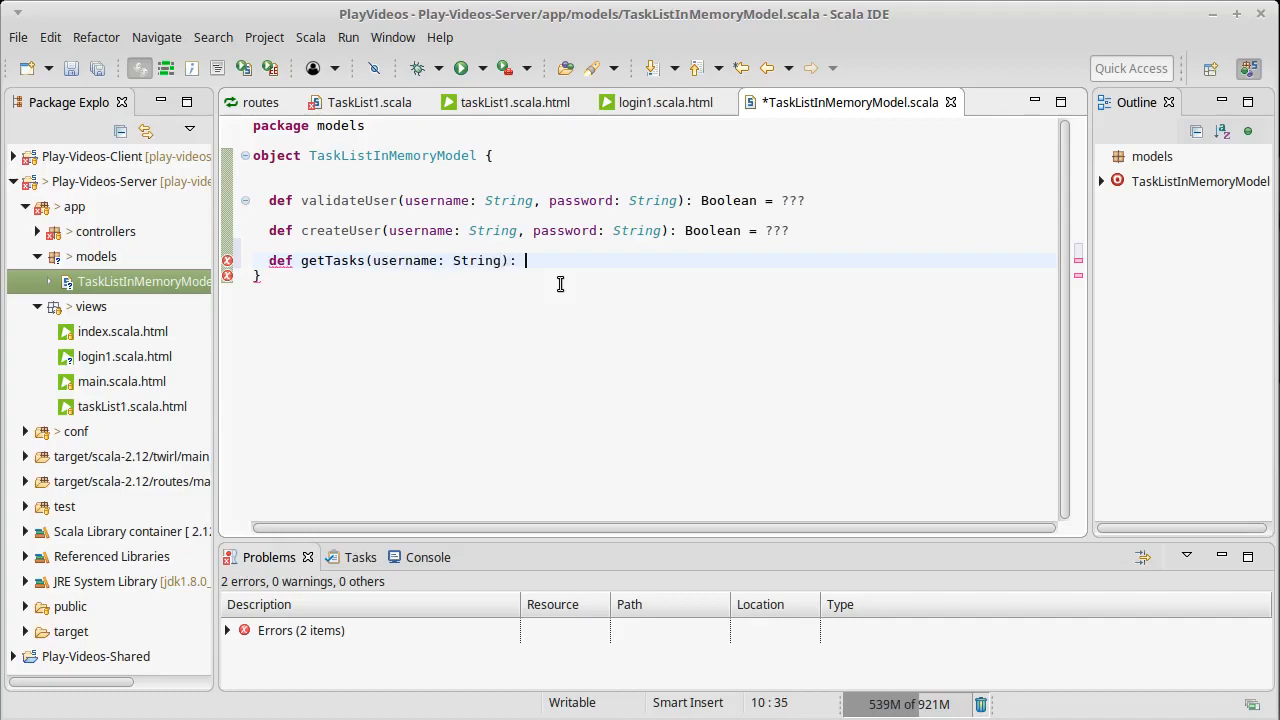
{"action": "type", "text": "Seq["}
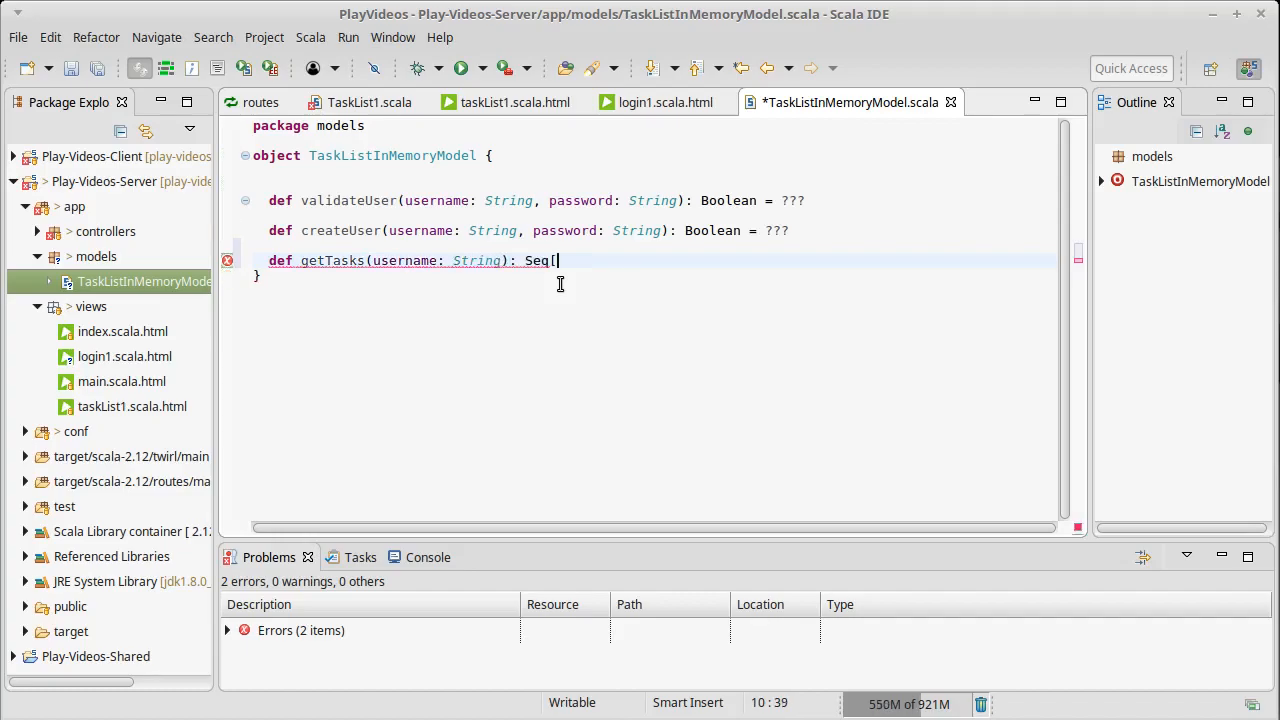
{"action": "type", "text": "String] = ???"}
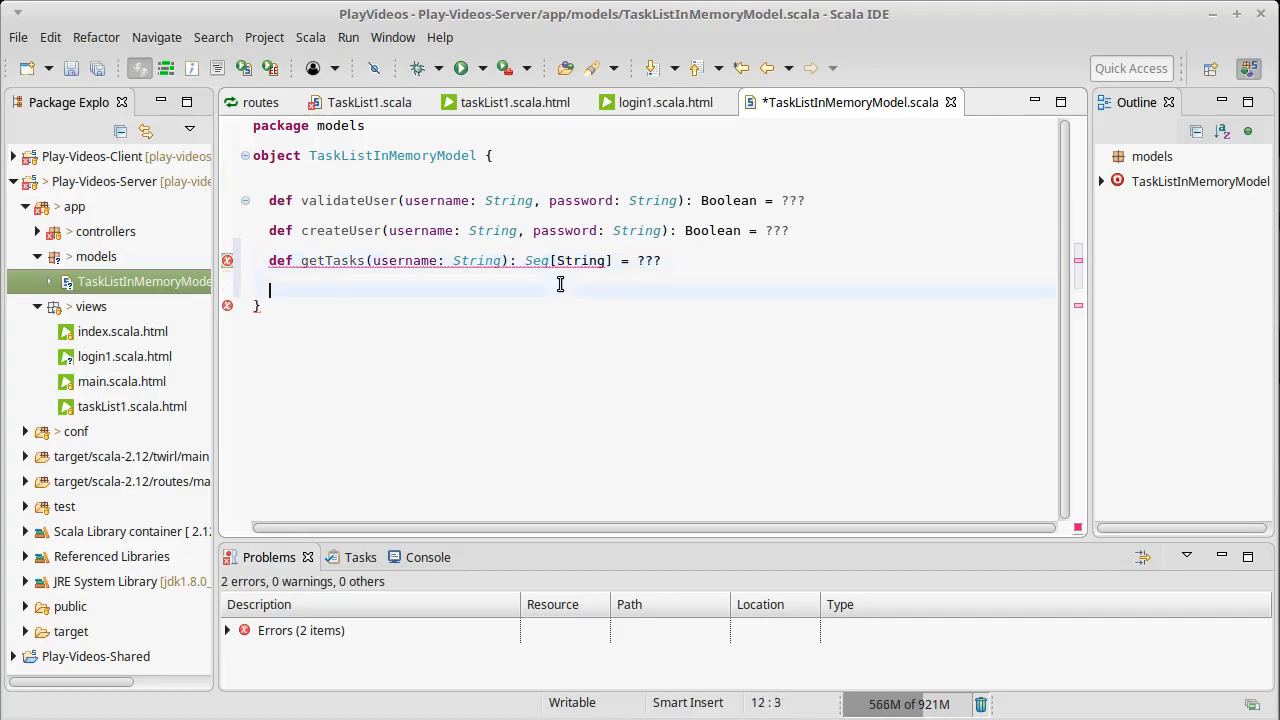
{"action": "type", "text": "def"}
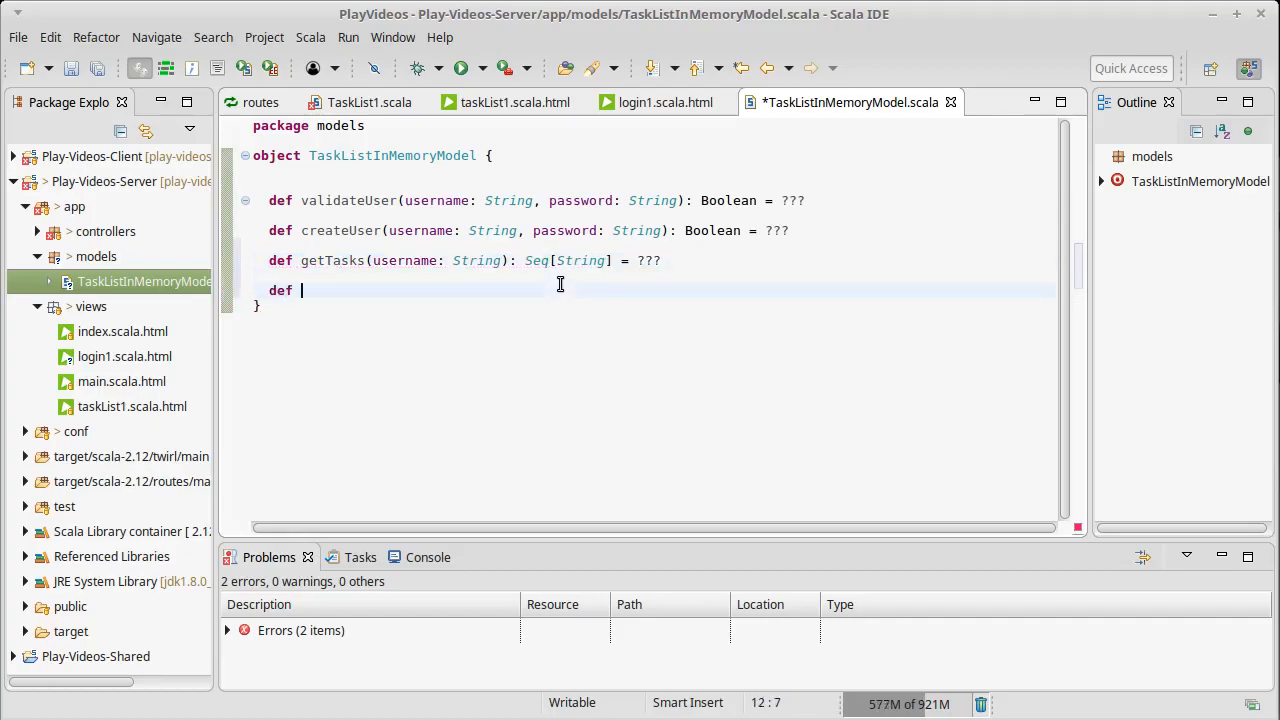
- Write def addTask(username: String, taks: String): Unit = ??? and start a new line
{"action": "type", "text": "add"}
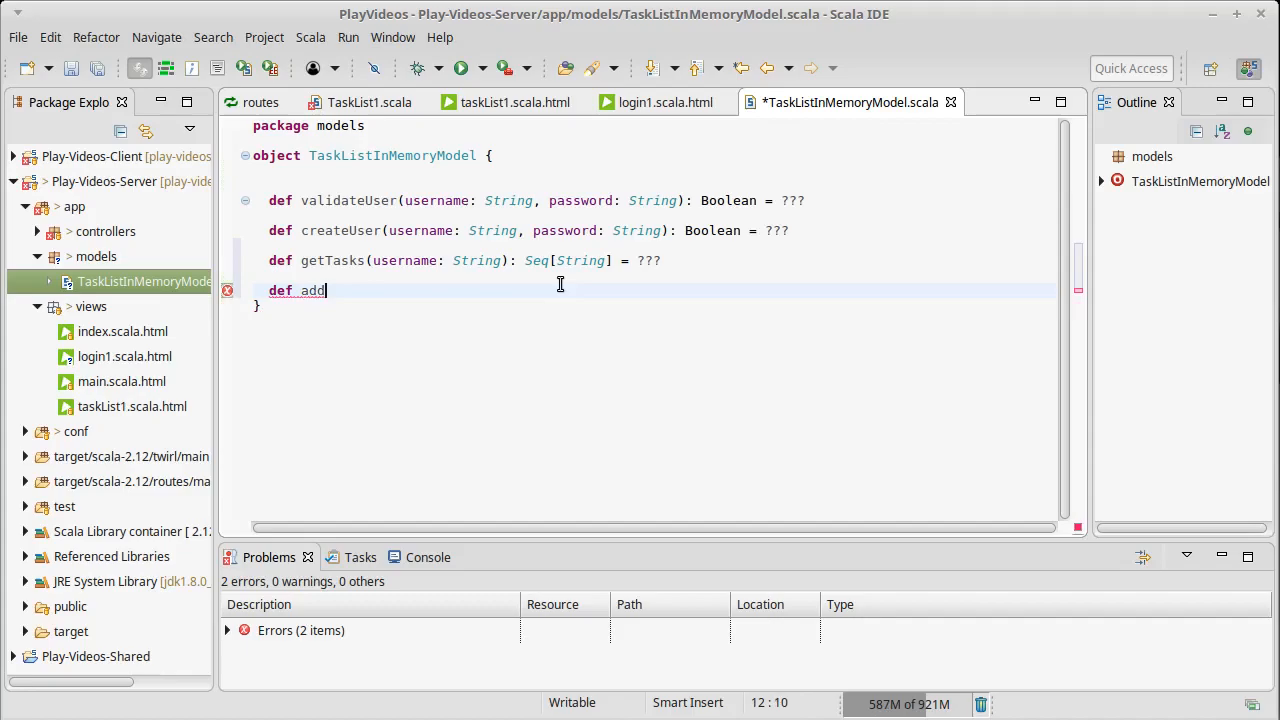
{"action": "type", "text": "Task"}
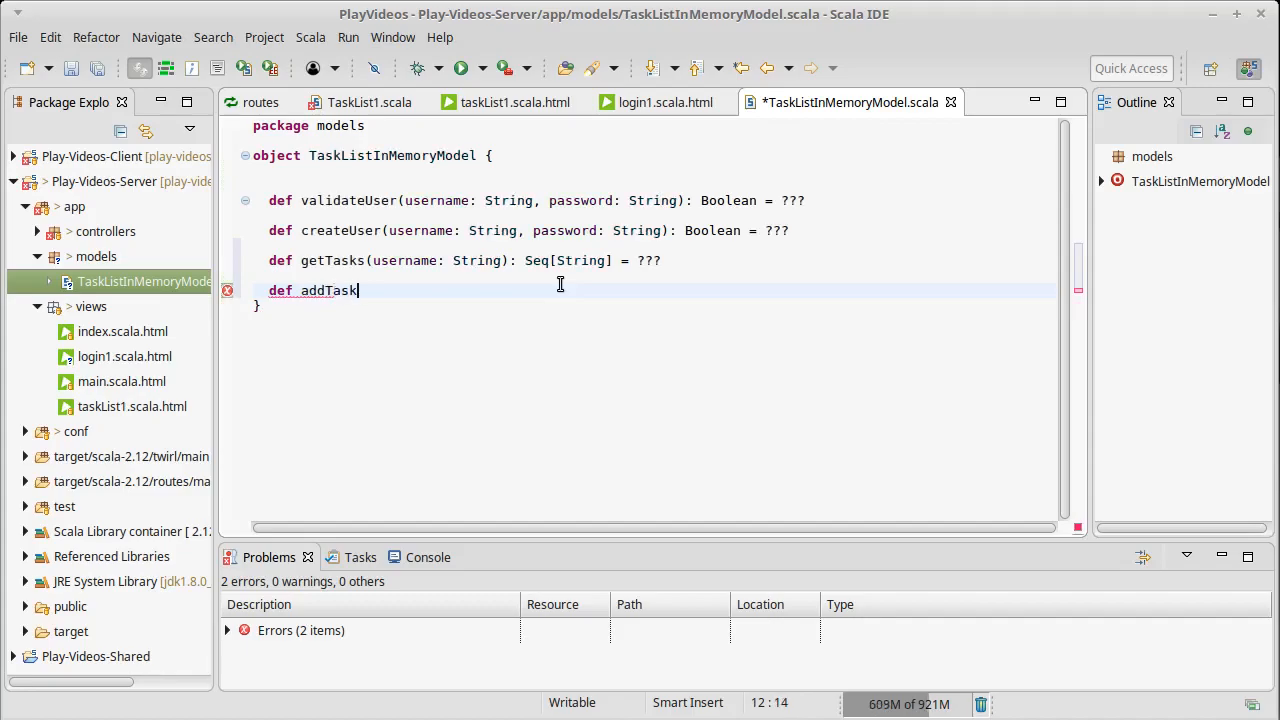
{"action": "type", "text": "(user"}
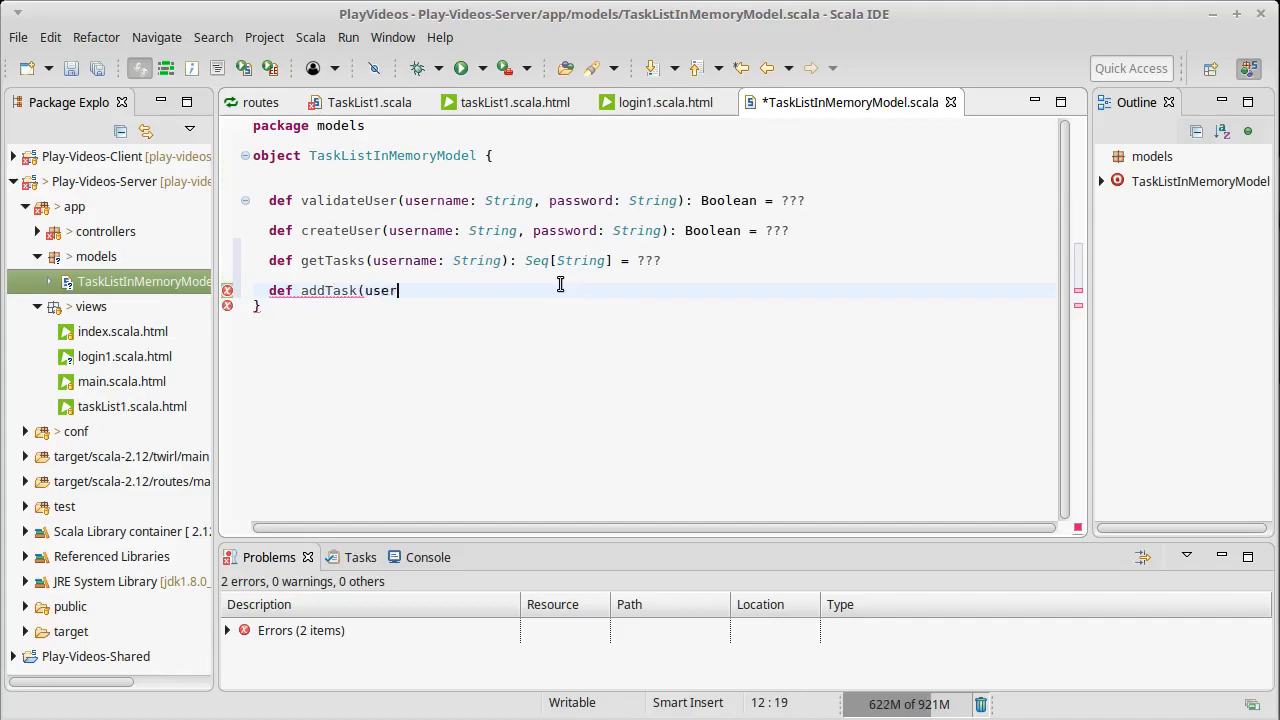
{"action": "type", "text": "name: String"}
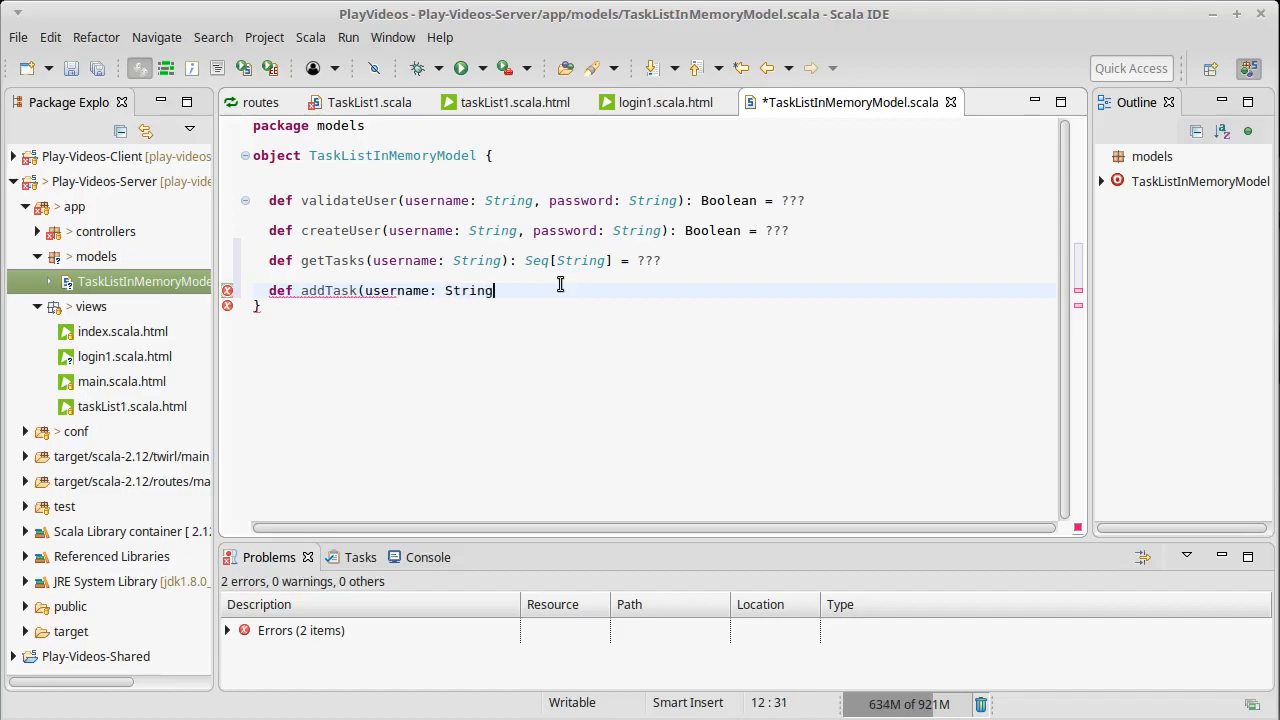
{"action": "type", "text": ", taks"}
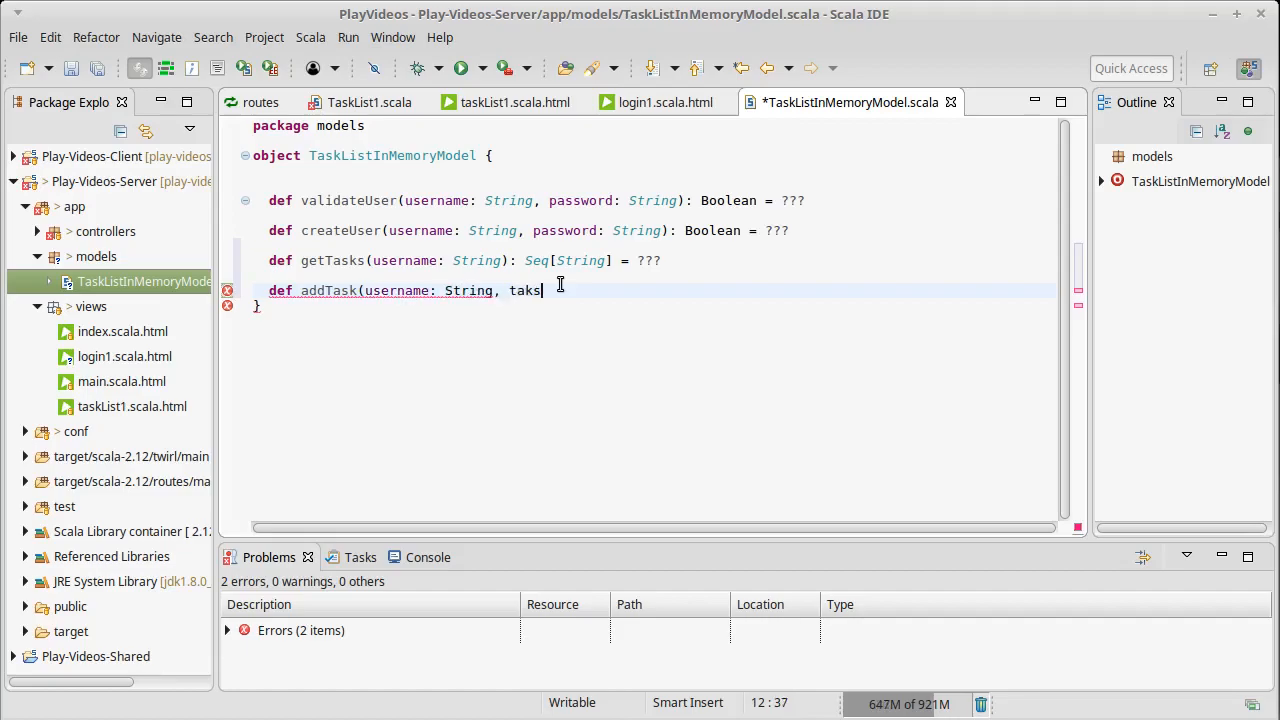
{"action": "type", "text": ": String):"}
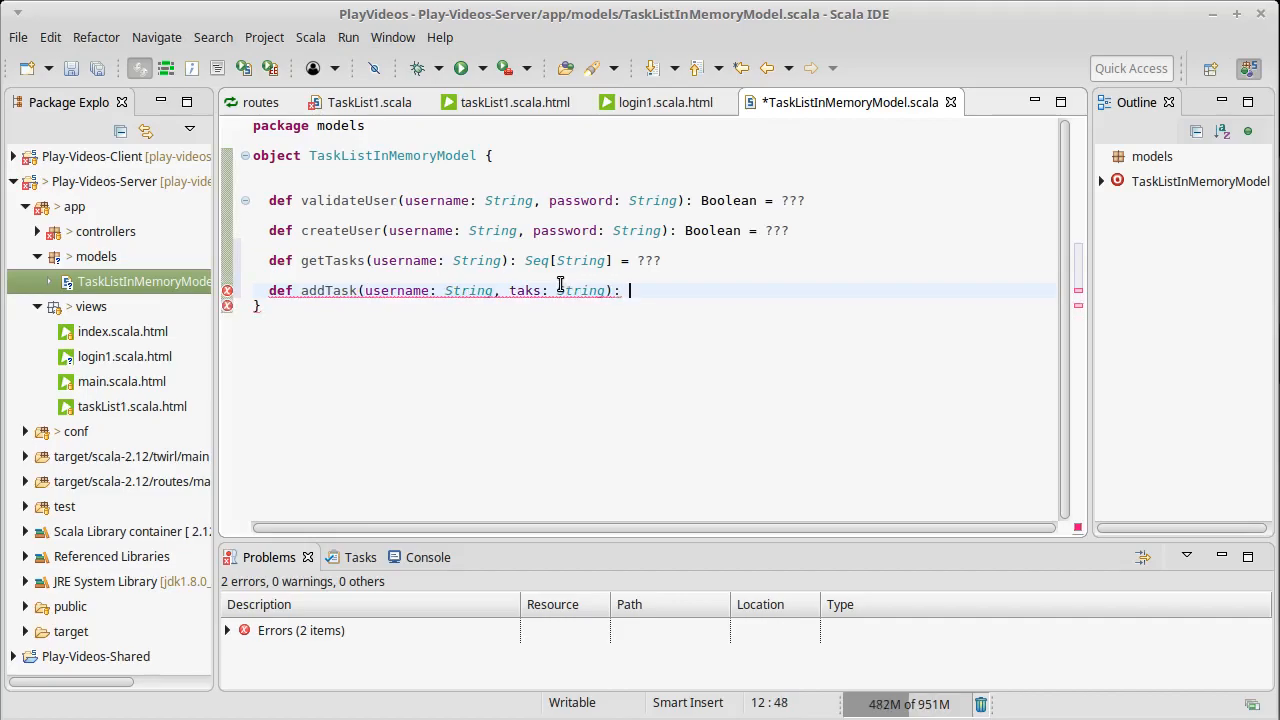
{"action": "type", "text": "Unit"}
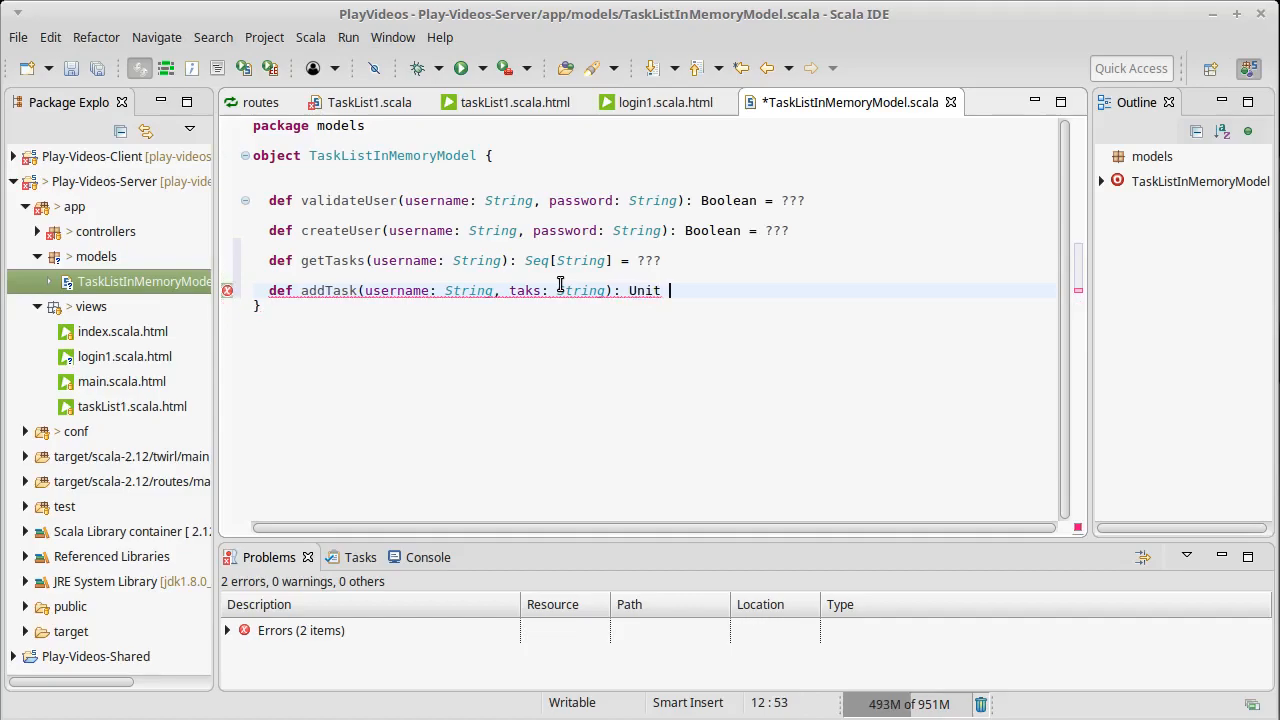
{"action": "type", "text": "= ???"}
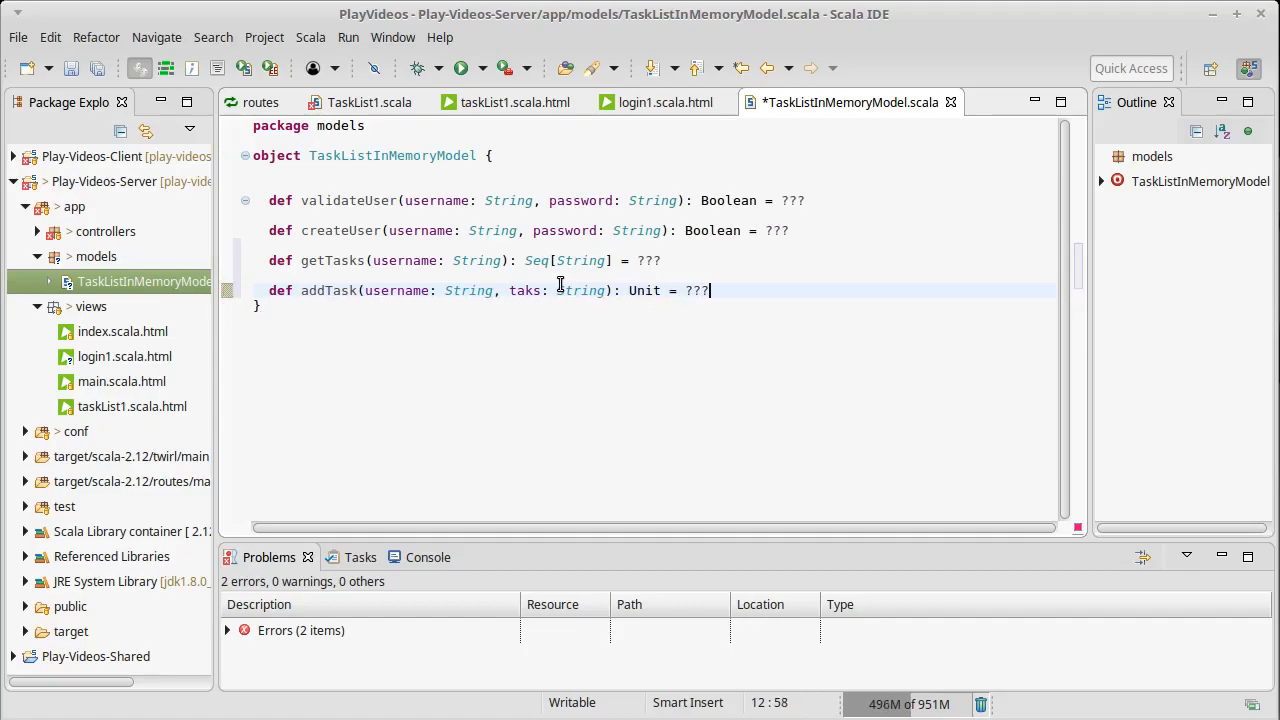
{"action": "key", "text": "Return"}
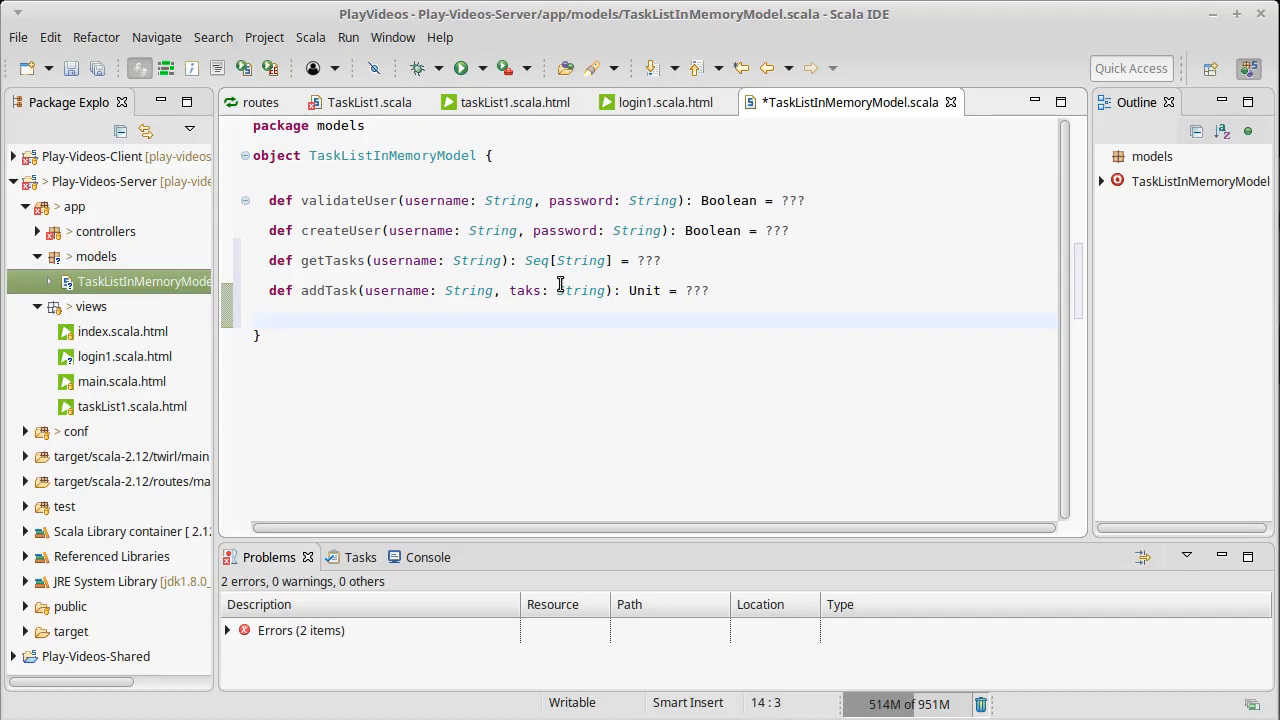
- Write the removeTask(username: String, index: Int): Boolean = ??? stub
{"action": "type", "text": "def"}
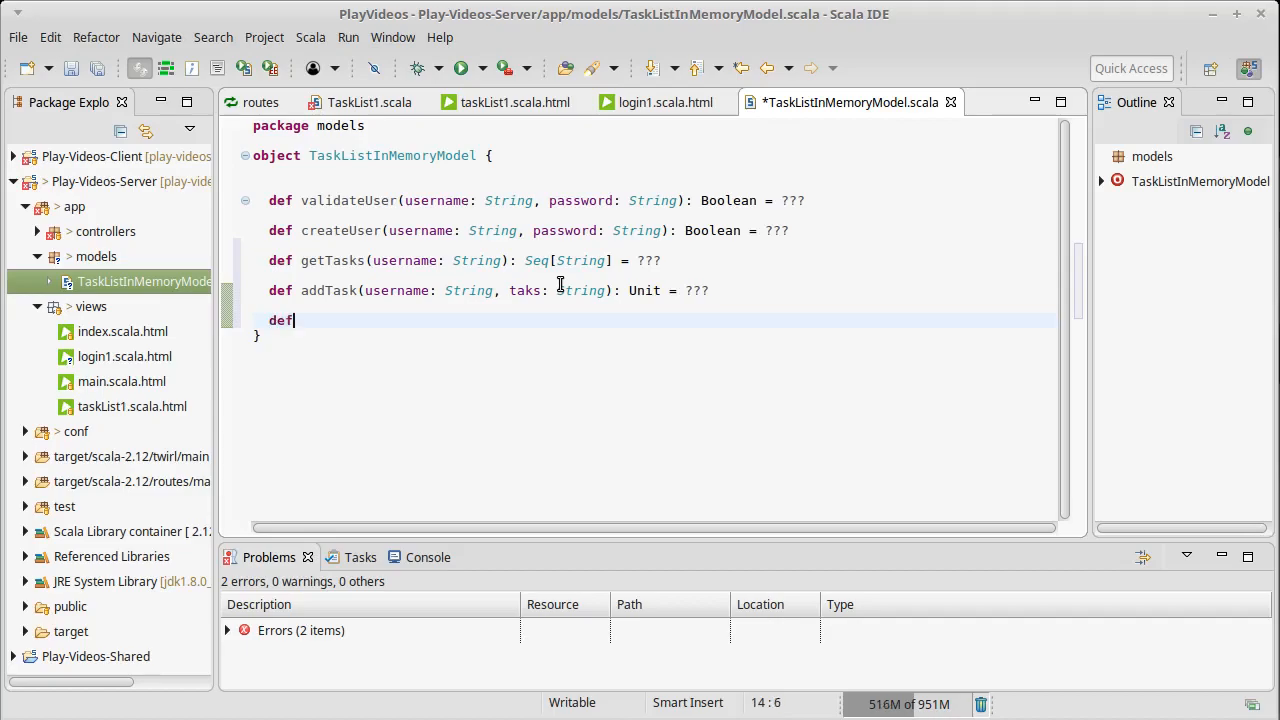
{"action": "type", "text": "remove"}
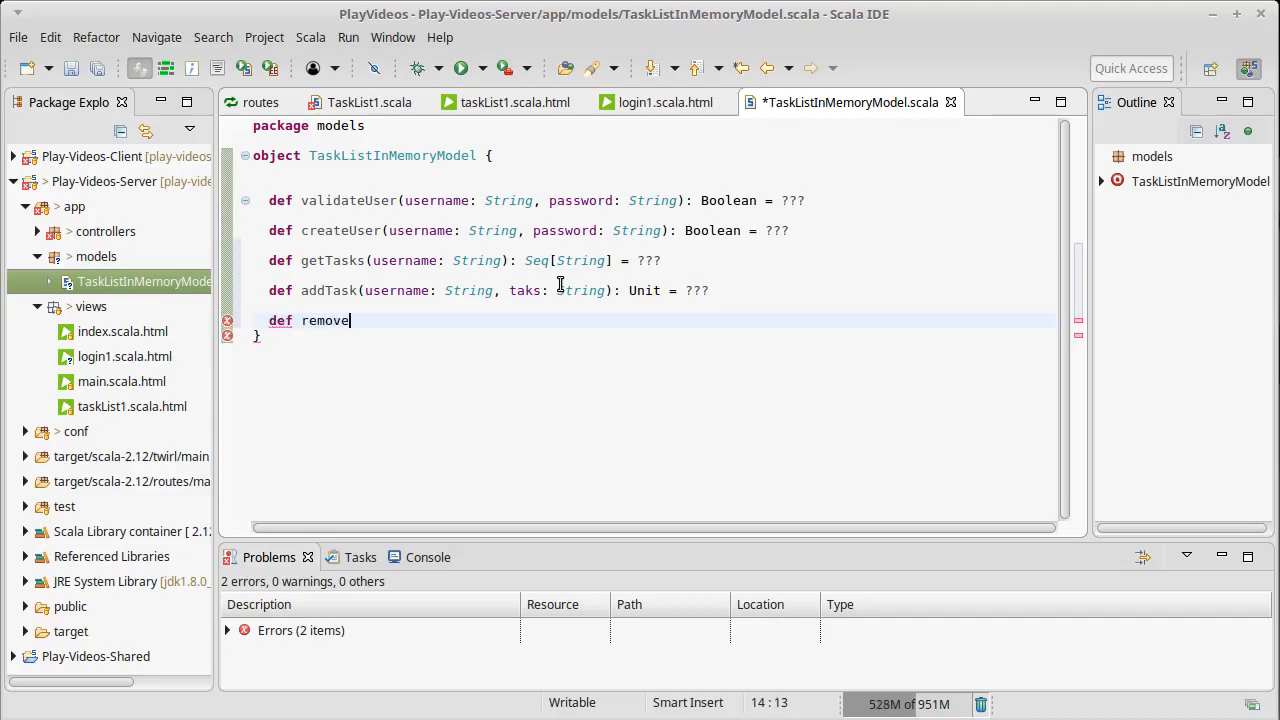
{"action": "type", "text": "Task"}
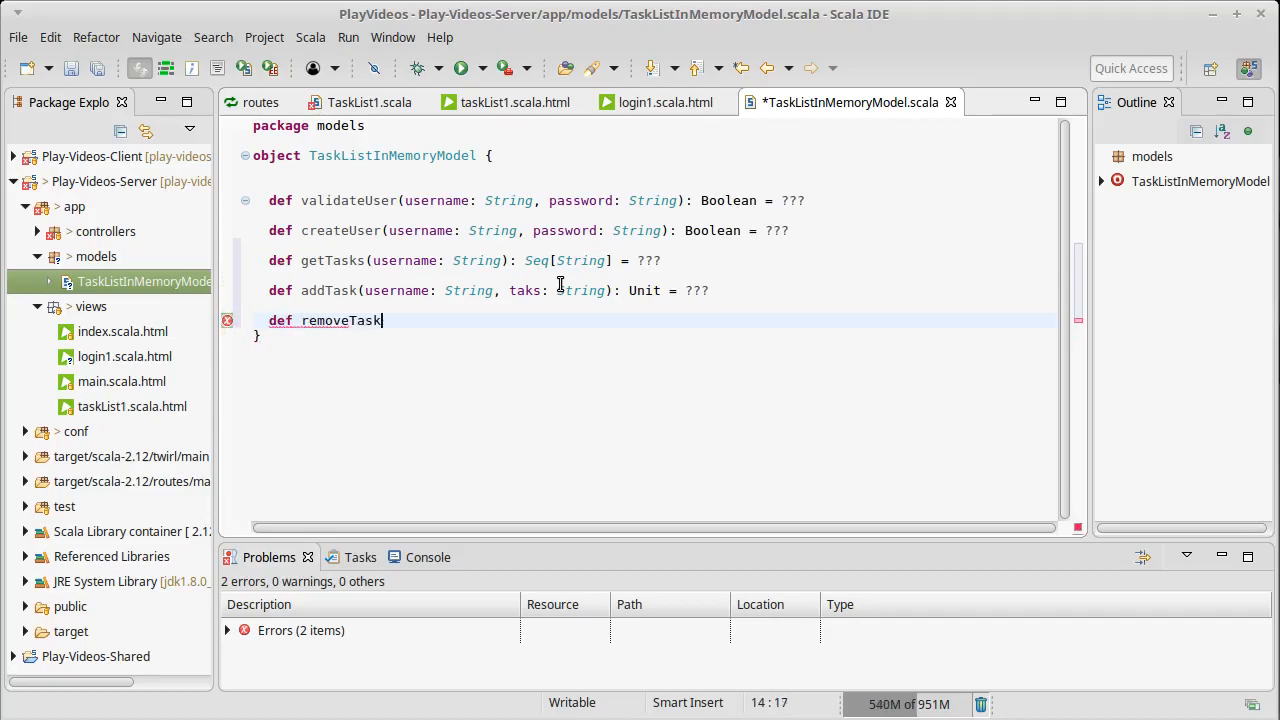
{"action": "type", "text": "(User"}
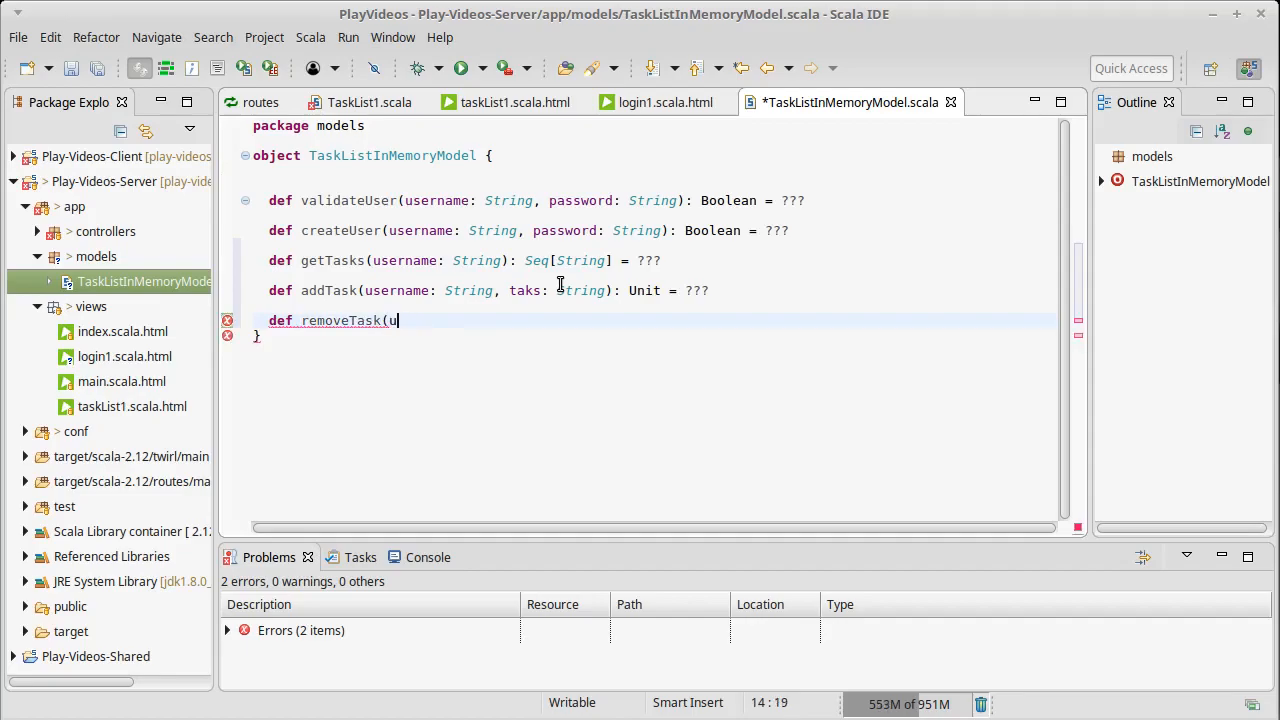
{"action": "type", "text": "sername:"}
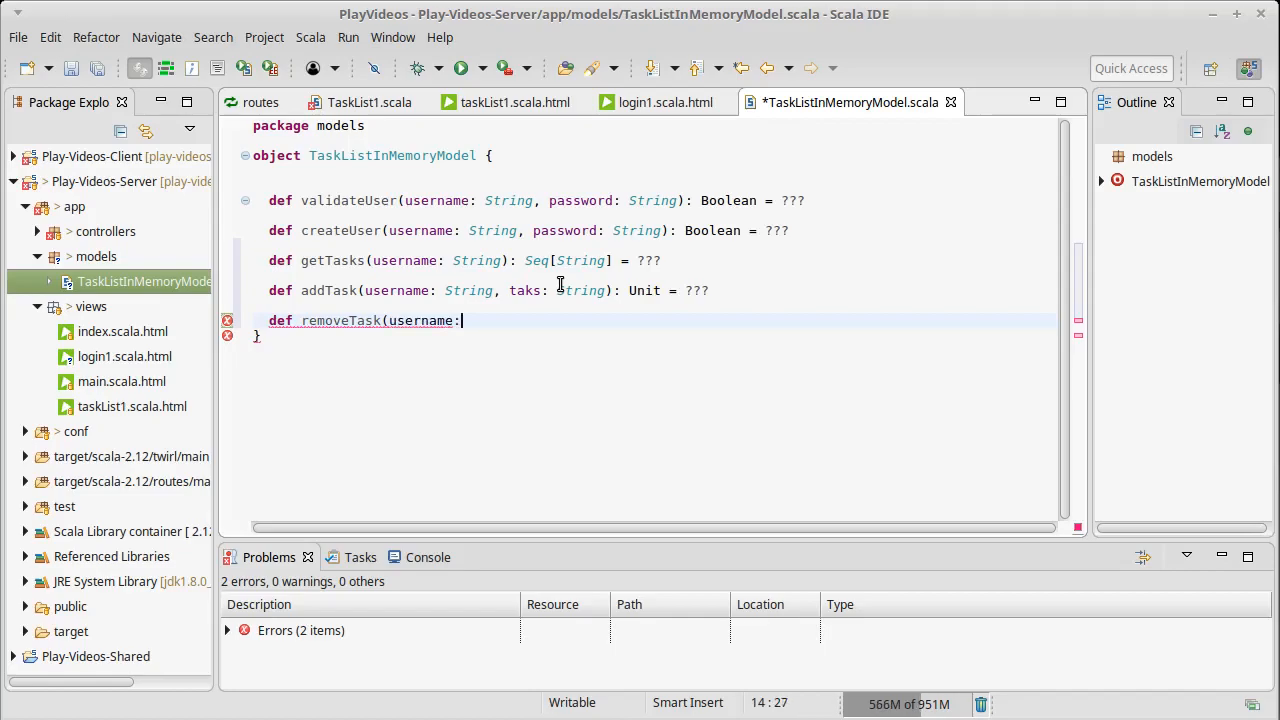
{"action": "type", "text": "String,"}
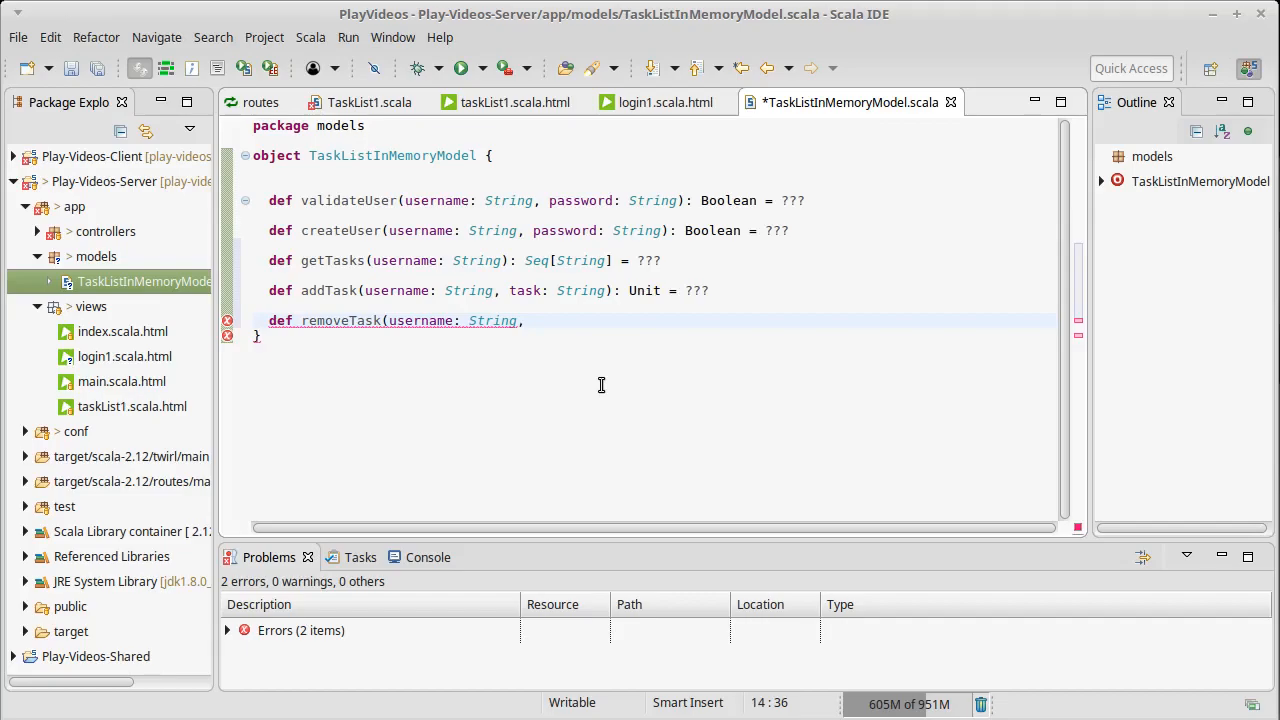
{"action": "type", "text": "index: Int):"}
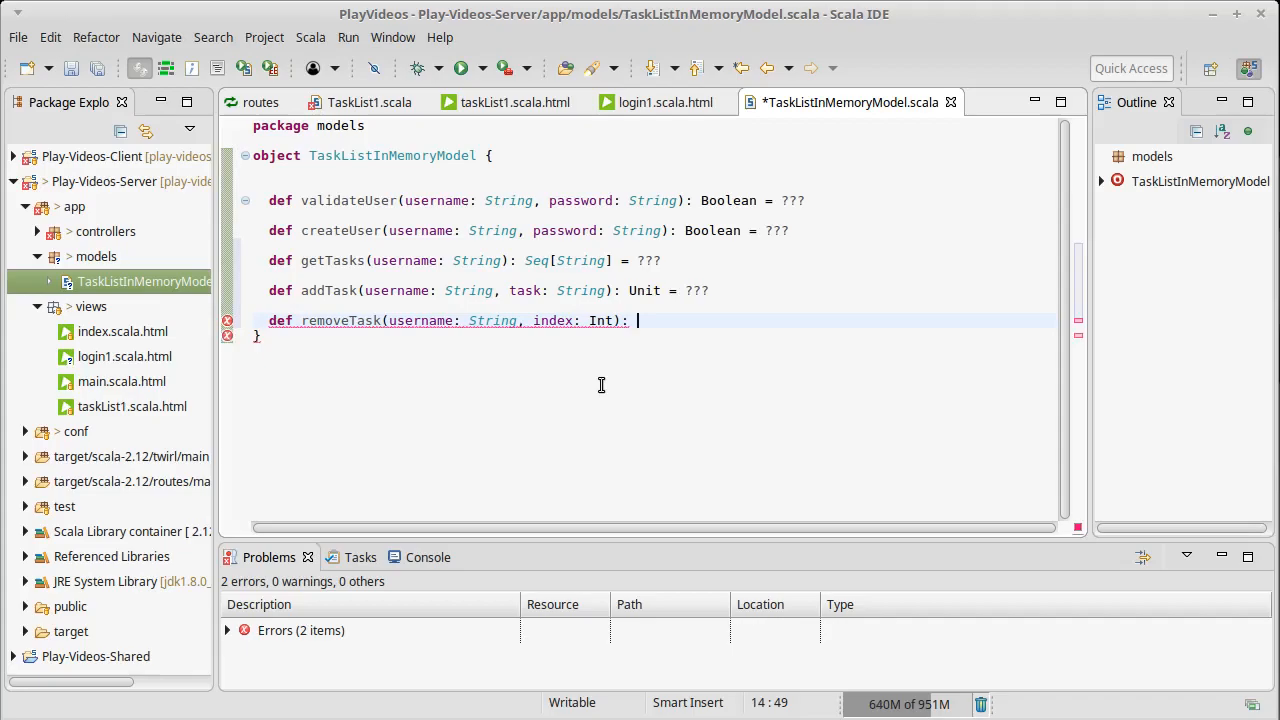
{"action": "type", "text": "Boolean"}
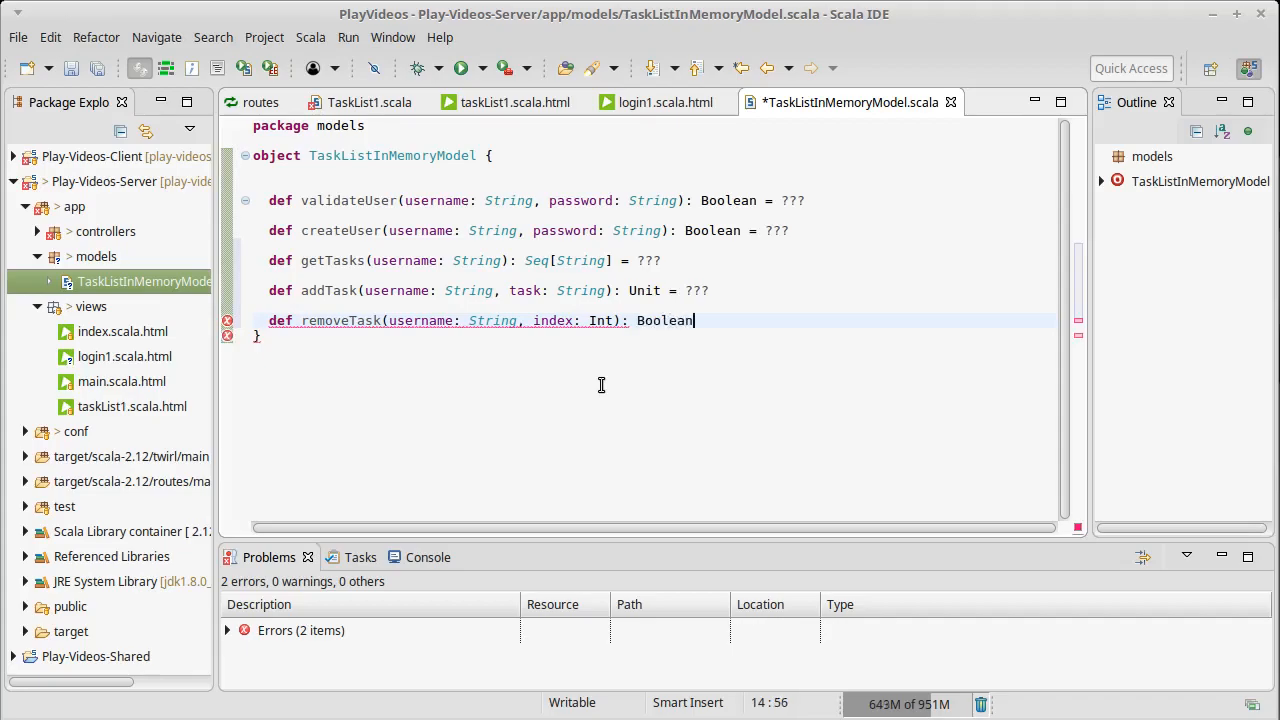
{"action": "type", "text": "= ???"}
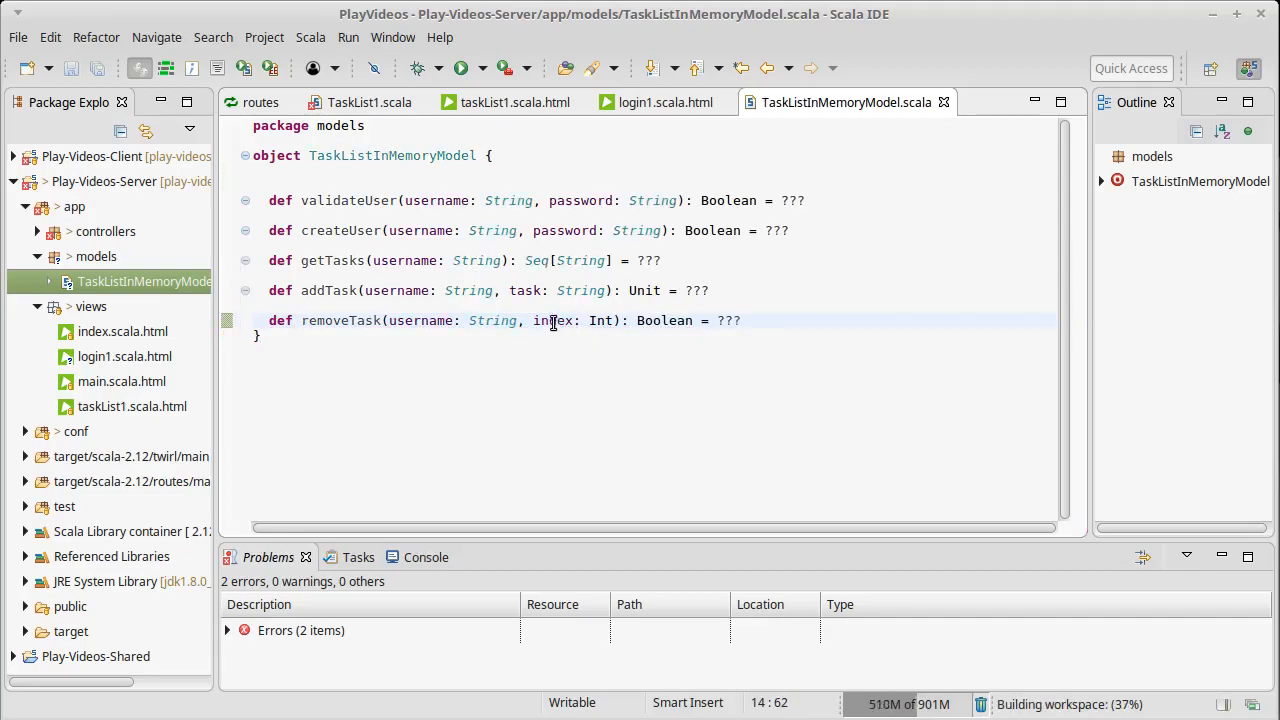
{"action": "mouse_move", "coordinate": [550, 320]}
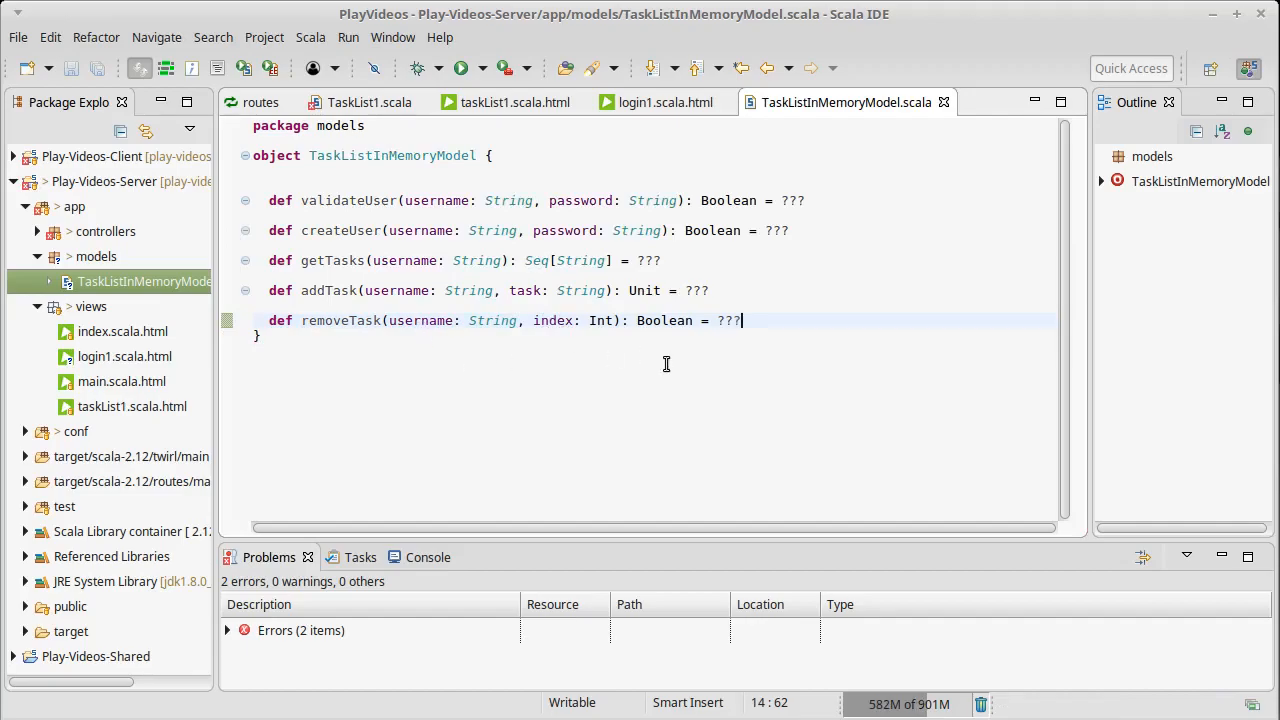
{"action": "mouse_move", "coordinate": [697, 354]}
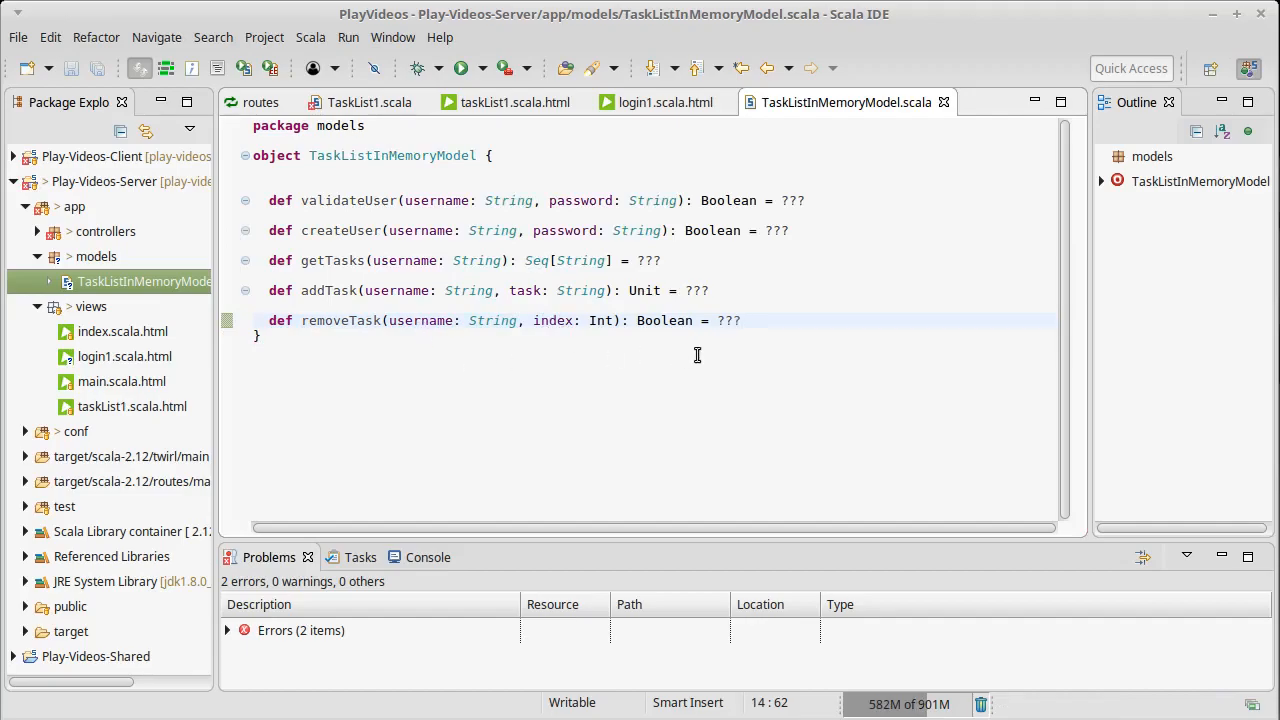
{"action": "mouse_move", "coordinate": [647, 290]}
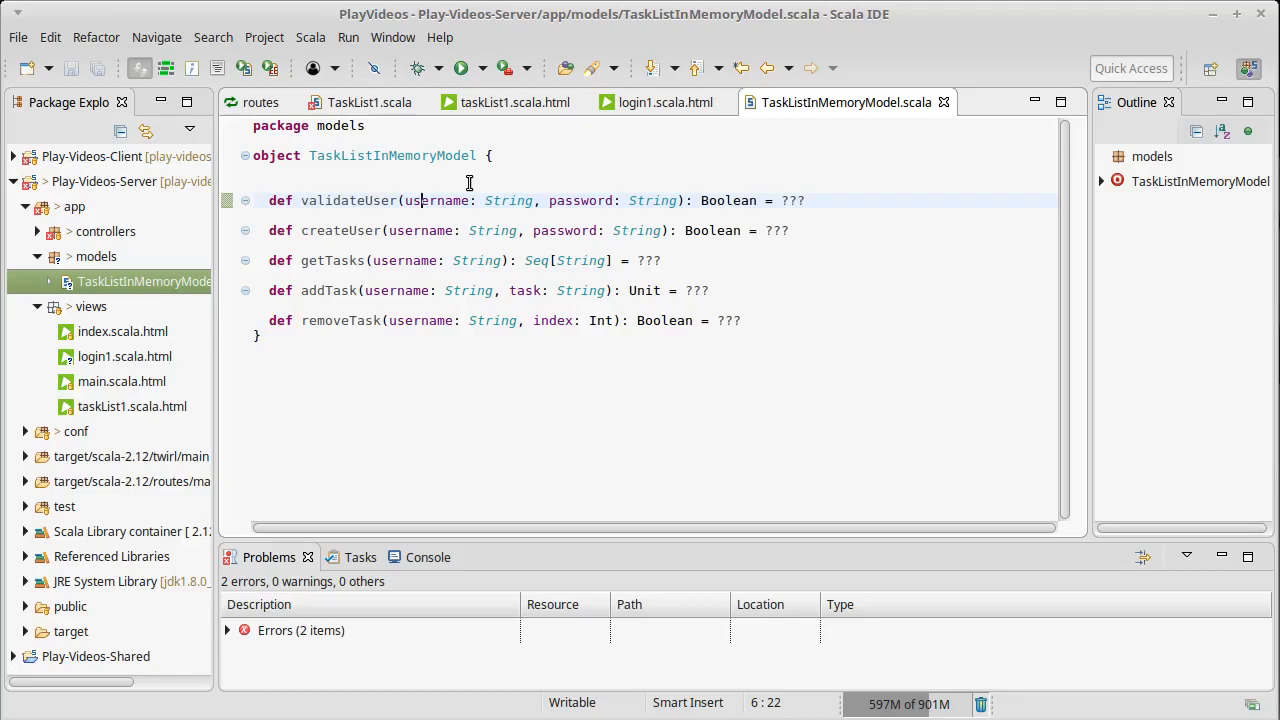
{"action": "left_click", "coordinate": [497, 167]}
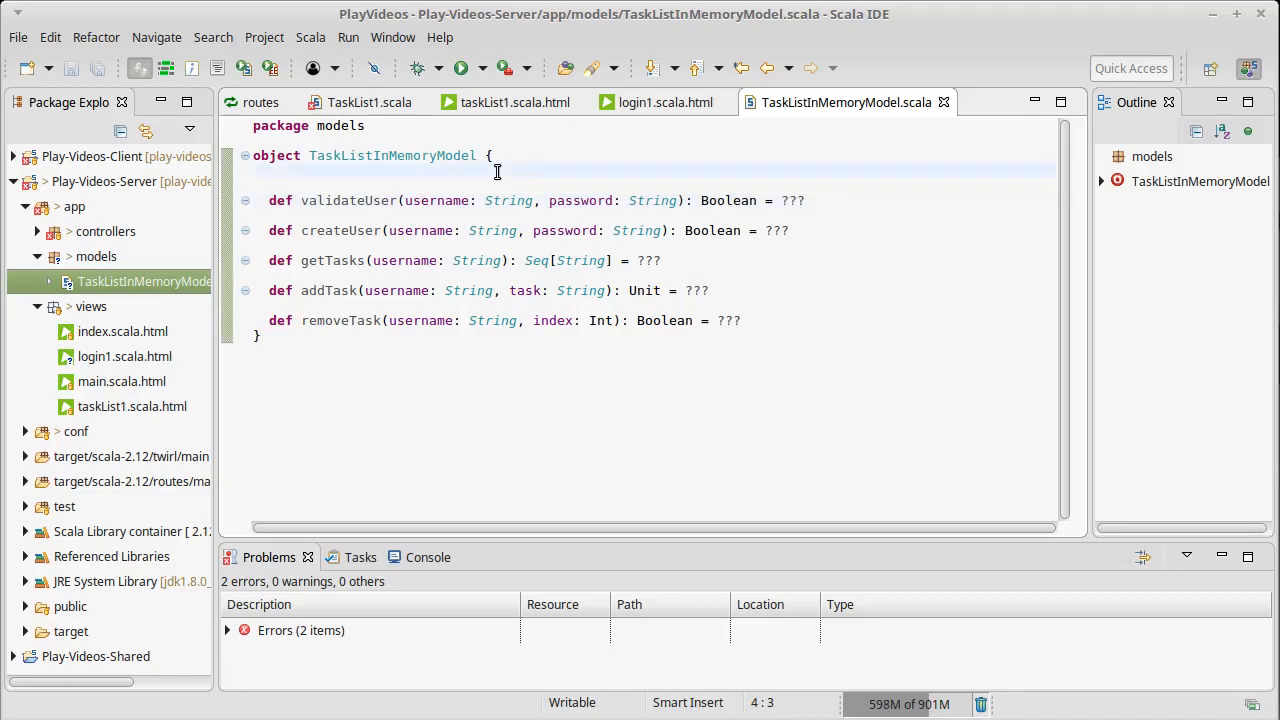
- Type 'private' above the method stubs, briefly highlighting the five stubs
{"action": "type", "text": "private"}
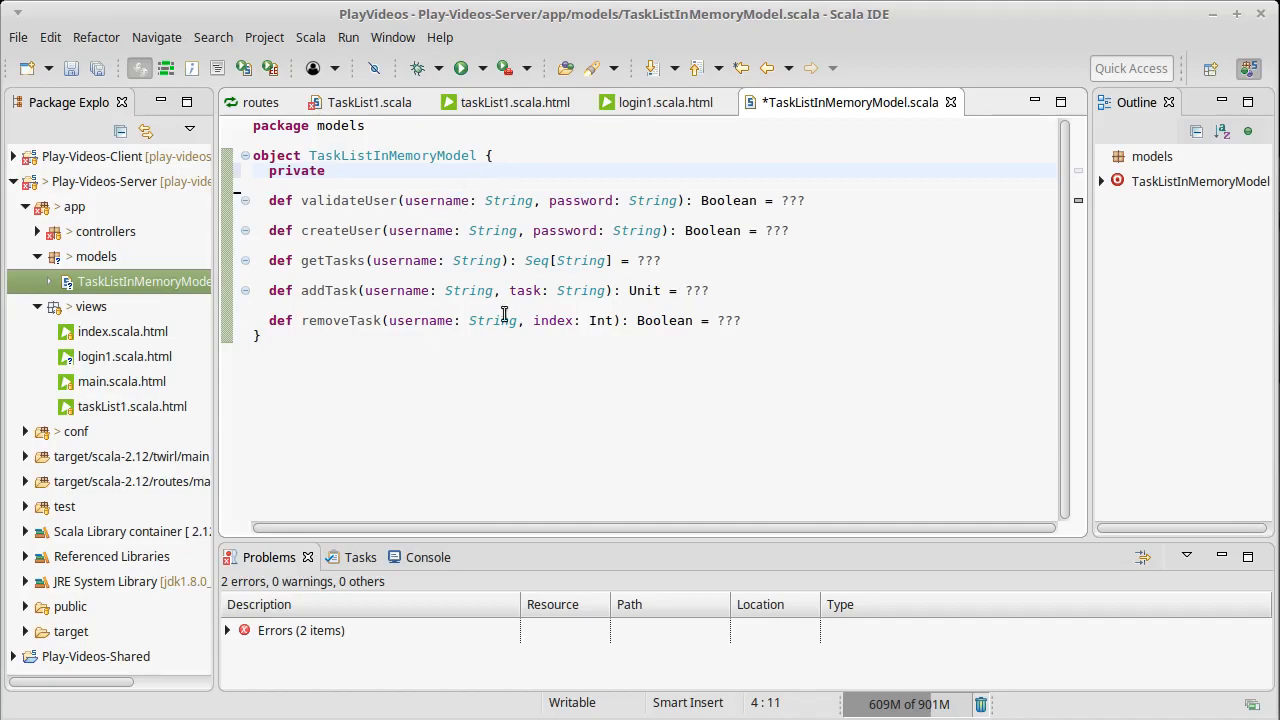
{"action": "mouse_move", "coordinate": [570, 230]}
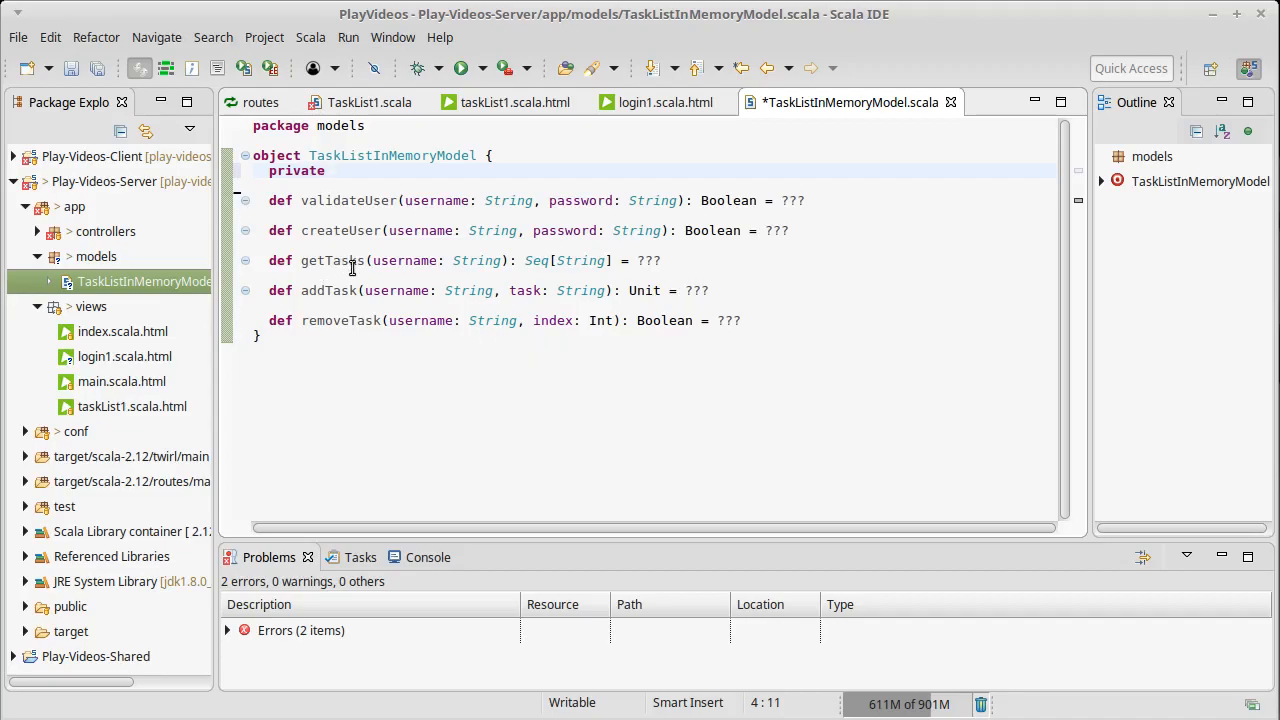
{"action": "left_click_drag", "start_coordinate": [325, 200], "coordinate": [741, 320]}
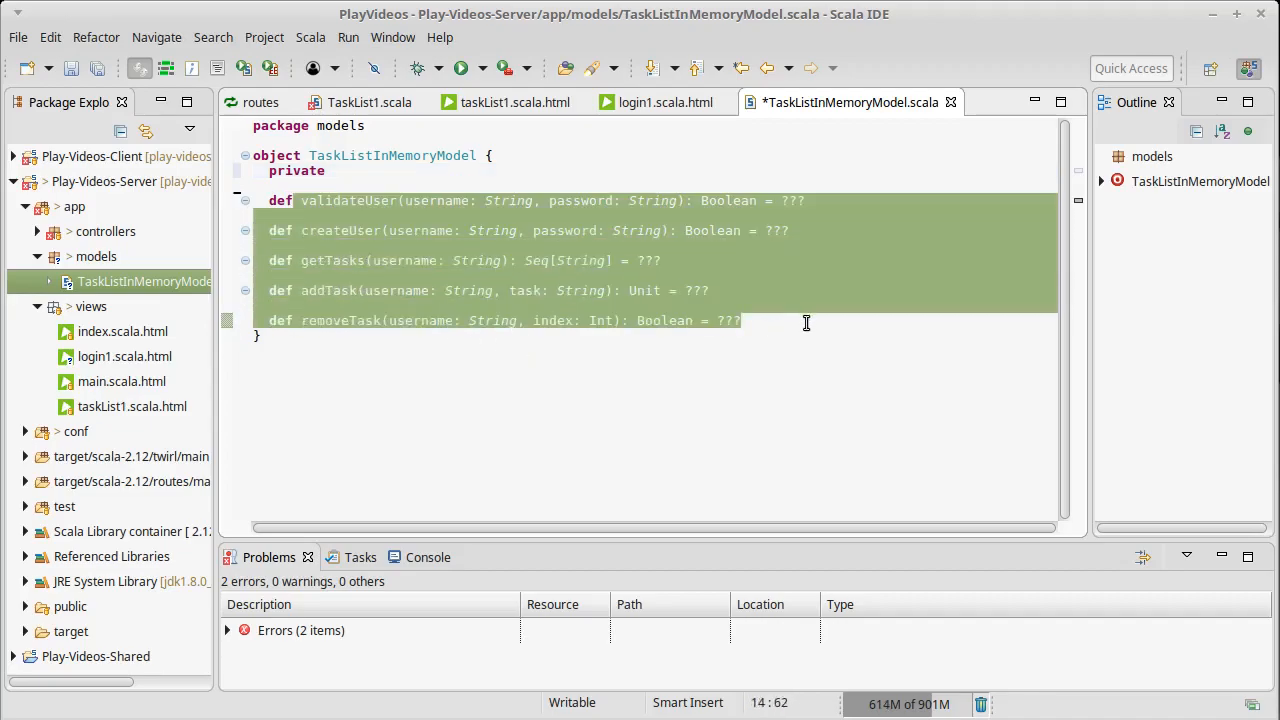
{"action": "left_click", "coordinate": [340, 170]}
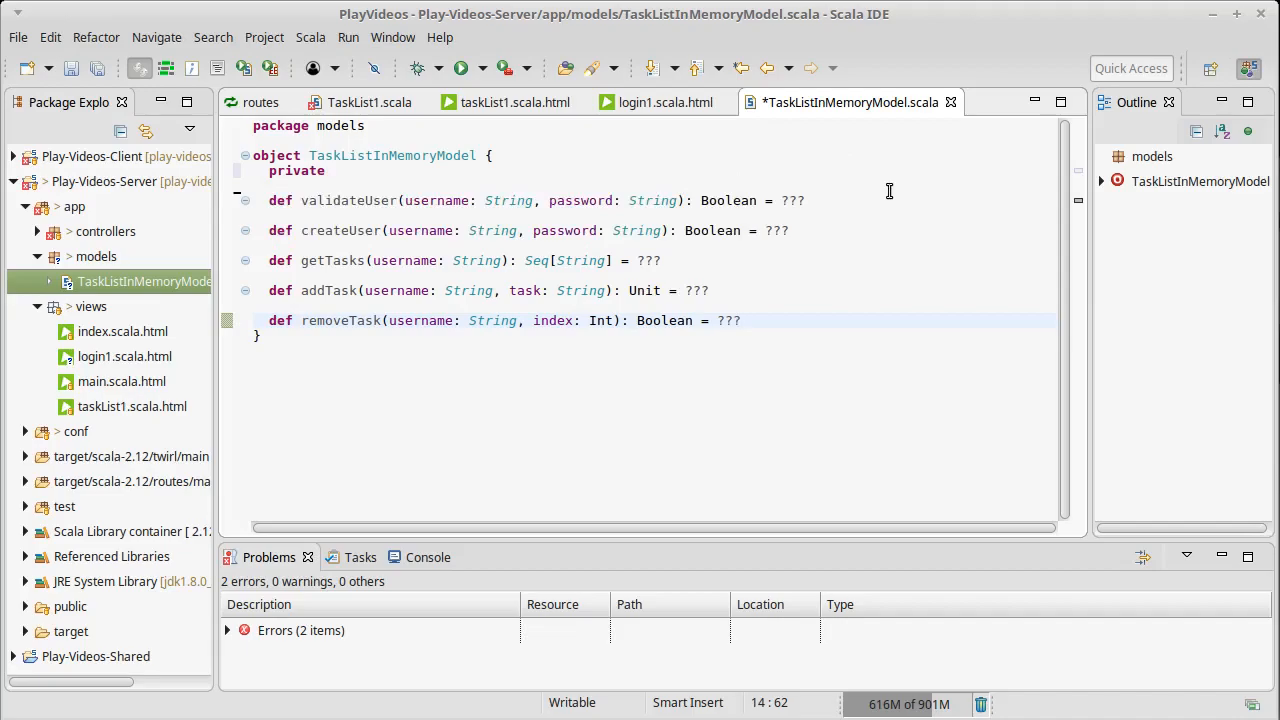
{"action": "left_click", "coordinate": [741, 320]}
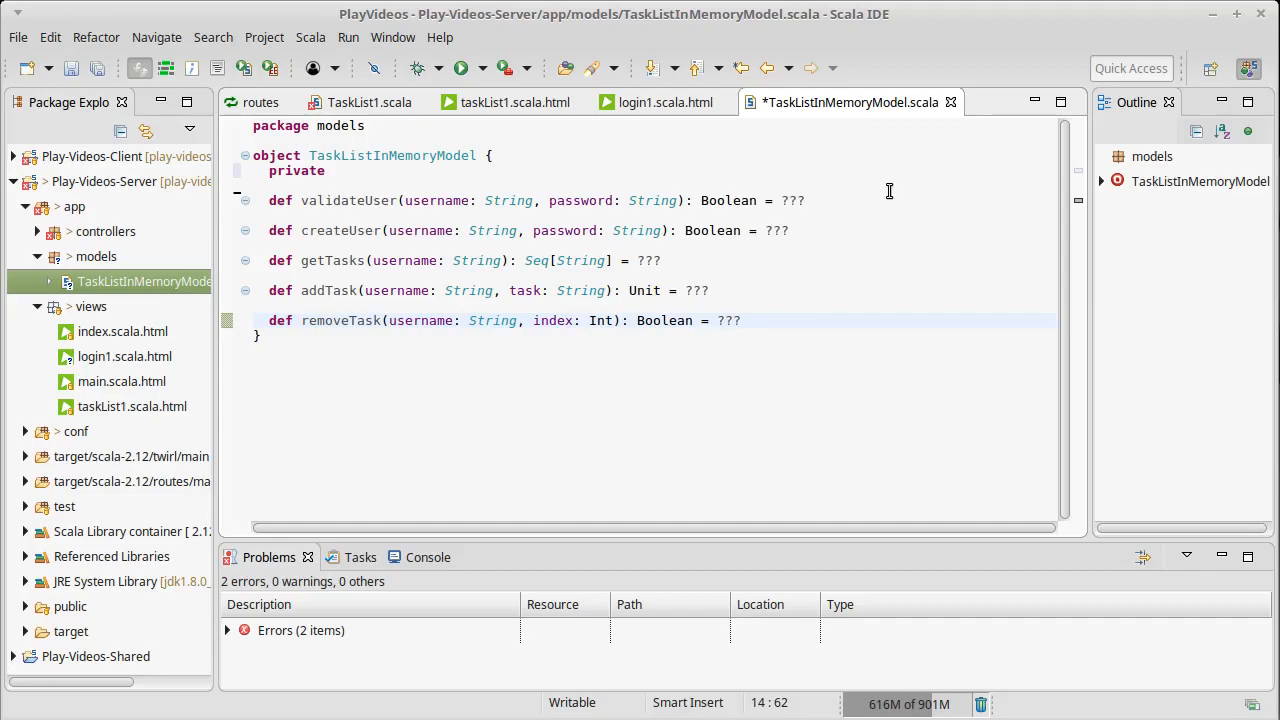
{"action": "mouse_move", "coordinate": [877, 250]}
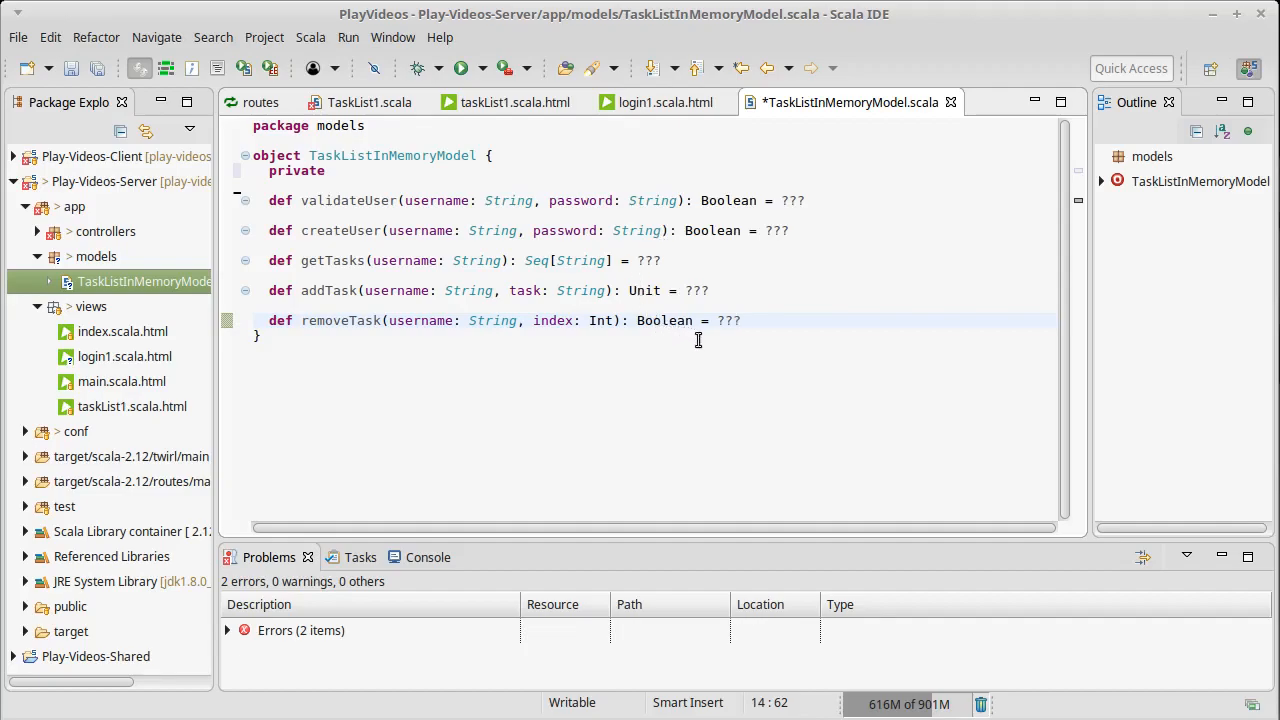
{"action": "mouse_move", "coordinate": [782, 340]}
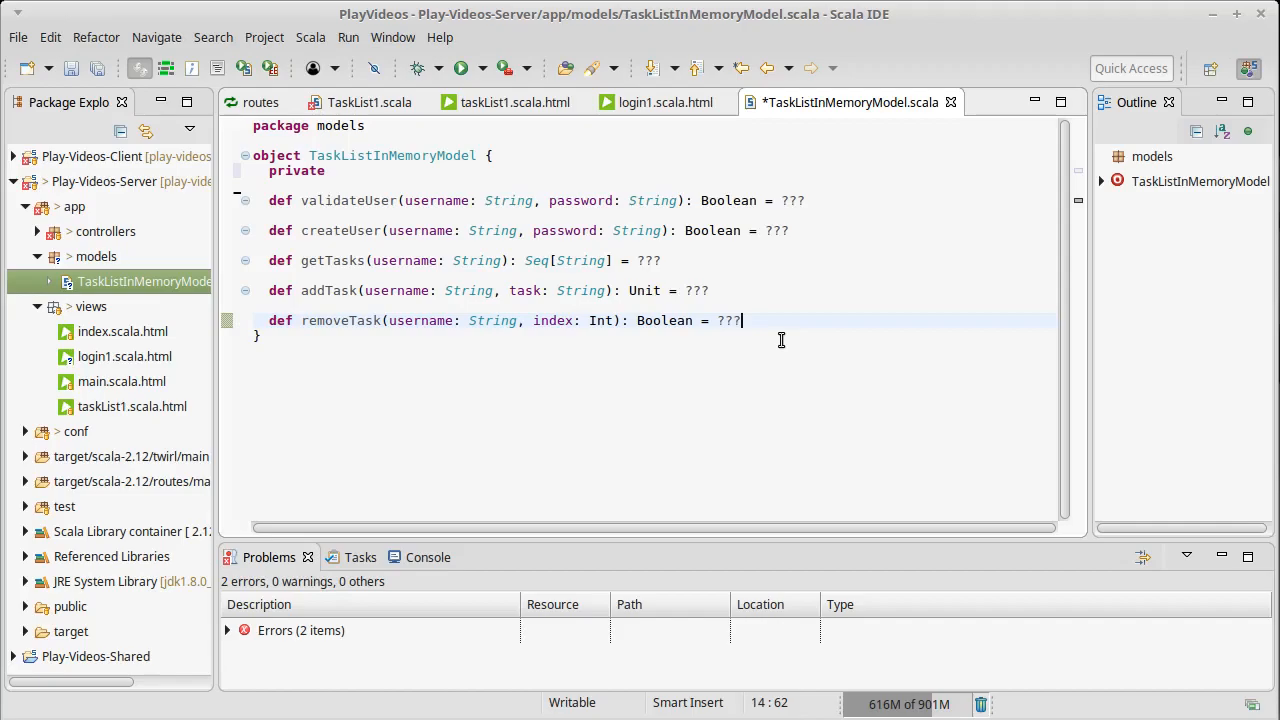
{"action": "left_click", "coordinate": [335, 170]}
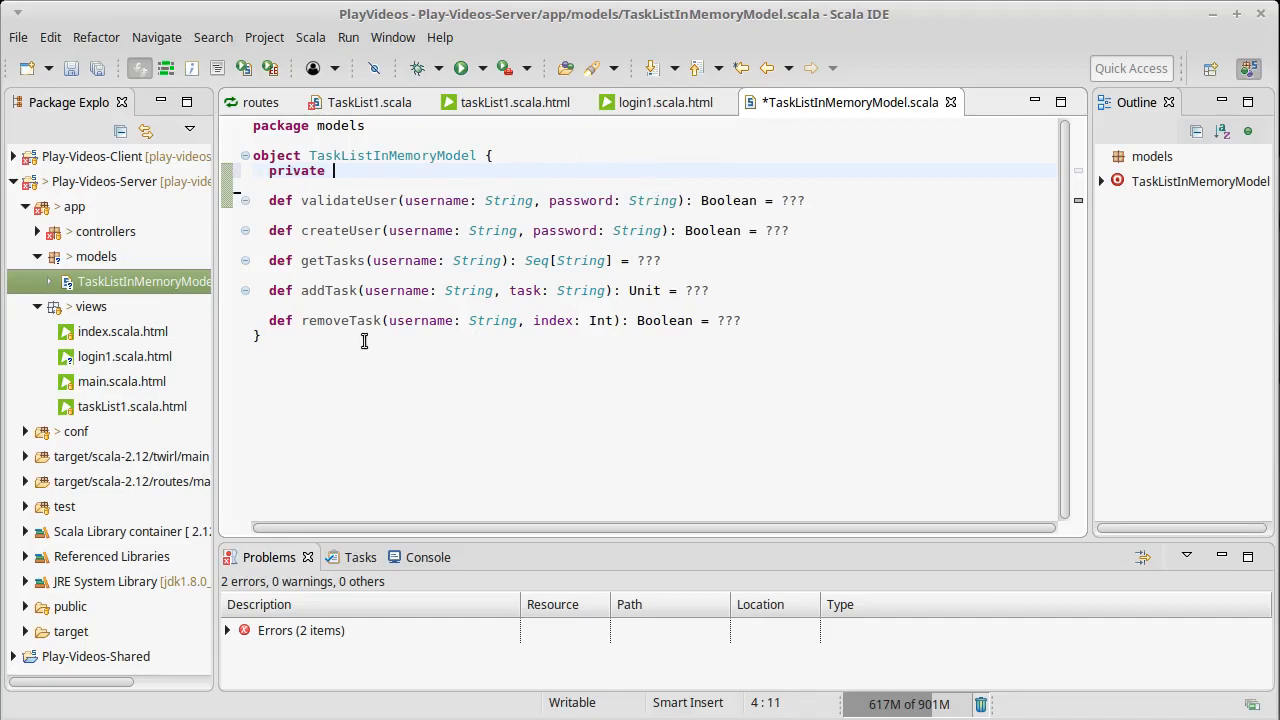
{"action": "mouse_move", "coordinate": [447, 399]}
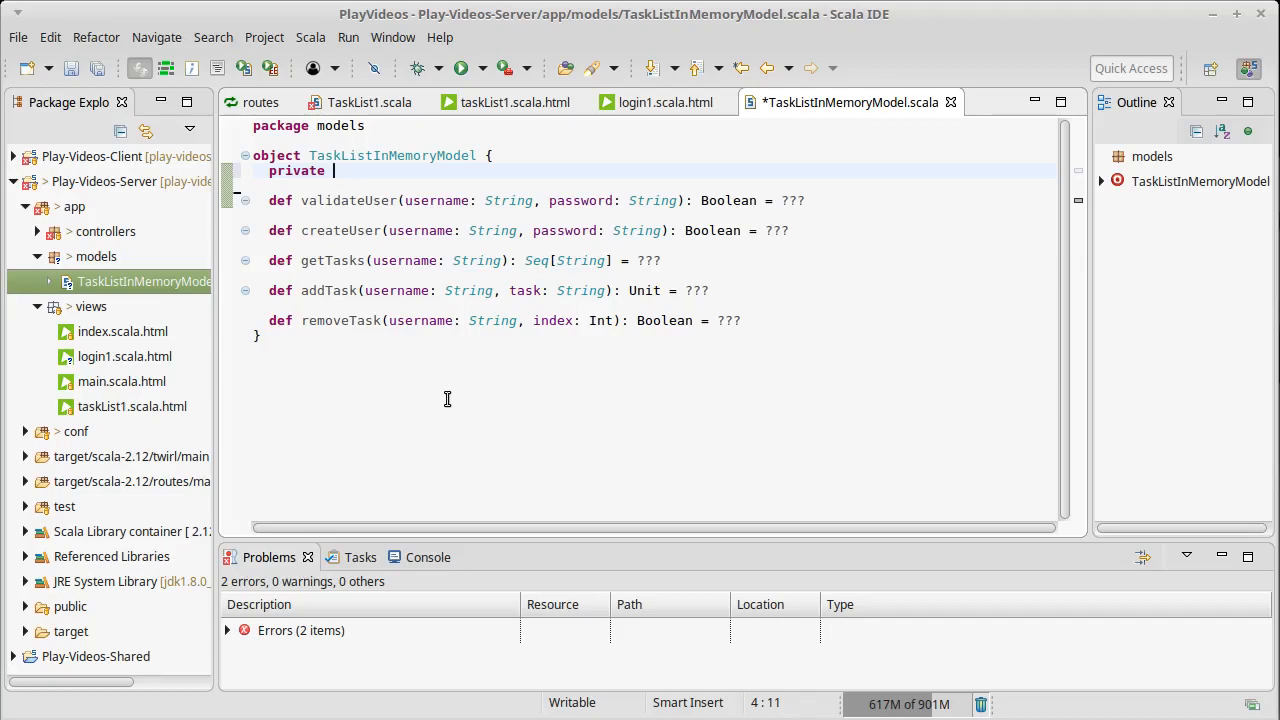
- Declare the private member as val users = mutable.Map[String, String]()
{"action": "type", "text": "user"}
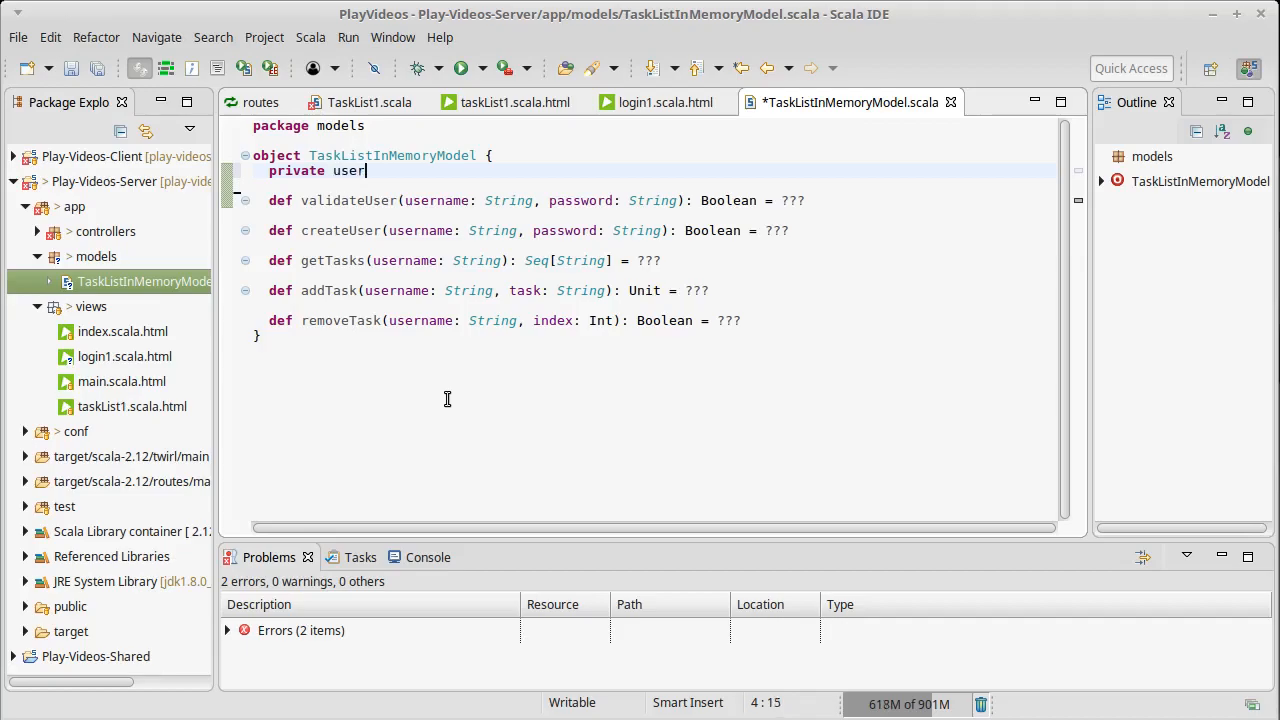
{"action": "type", "text": "s:"}
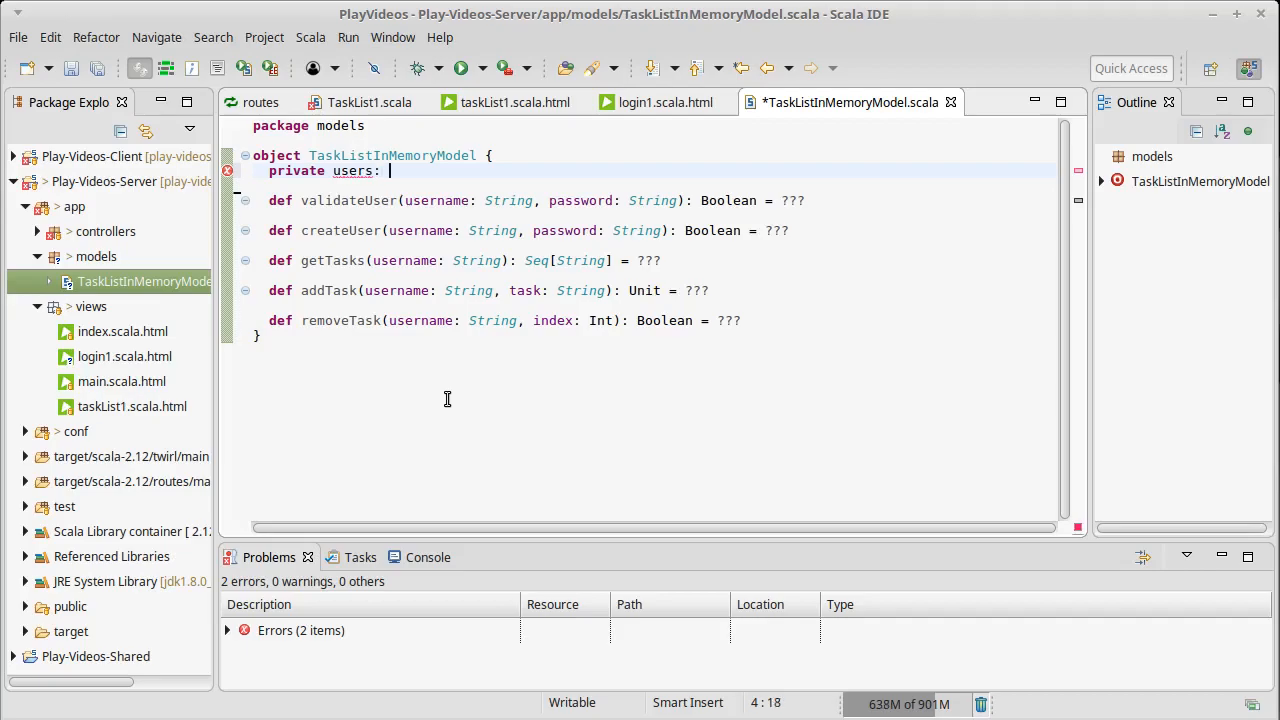
{"action": "type", "text": "="}
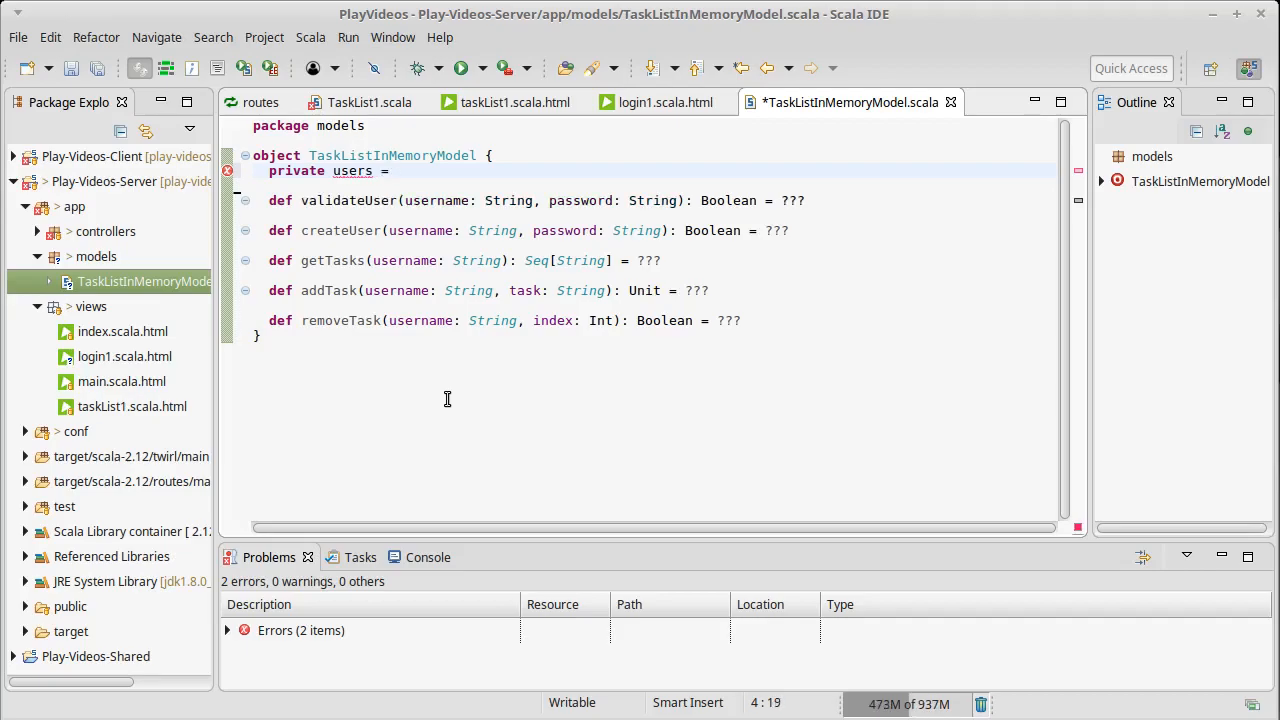
{"action": "type", "text": "mutable."}
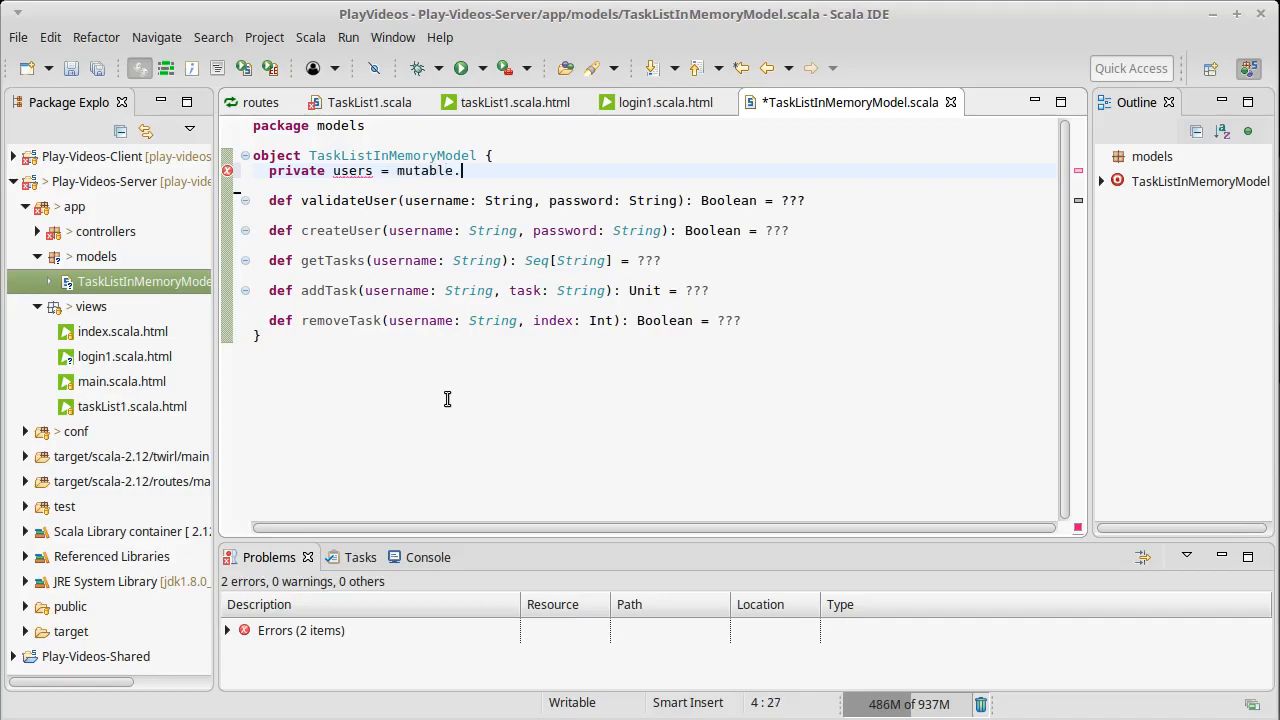
{"action": "type", "text": "Map[Stri"}
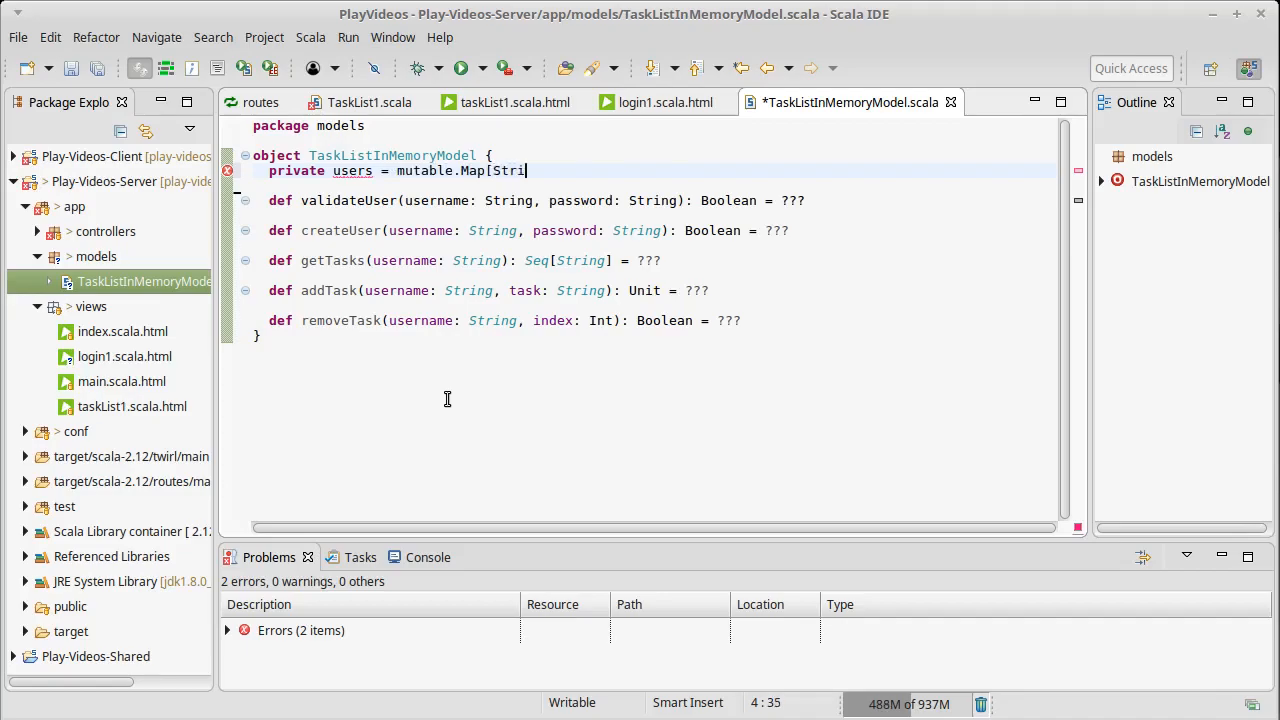
{"action": "type", "text": "ng, String]("}
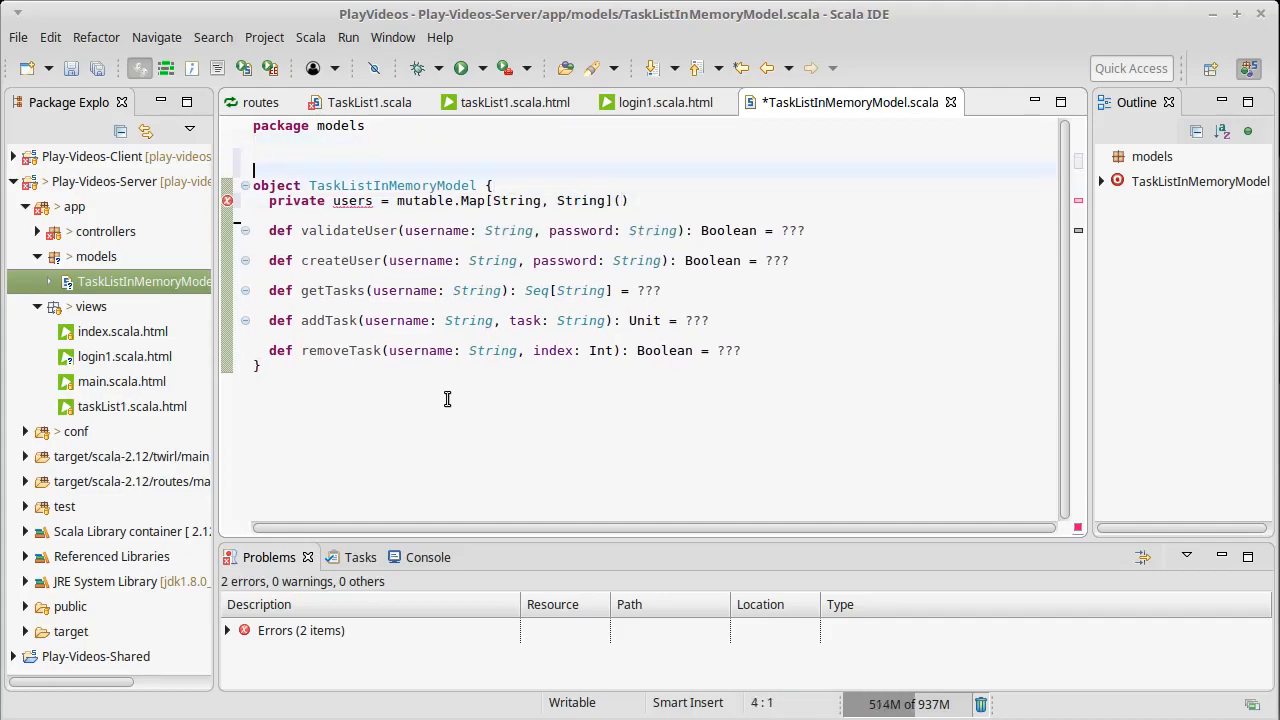
- Add 'import collection.mutable' below the package line
{"action": "type", "text": "import"}
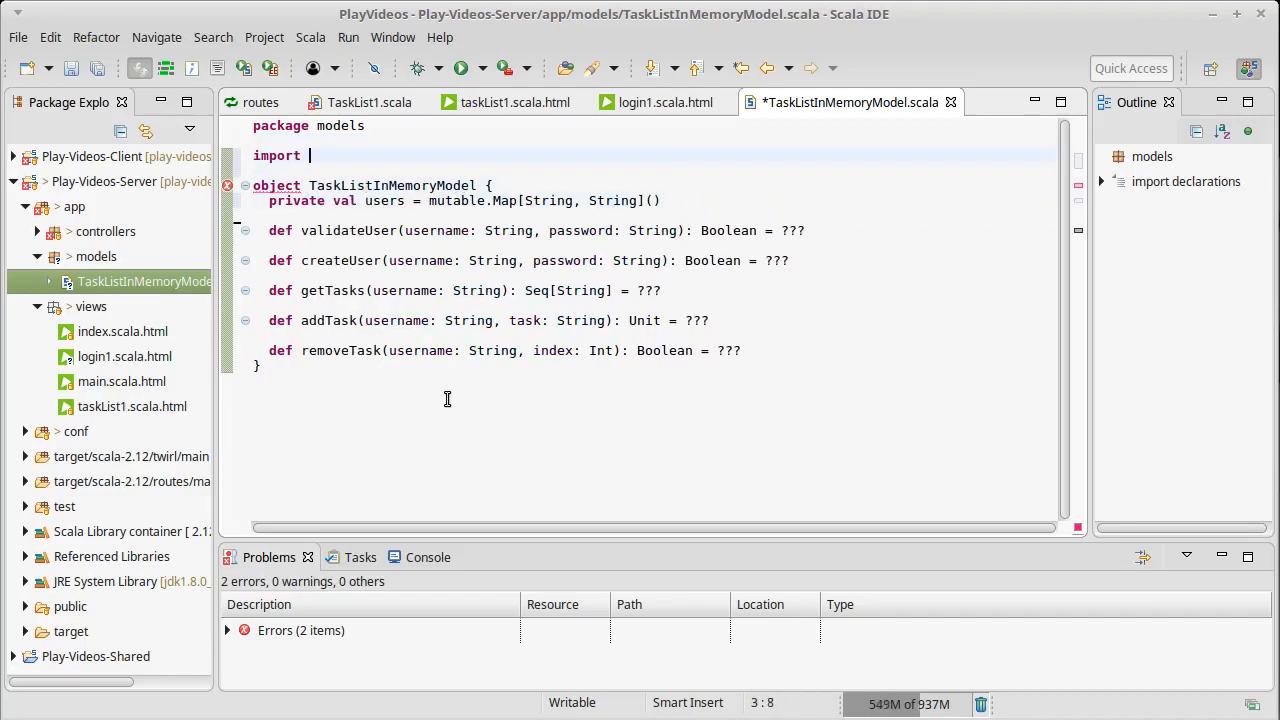
{"action": "type", "text": "collection"}
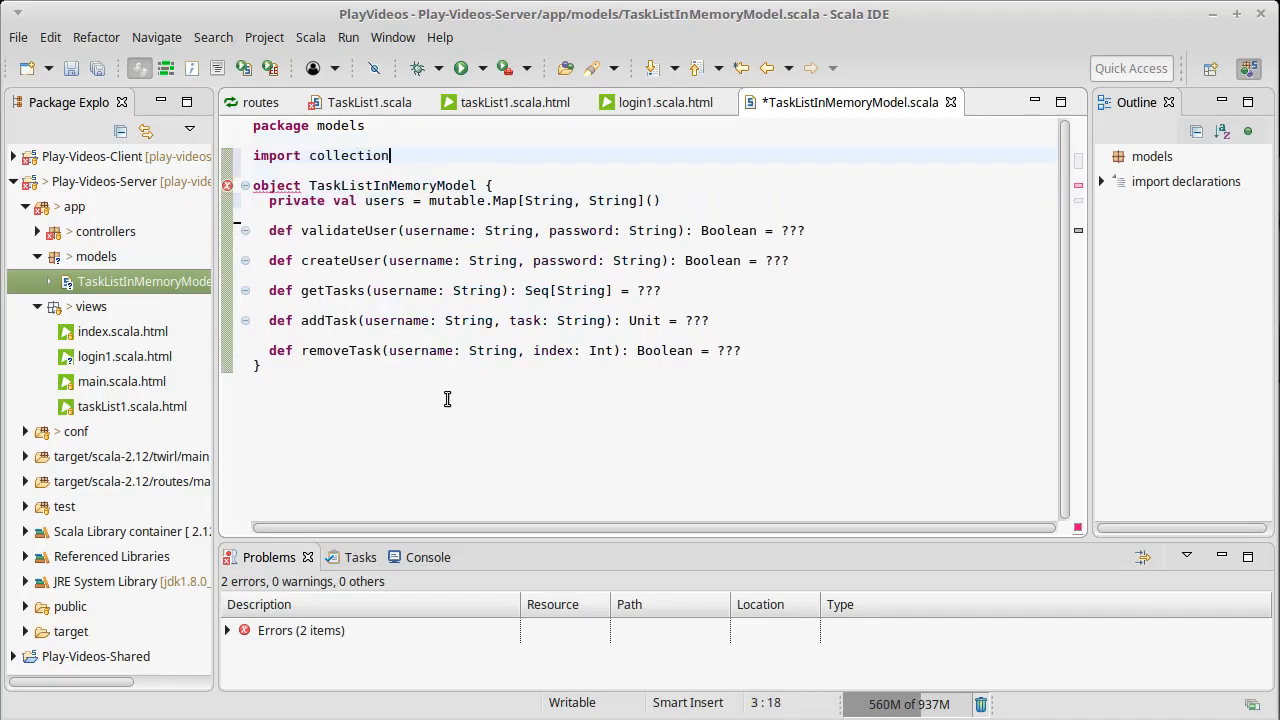
{"action": "type", "text": ".mutable"}
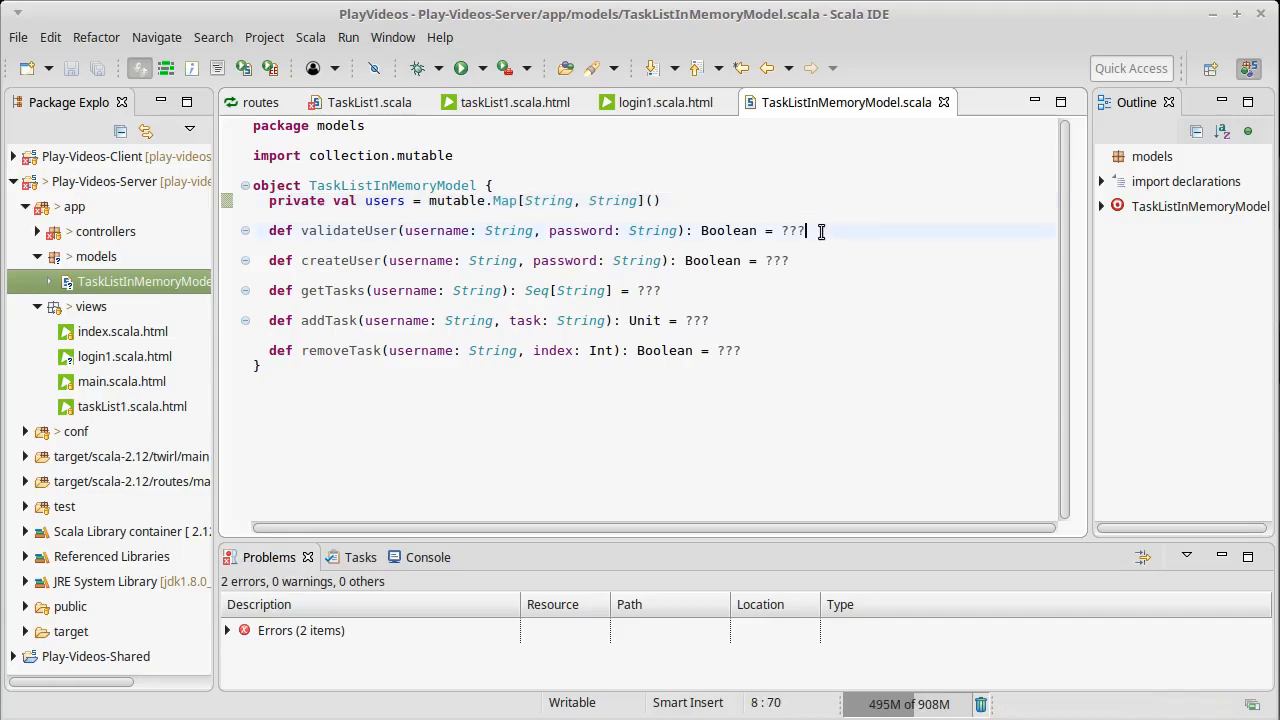
- Begin replacing validateUser's ??? body using users, username and password, and save
{"action": "key", "text": "BackSpace"}
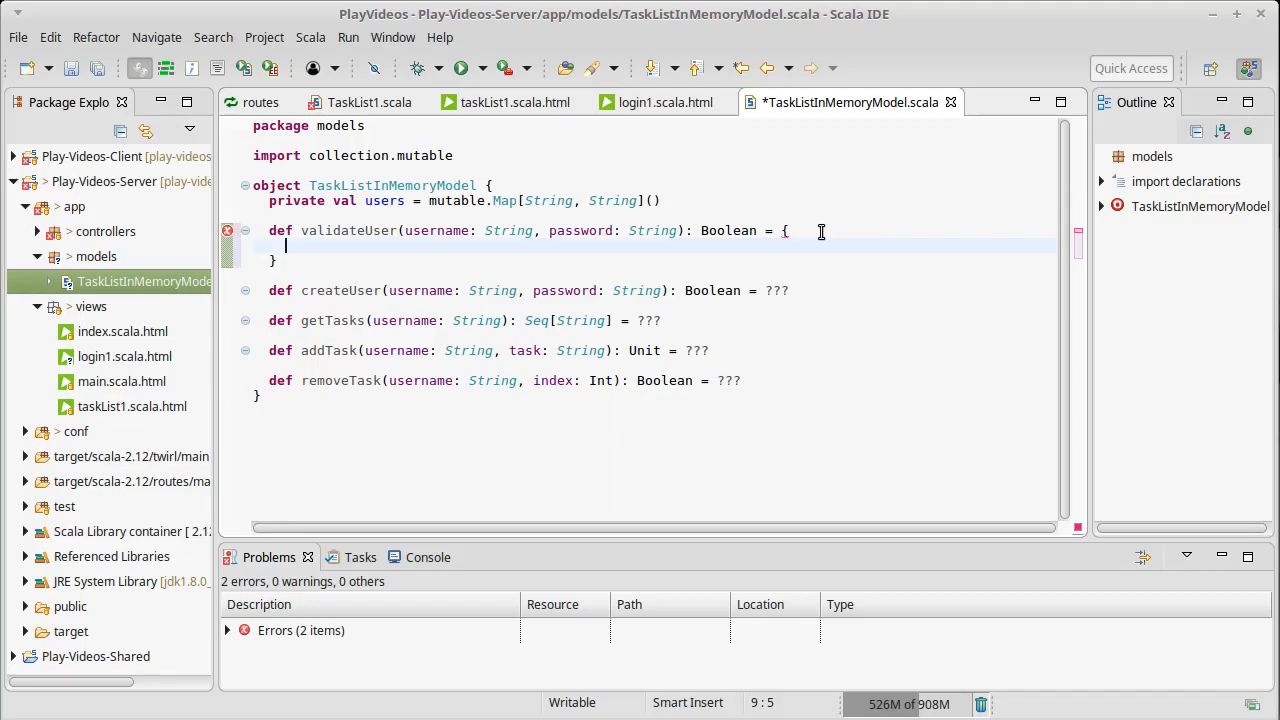
{"action": "type", "text": "users("}
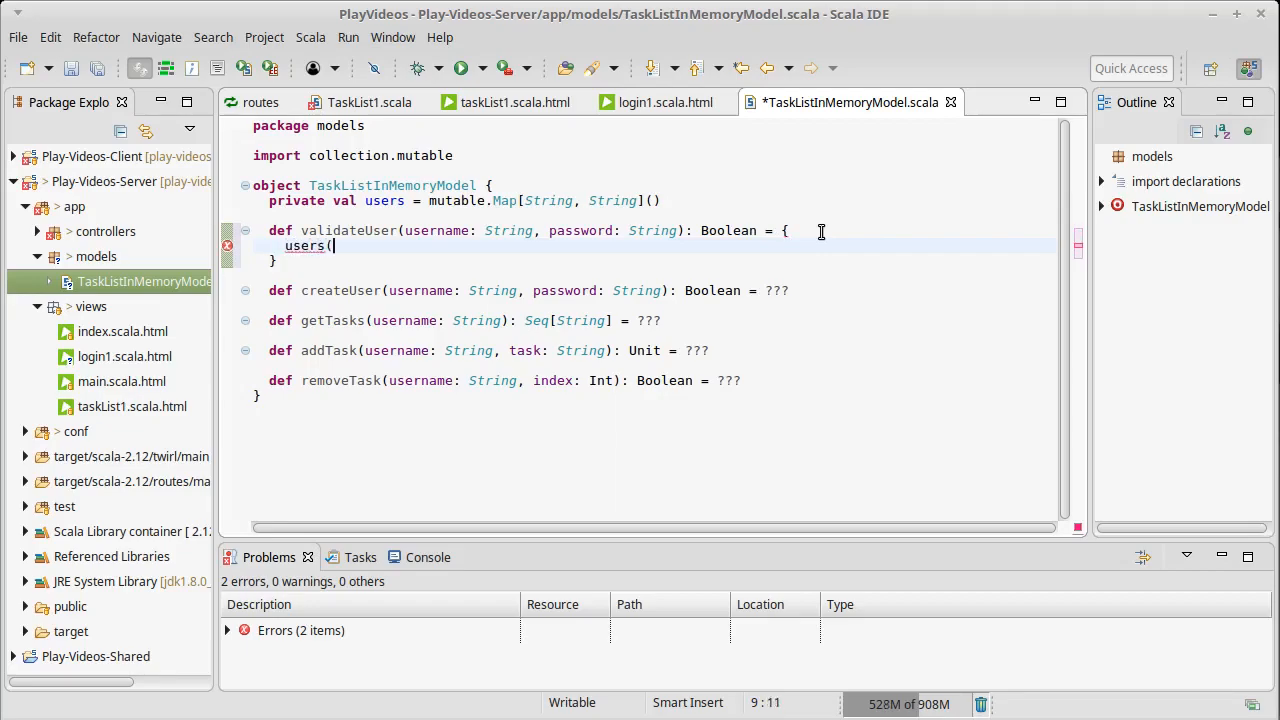
{"action": "type", "text": "username) =="}
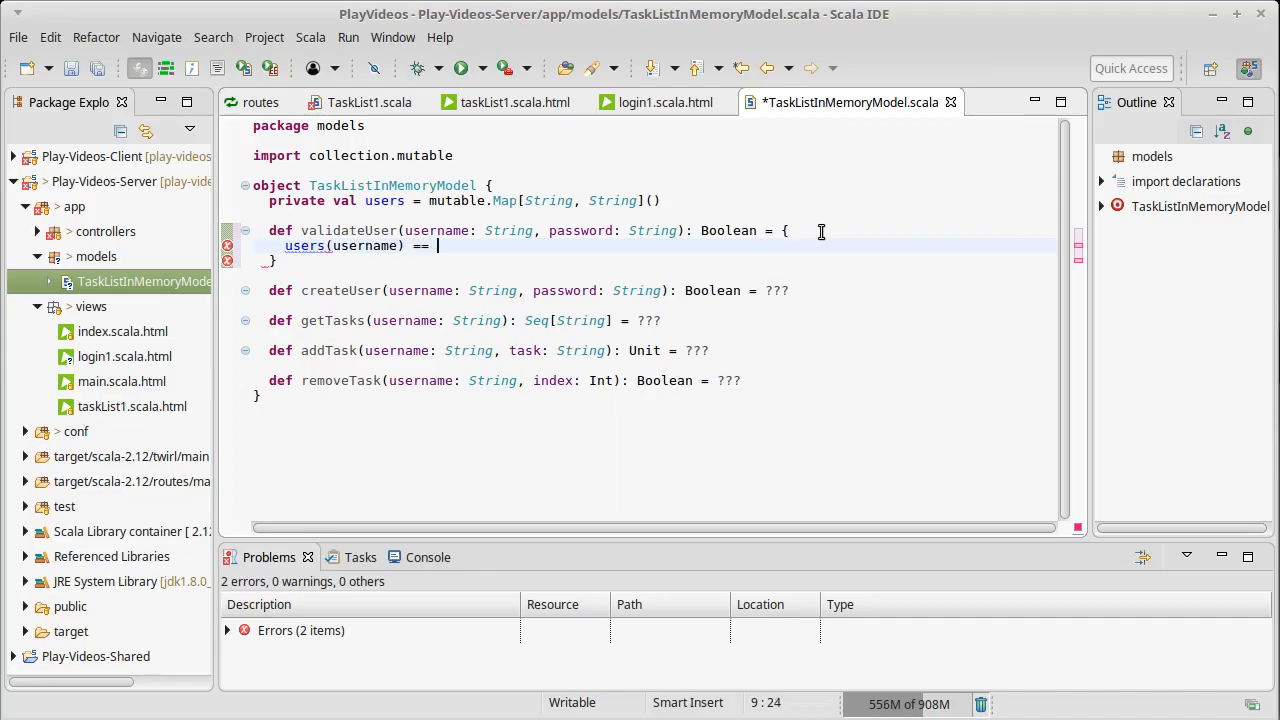
{"action": "type", "text": "password"}
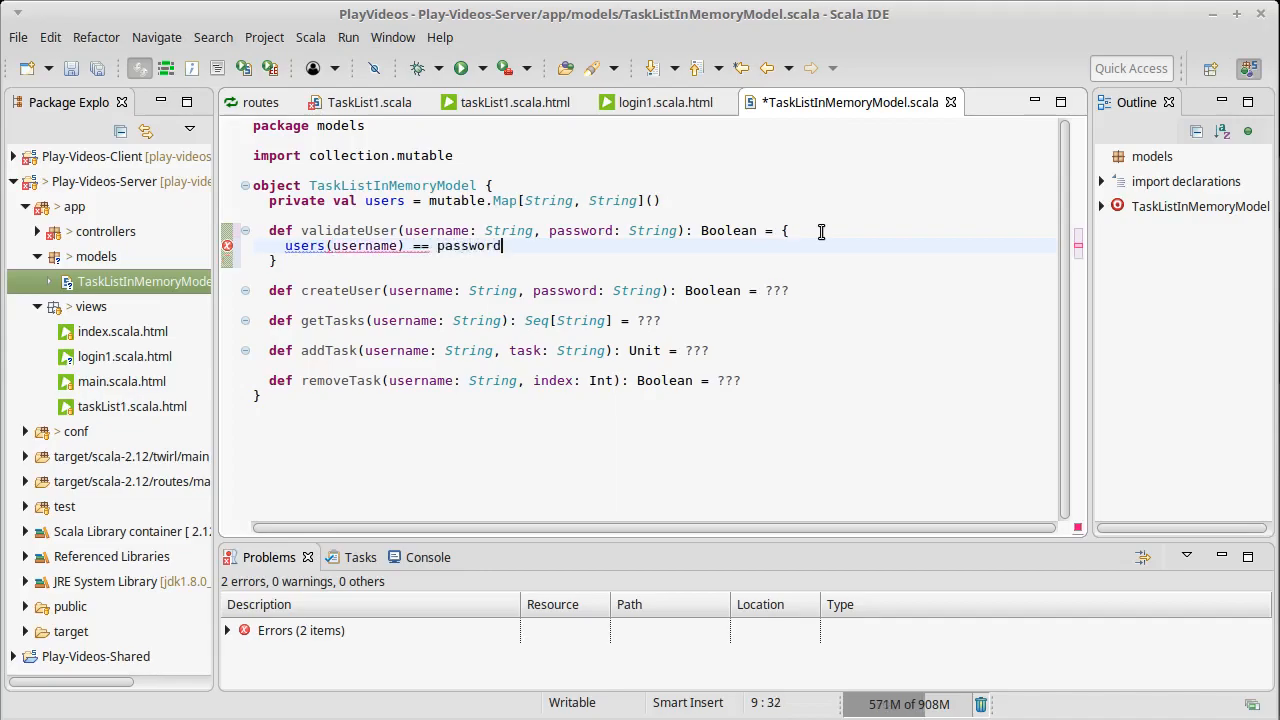
{"action": "key", "text": "ctrl+s"}
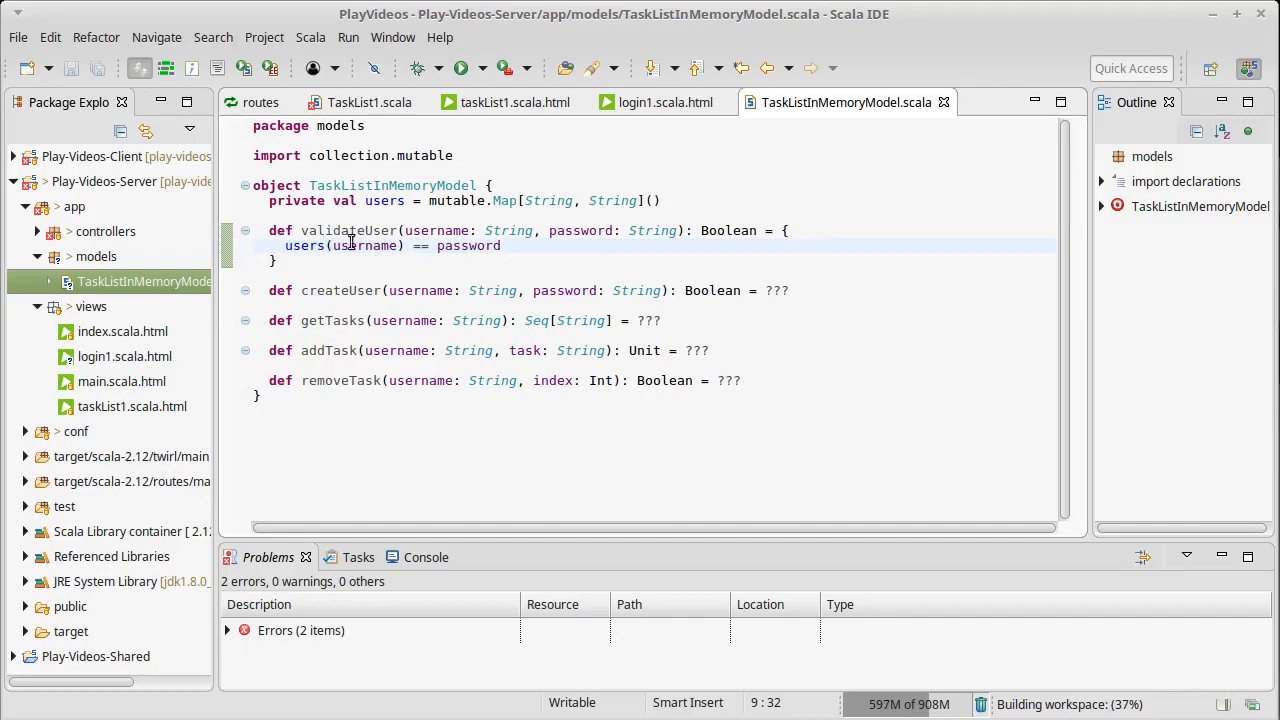
{"action": "mouse_move", "coordinate": [355, 246]}
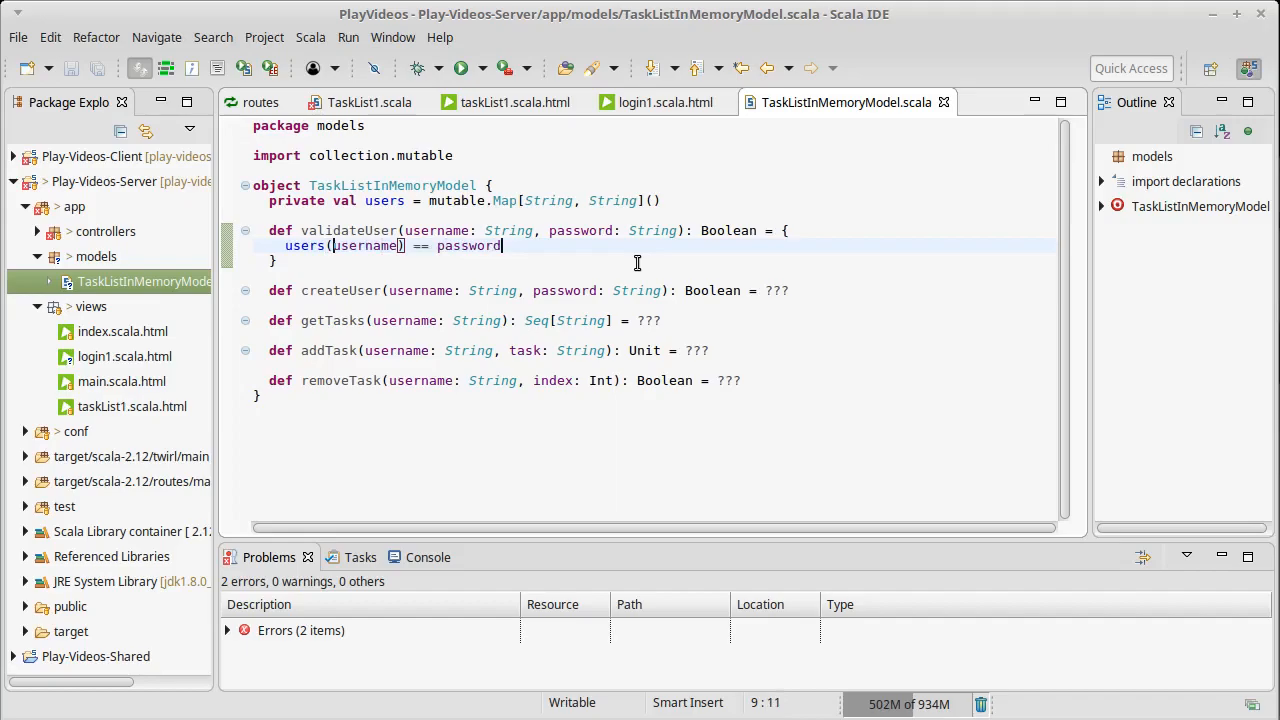
- Complete validateUser as users.get(username).map(_ == password).getOrElse(false) and save
{"action": "type", "text": ".get"}
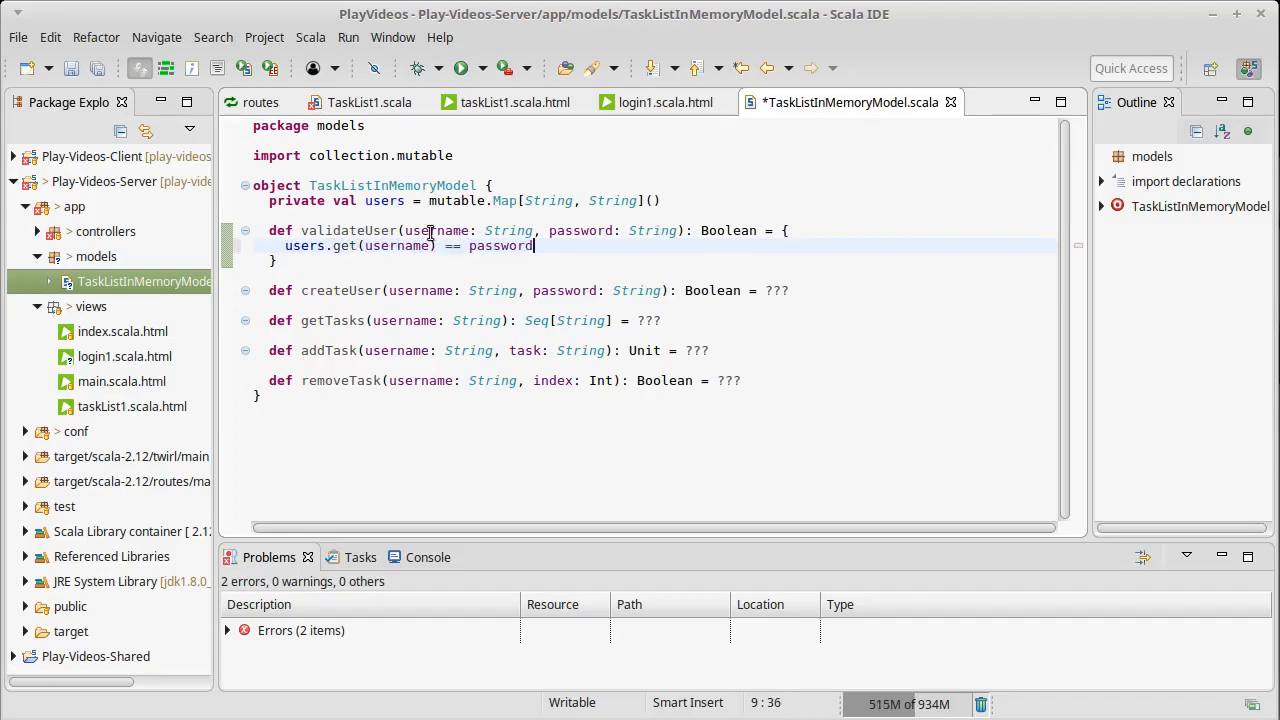
{"action": "mouse_move", "coordinate": [347, 246]}
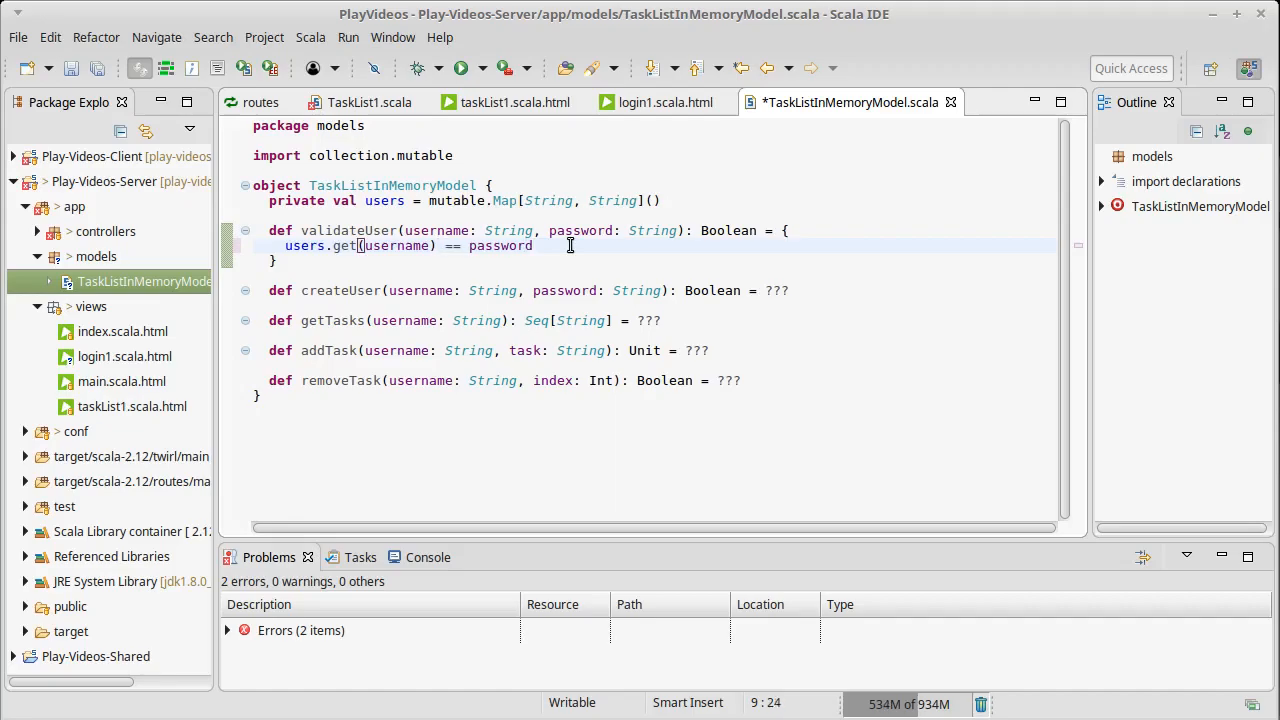
{"action": "type", "text": ".map(_"}
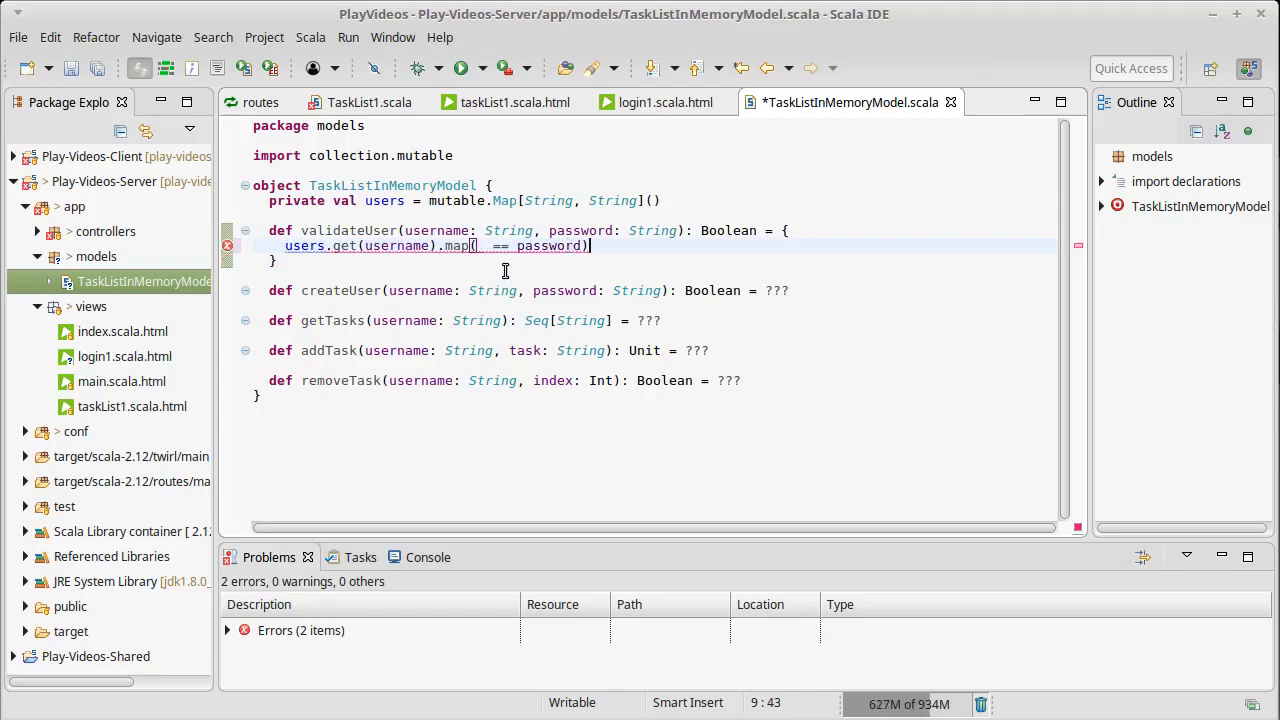
{"action": "mouse_move", "coordinate": [643, 312]}
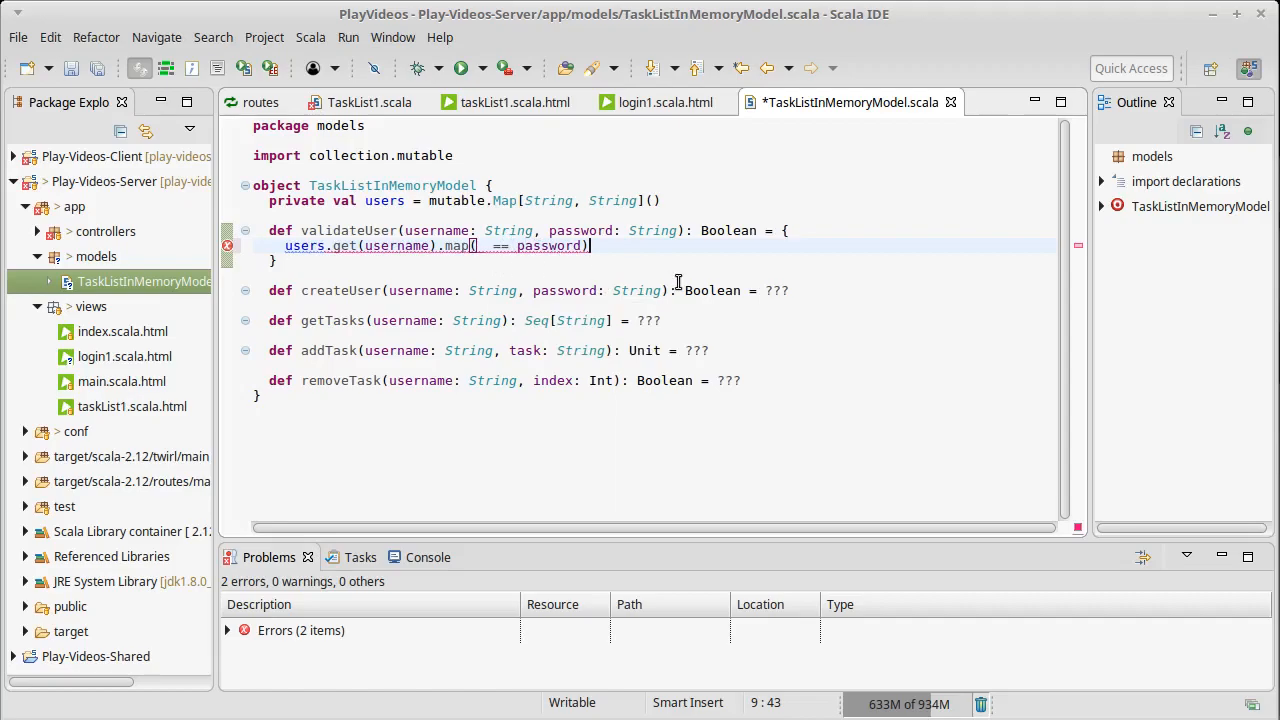
{"action": "type", "text": "."}
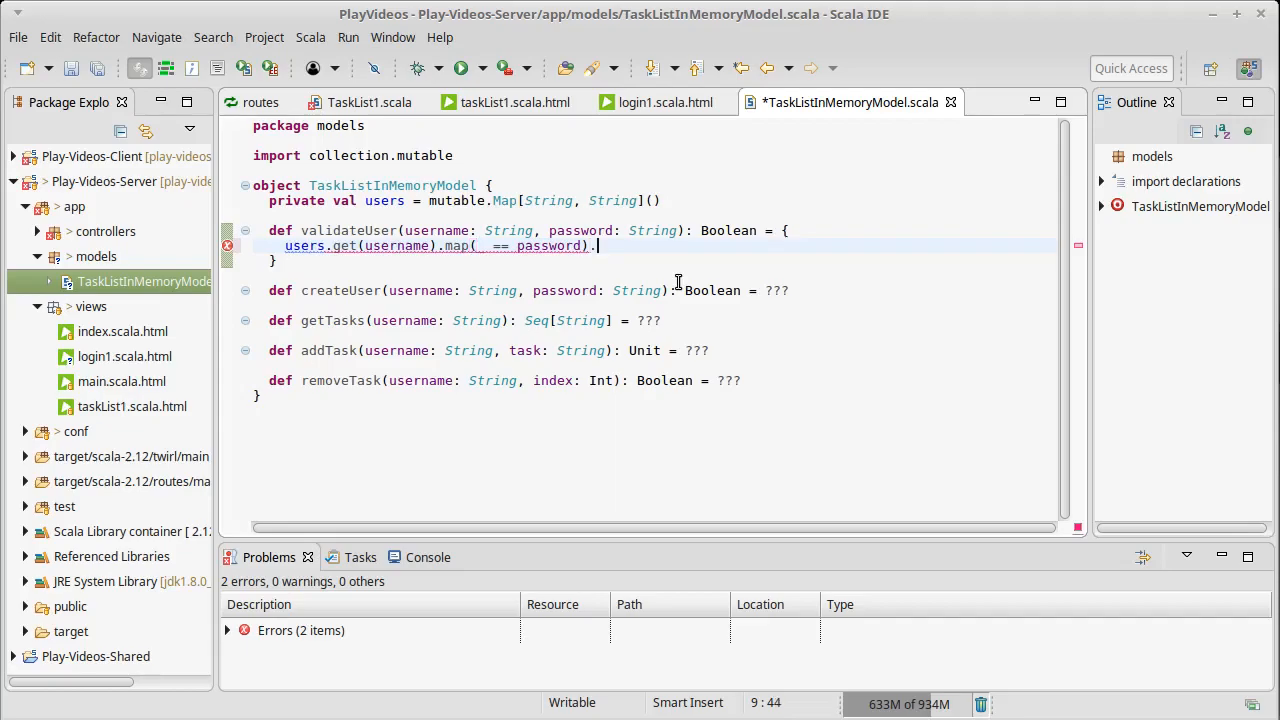
{"action": "type", "text": "getOrElse"}
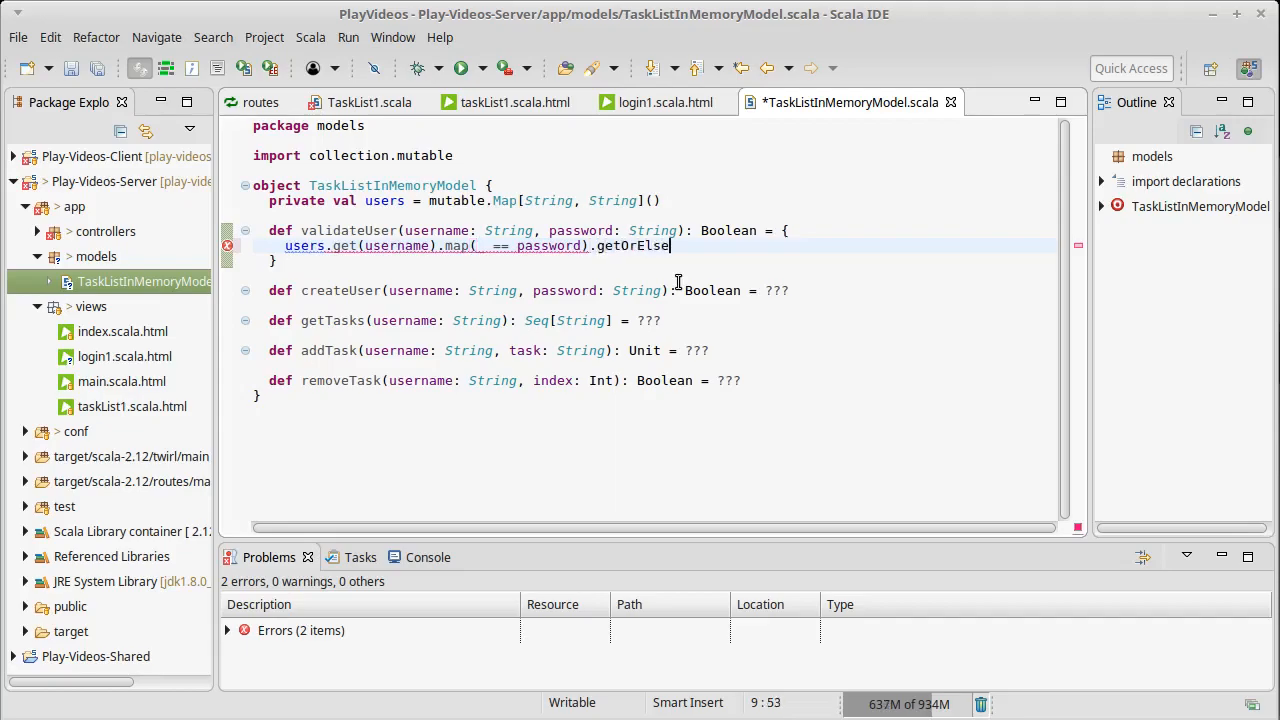
{"action": "type", "text": "(false)"}
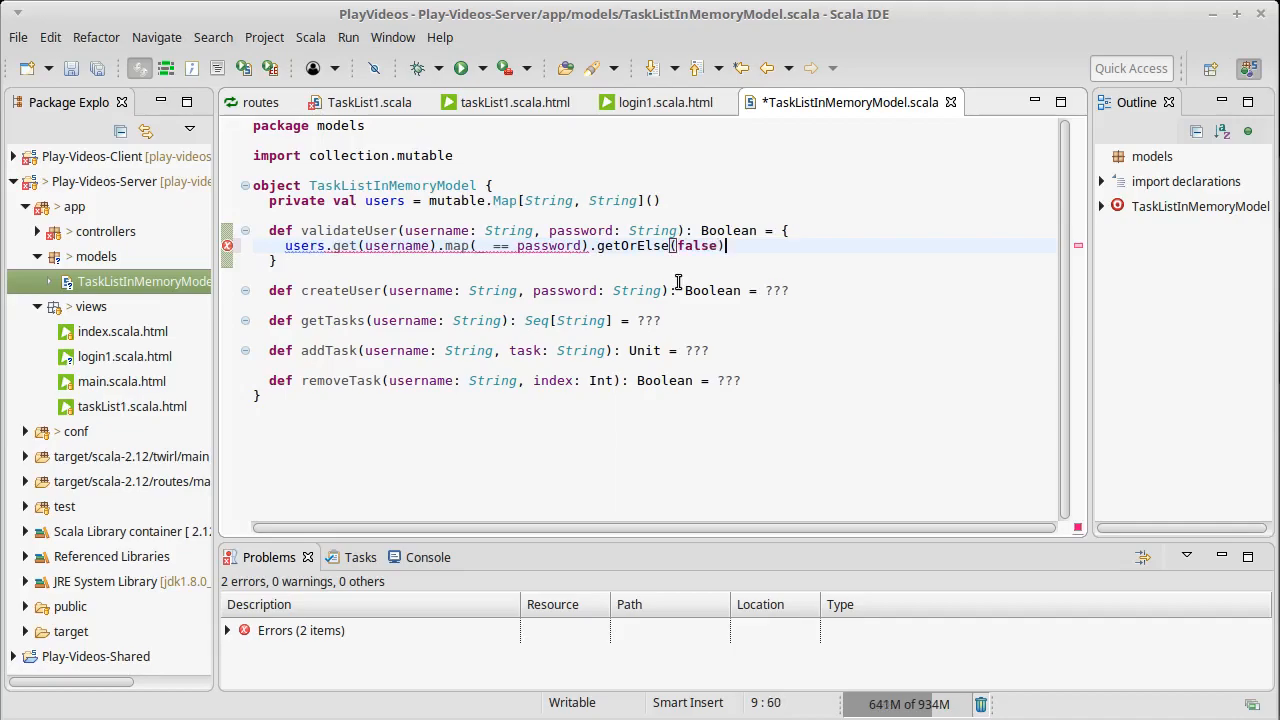
{"action": "key", "text": "ctrl+s"}
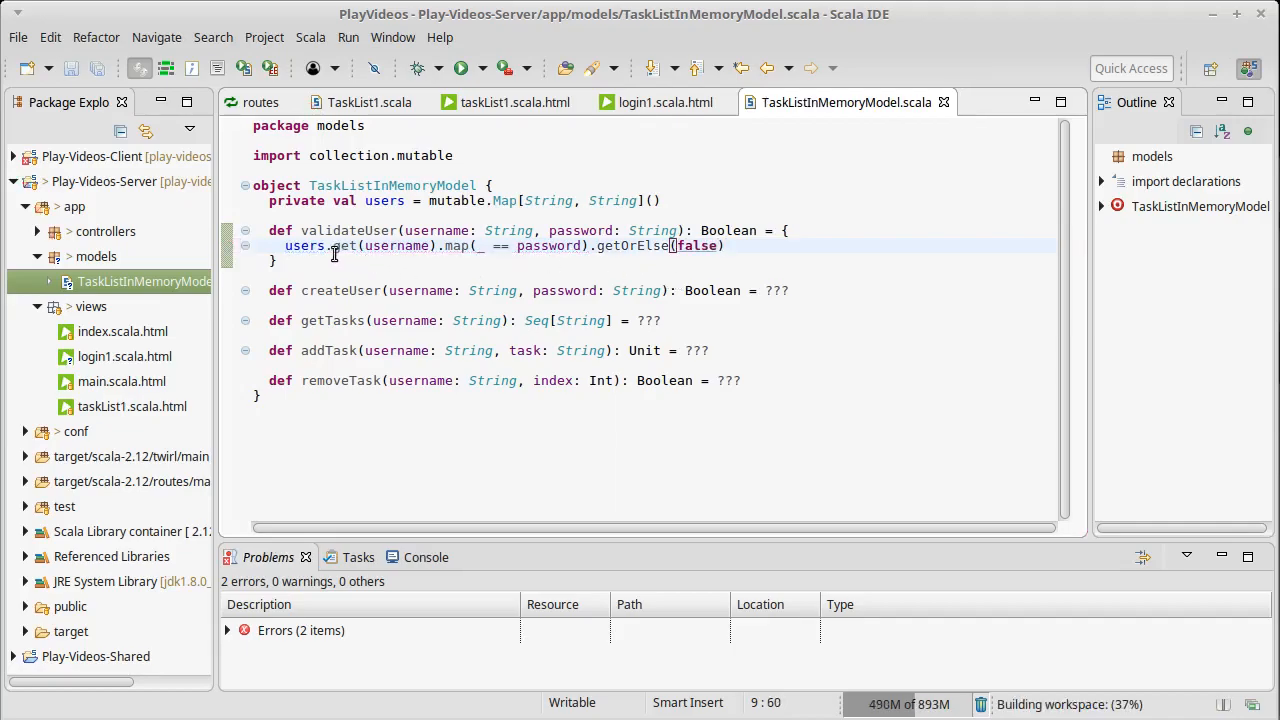
{"action": "mouse_move", "coordinate": [375, 246]}
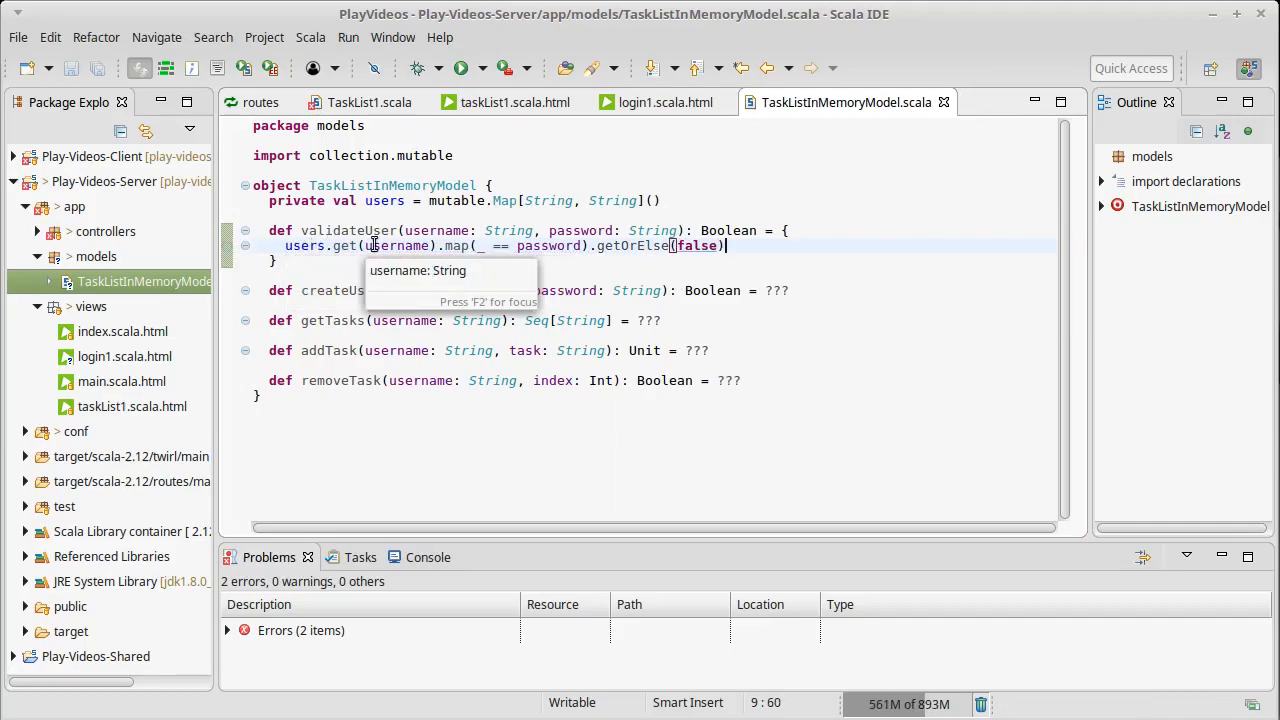
{"action": "mouse_move", "coordinate": [700, 245]}
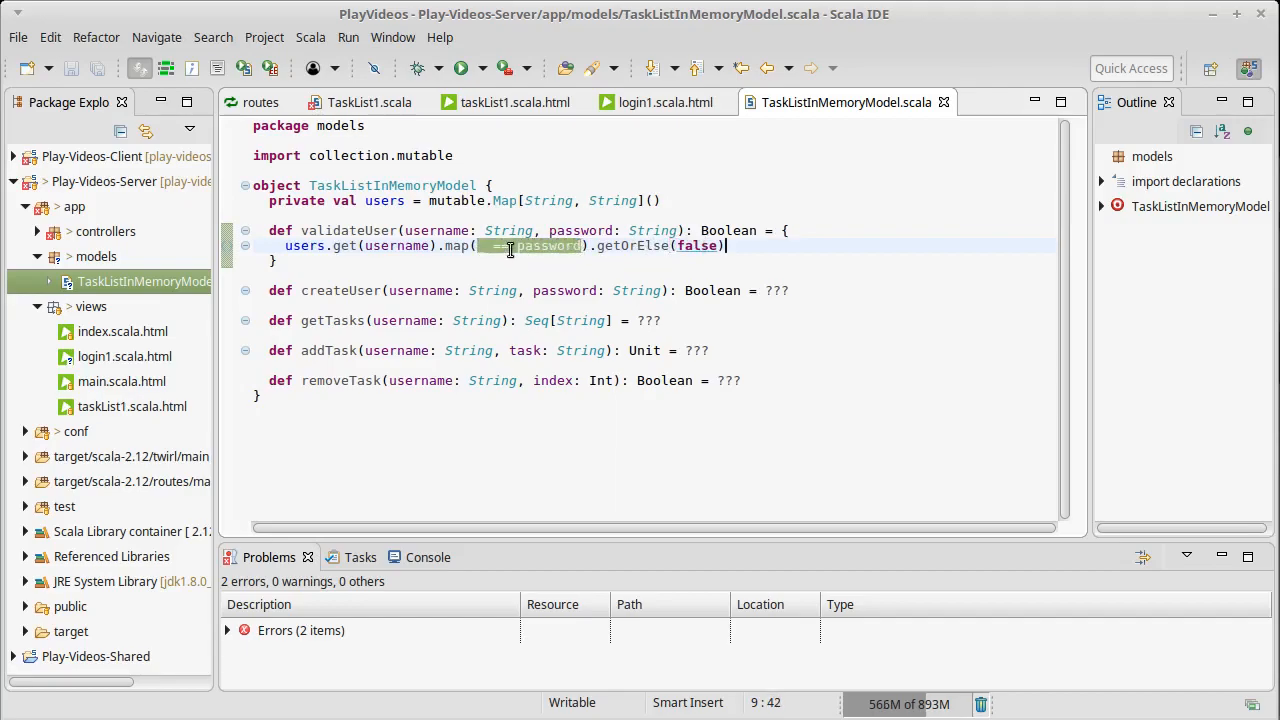
{"action": "left_click", "coordinate": [513, 245]}
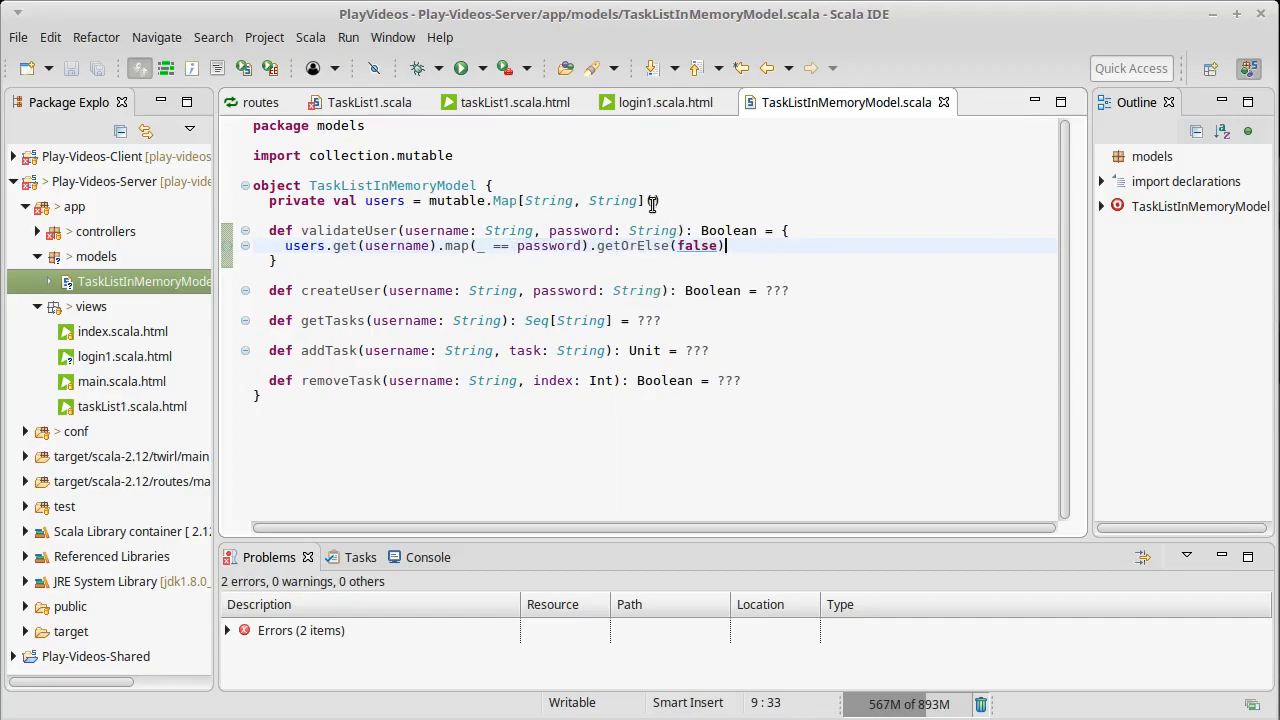
- Put 'Mark' -> 'pass' inside the users map, then switch back to TaskList1.scala
{"action": "type", "text": "()"}
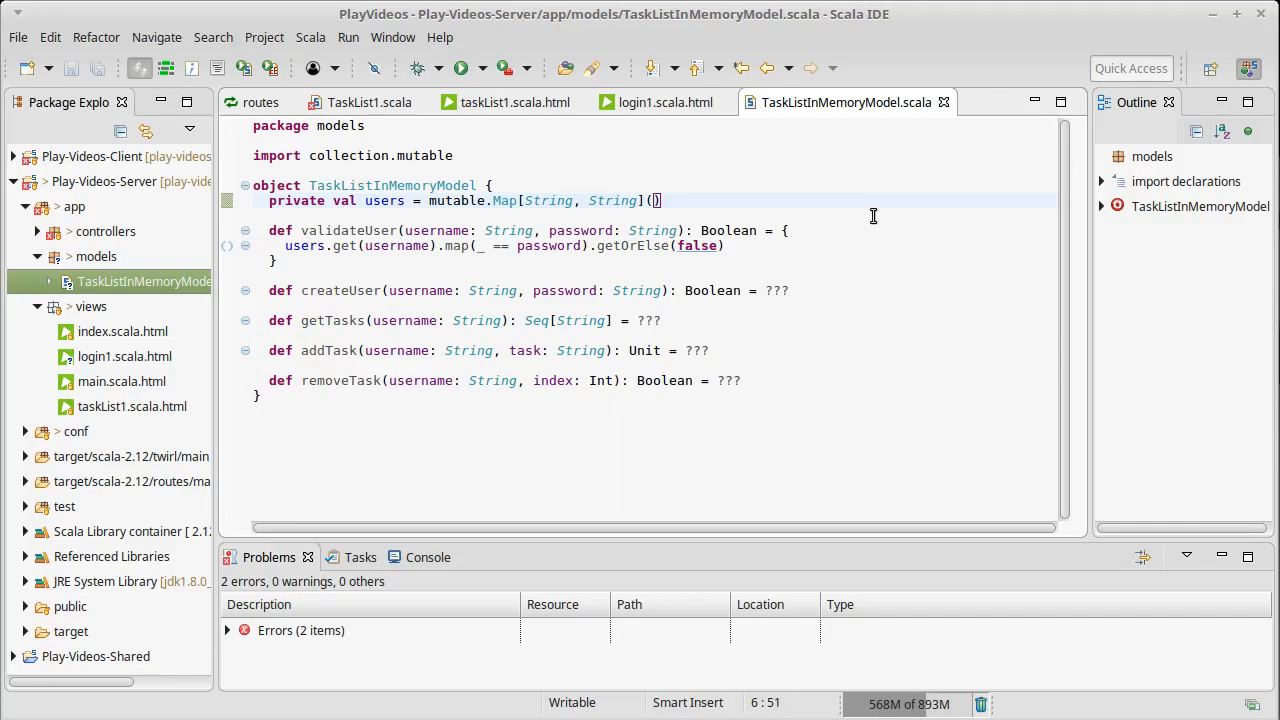
{"action": "type", "text": "\"Mark\" ->"}
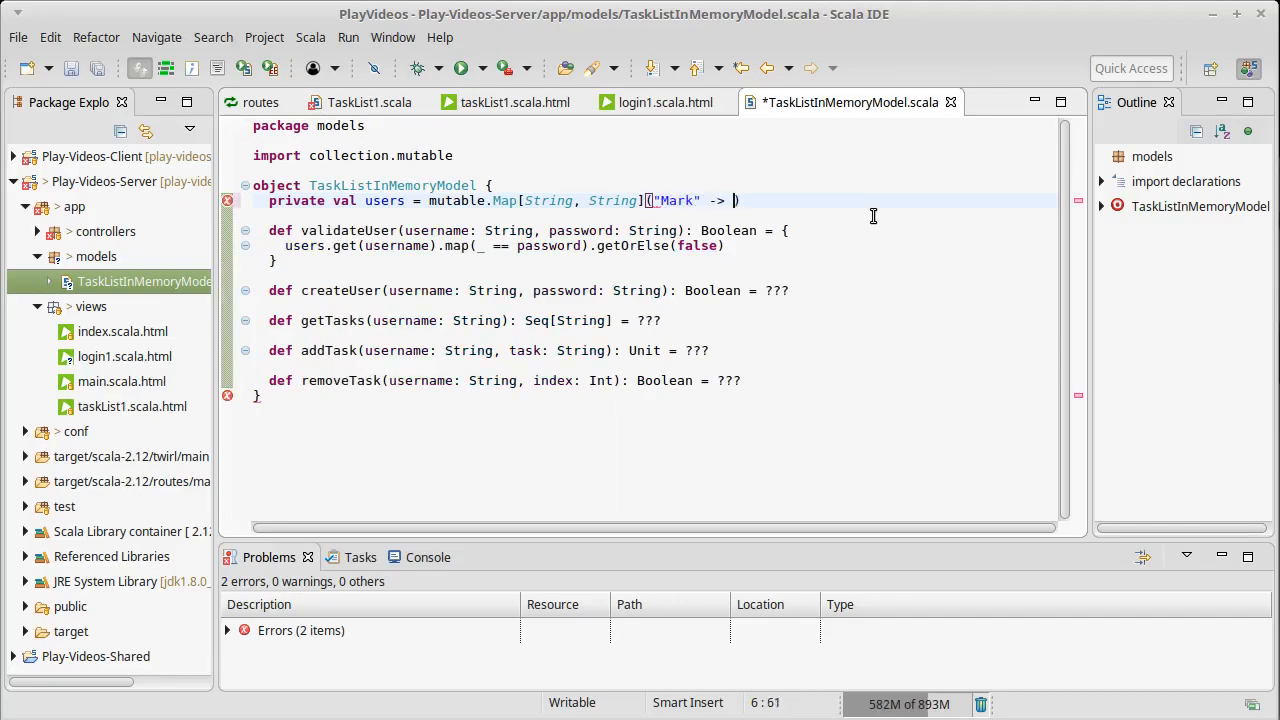
{"action": "type", "text": "\""}
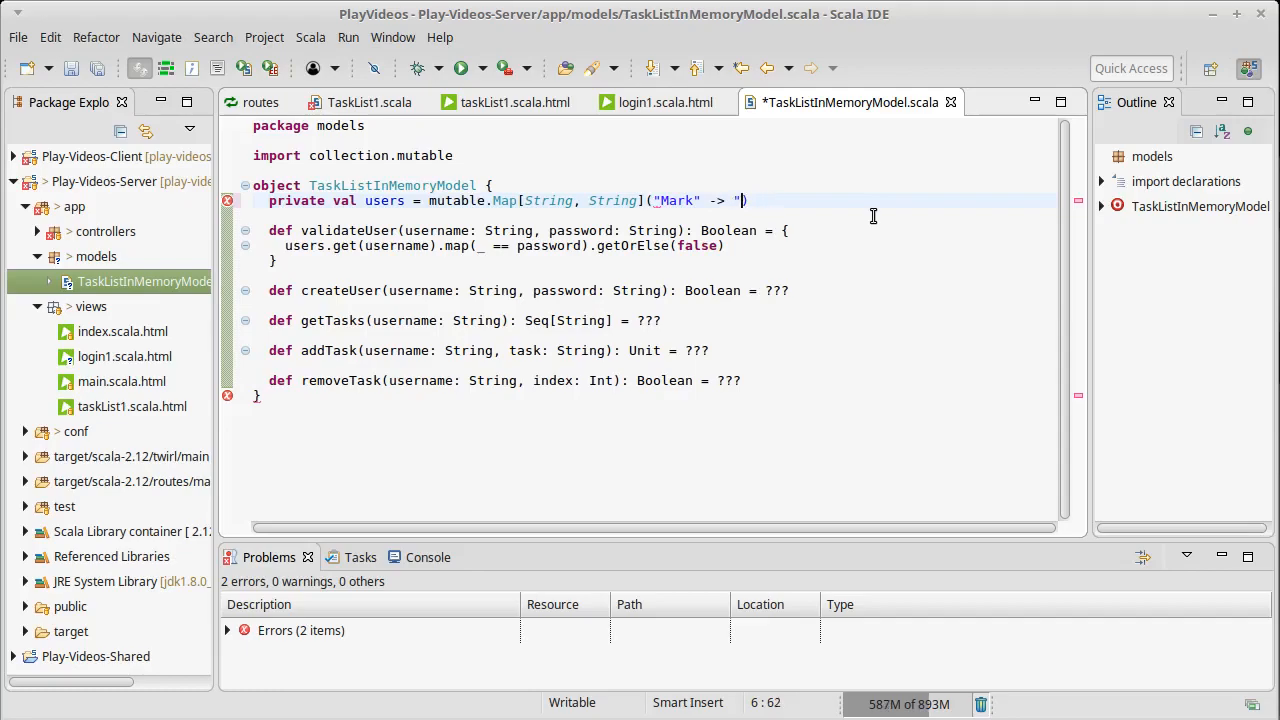
{"action": "type", "text": "pass\""}
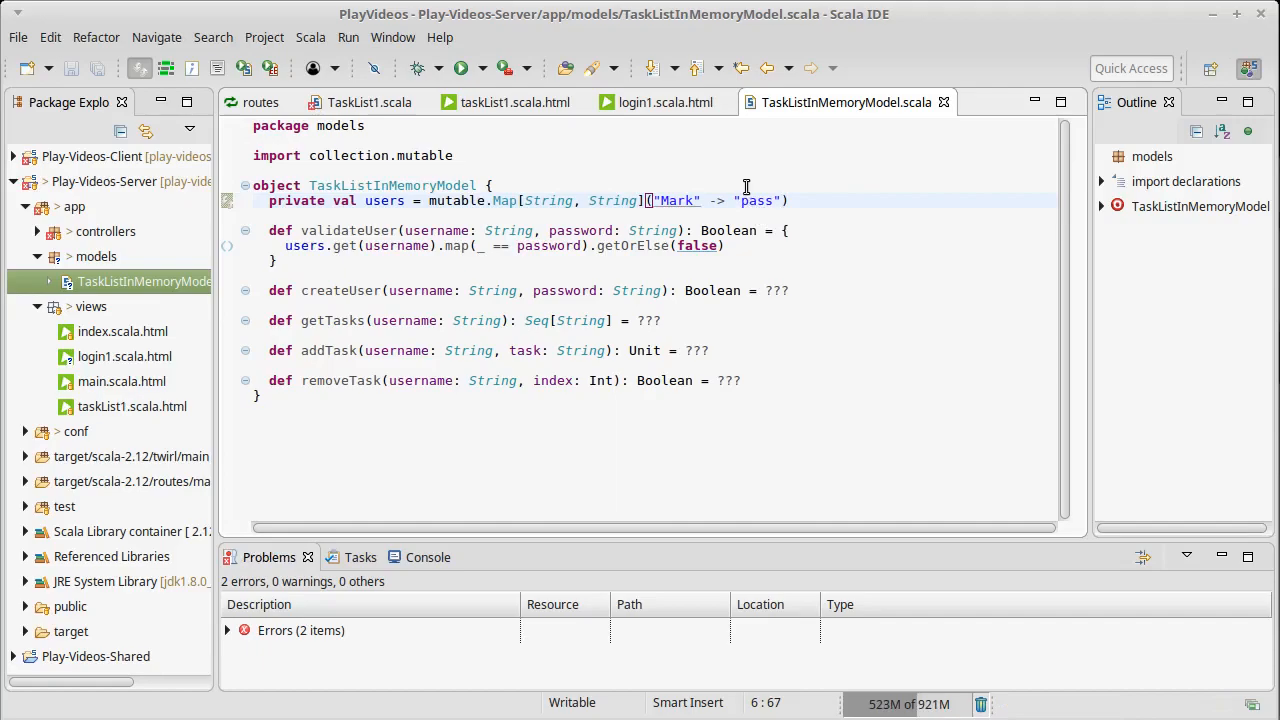
{"action": "left_click", "coordinate": [368, 101]}
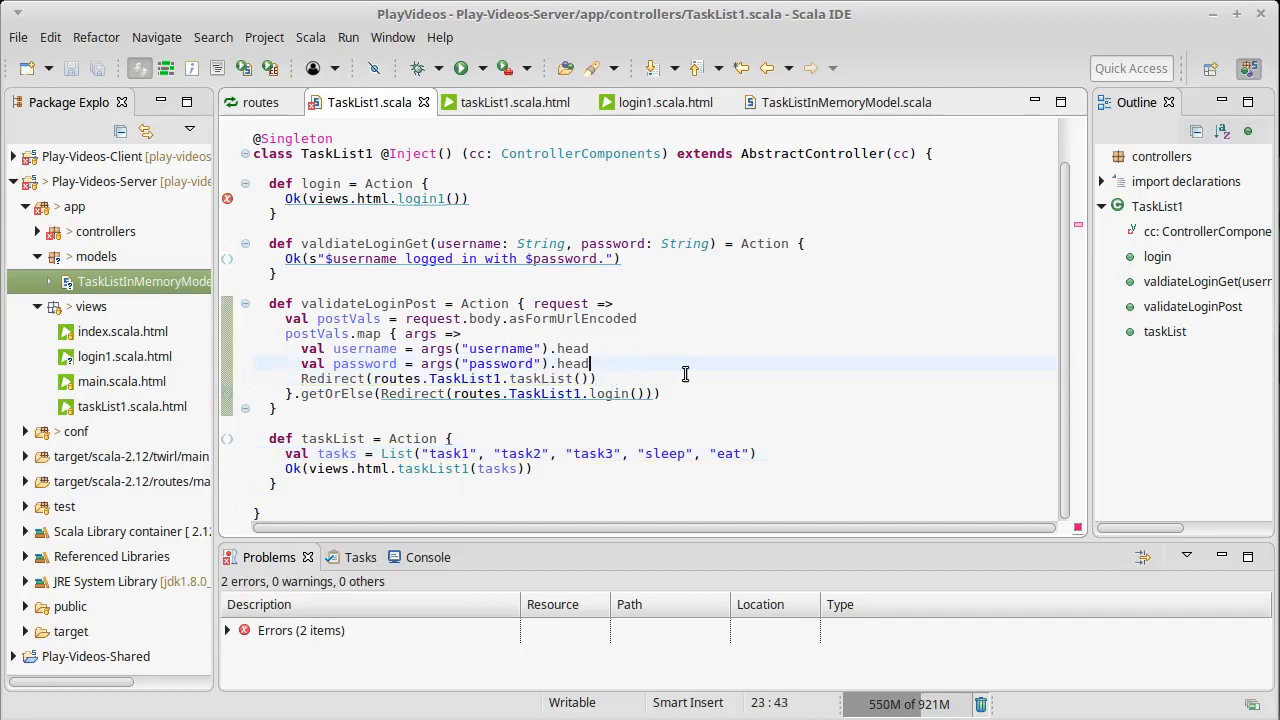
- Wrap the taskList redirect in if (TaskListInMemoryModel.validateUser(username, password)), otherwise redirecting to login
{"action": "type", "text": "if"}
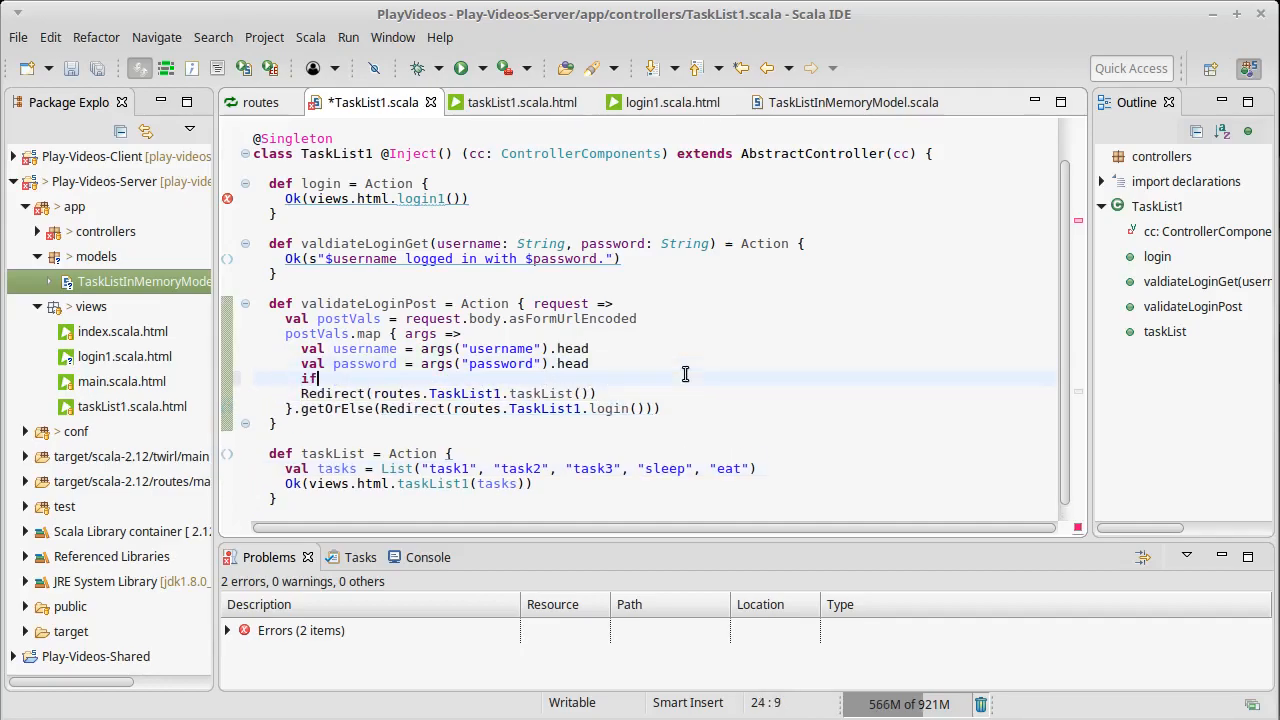
{"action": "type", "text": "("}
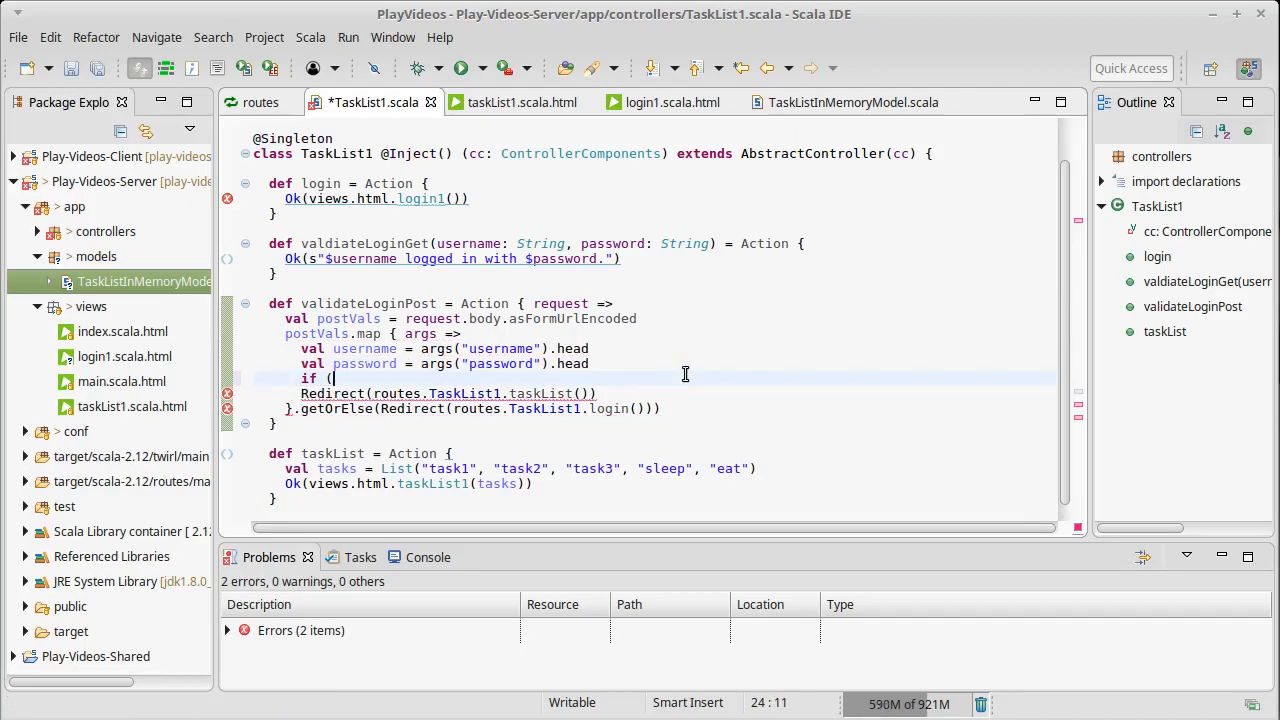
{"action": "type", "text": "Tas"}
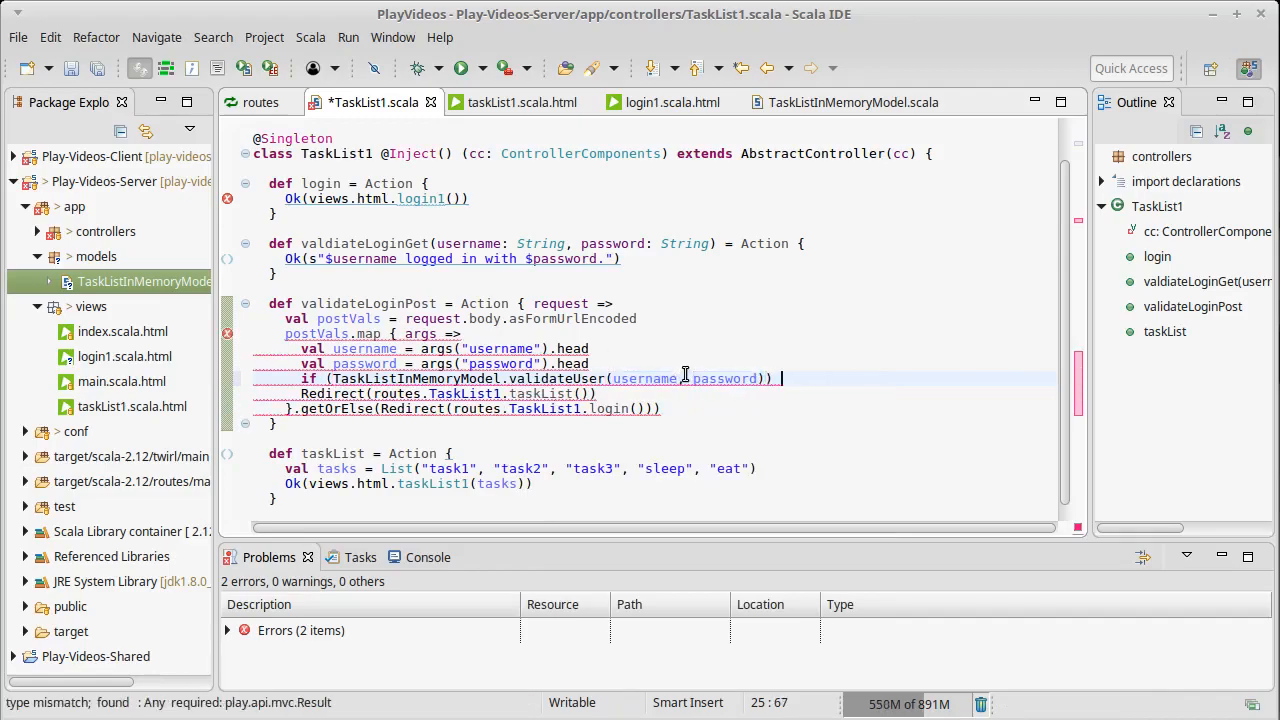
{"action": "type", "text": "Redirect(routes.TaskList1.taskList())"}
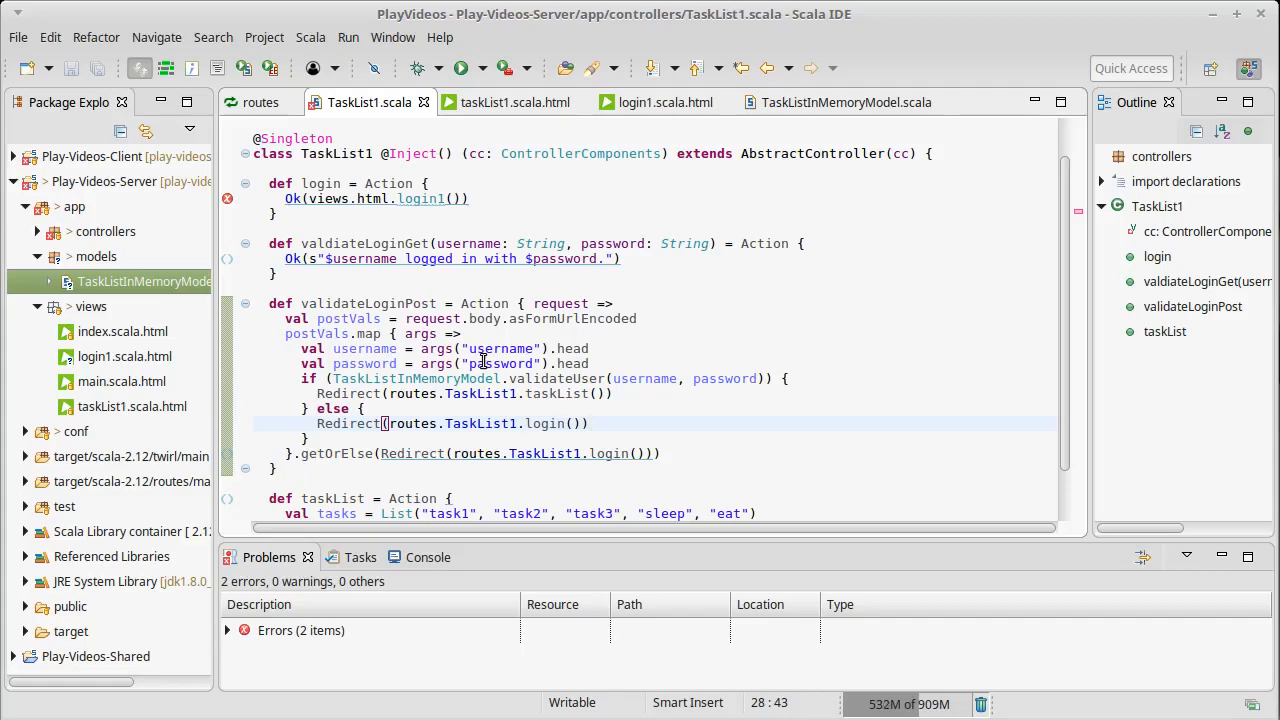
{"action": "mouse_move", "coordinate": [551, 440]}
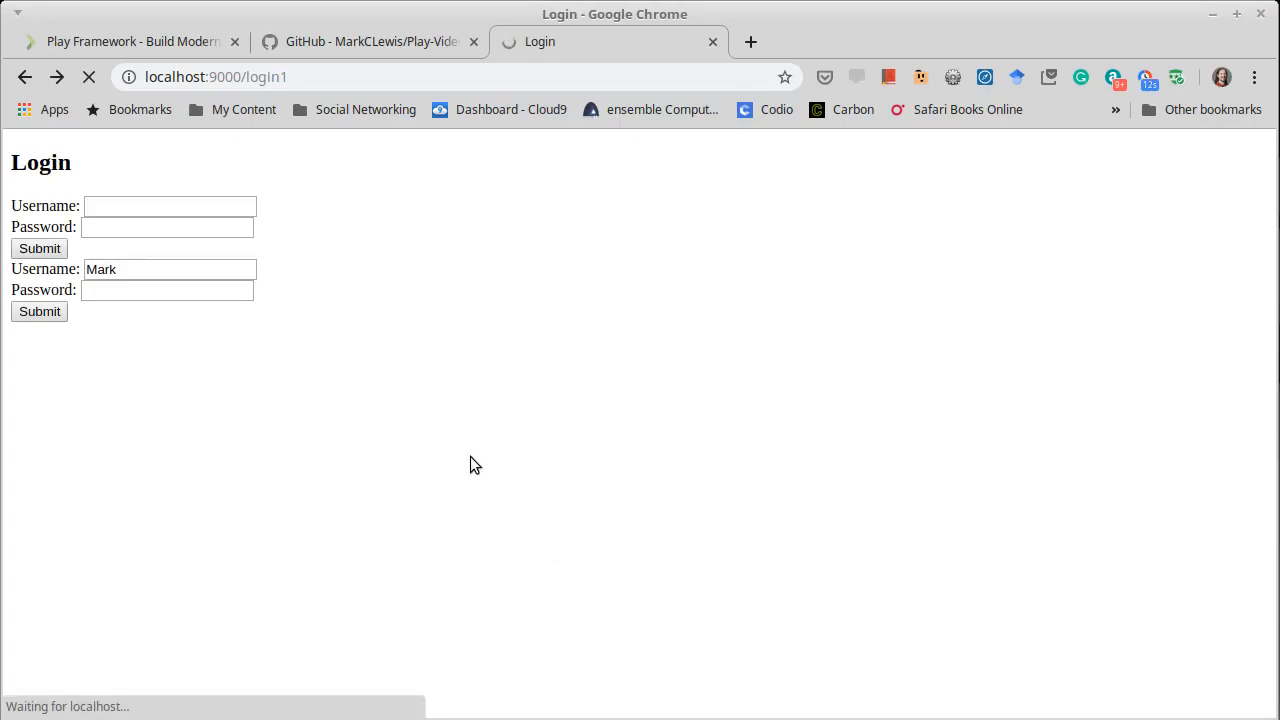
{"action": "mouse_move", "coordinate": [462, 457]}
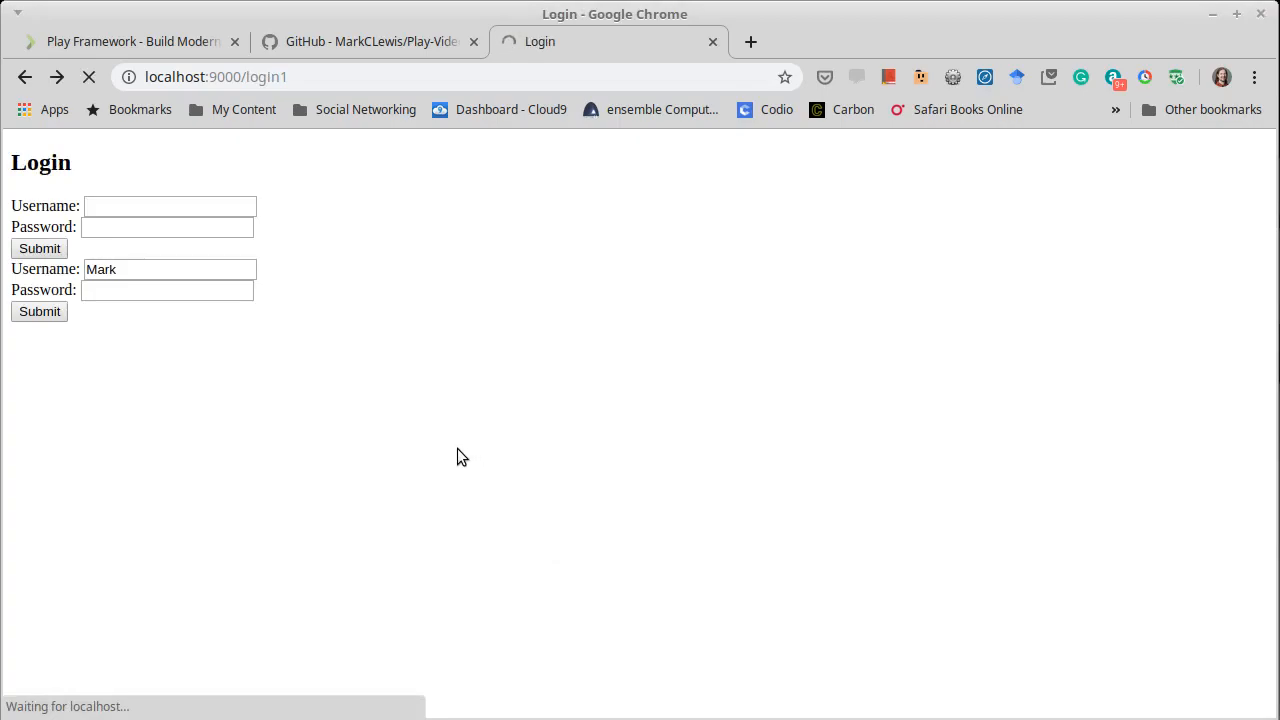
- Dismiss the password breach warning and type username Mark in the second login form
{"action": "left_click", "coordinate": [168, 269]}
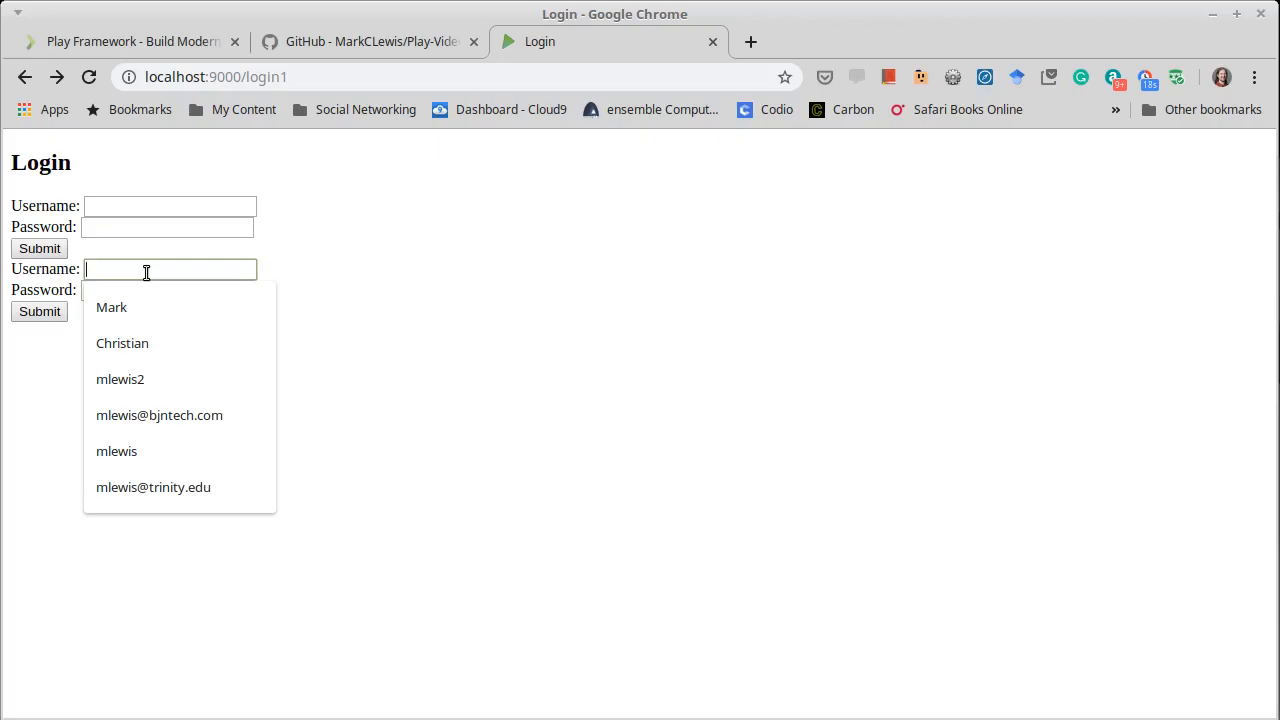
{"action": "type", "text": "jd"}
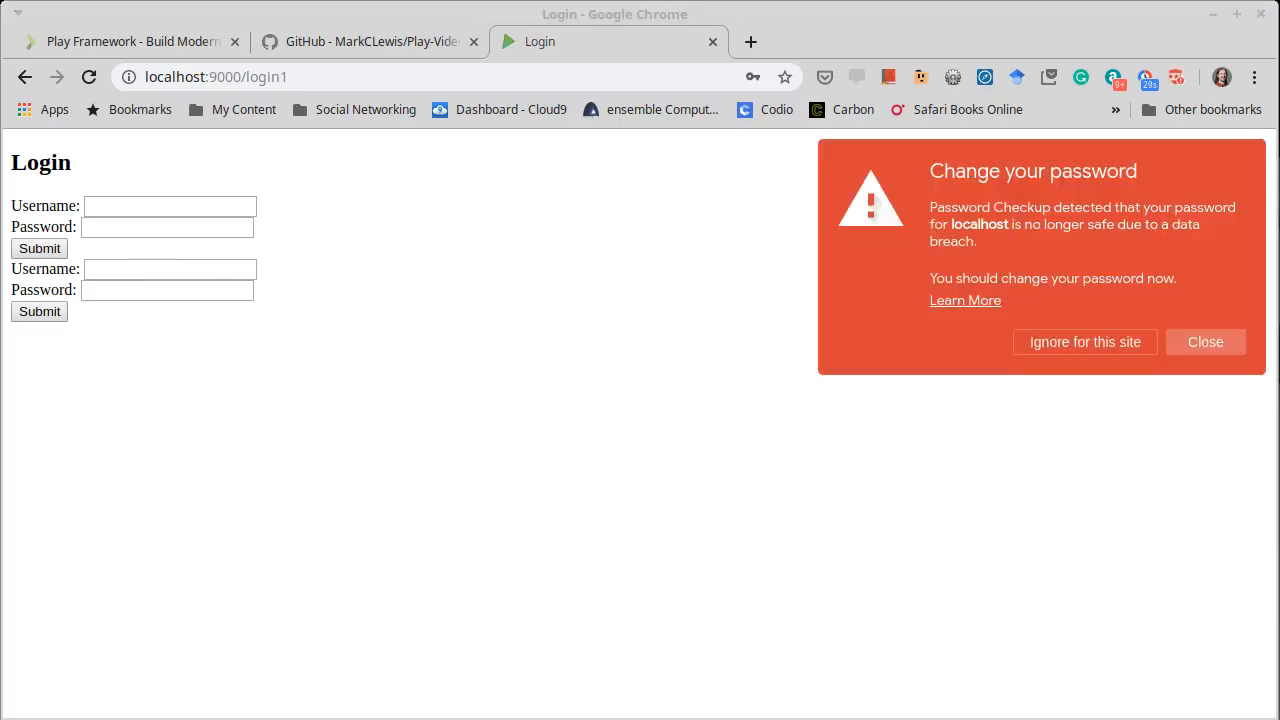
{"action": "left_click", "coordinate": [1205, 341]}
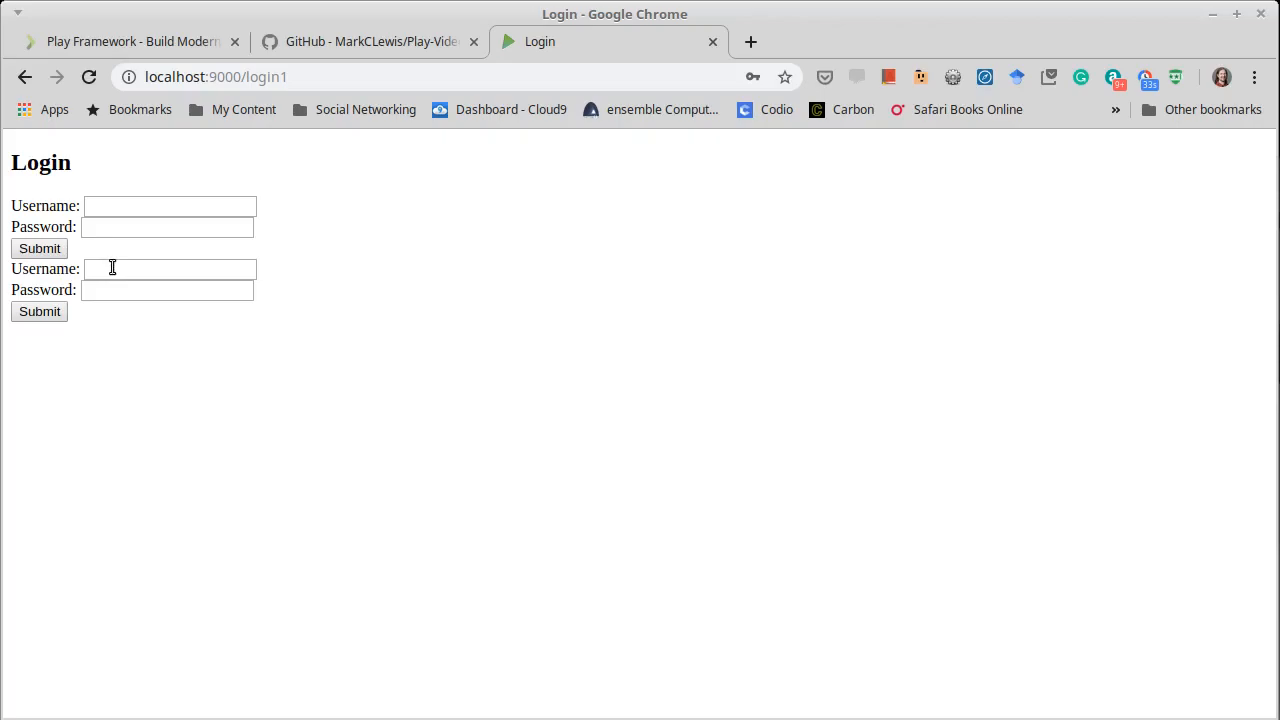
{"action": "type", "text": "Mark"}
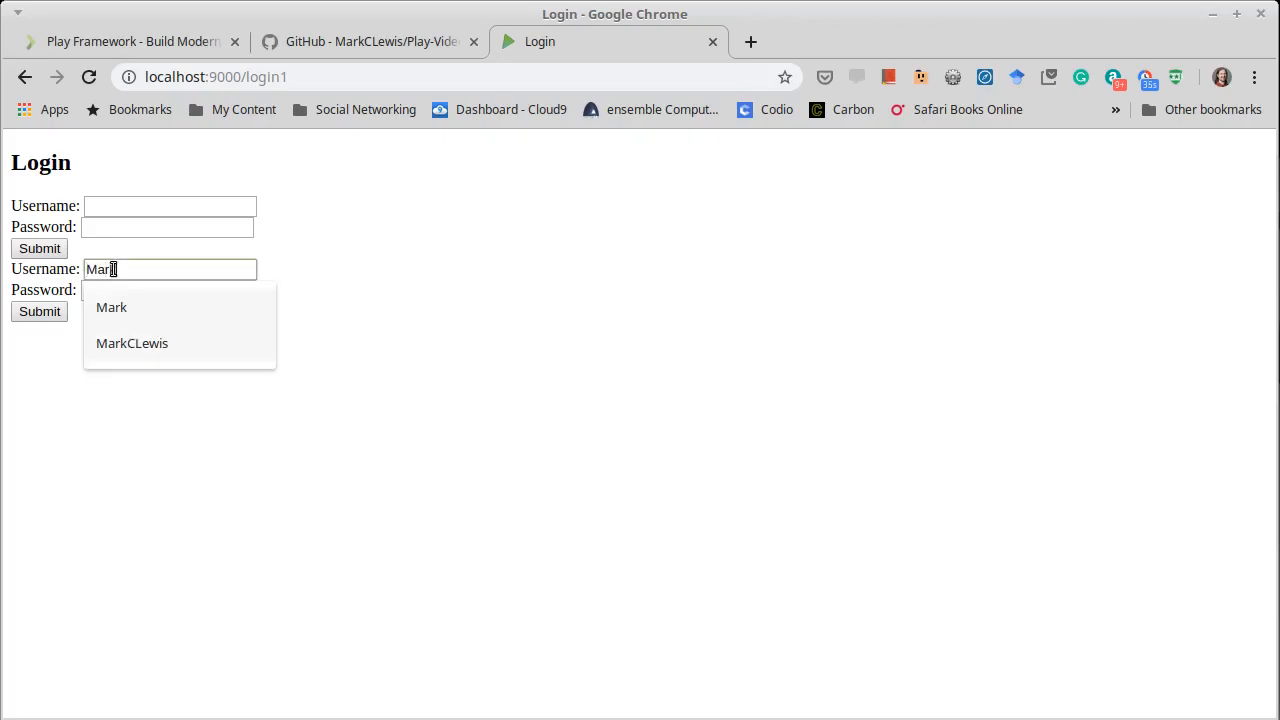
- Fill in the saved Mark credentials from the suggestions and submit the form
{"action": "left_click", "coordinate": [167, 290]}
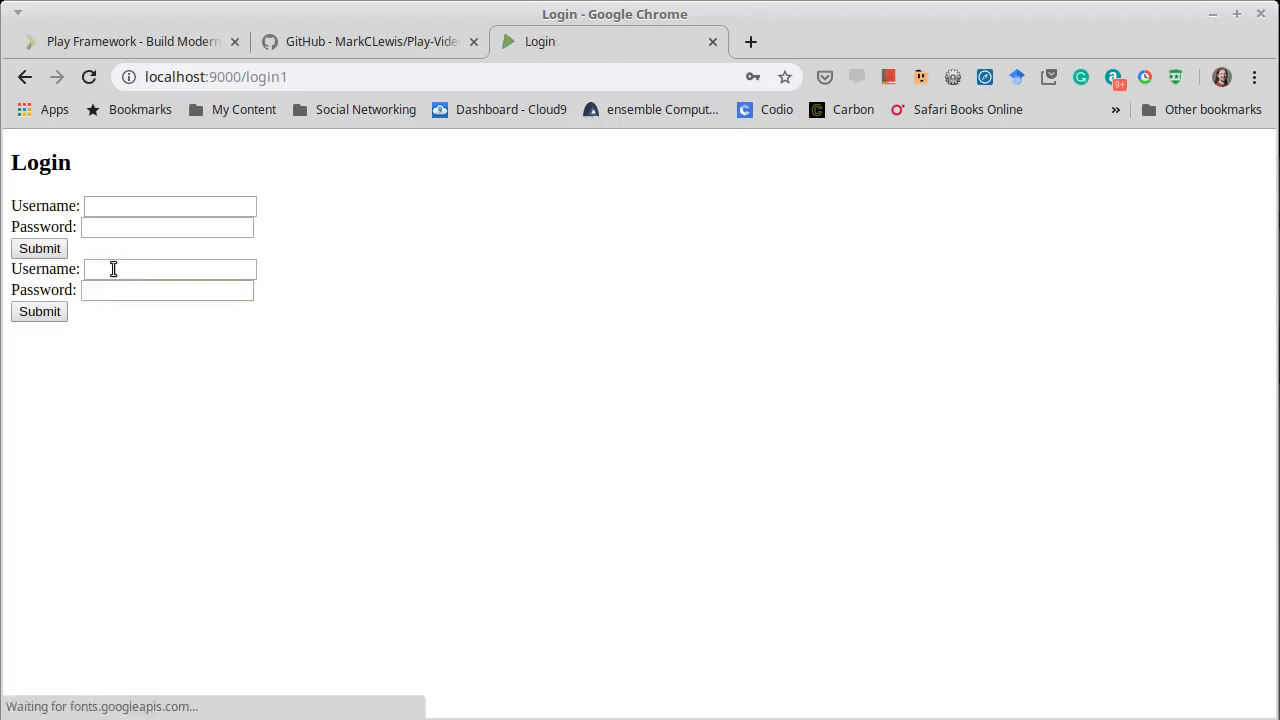
{"action": "left_click", "coordinate": [165, 268]}
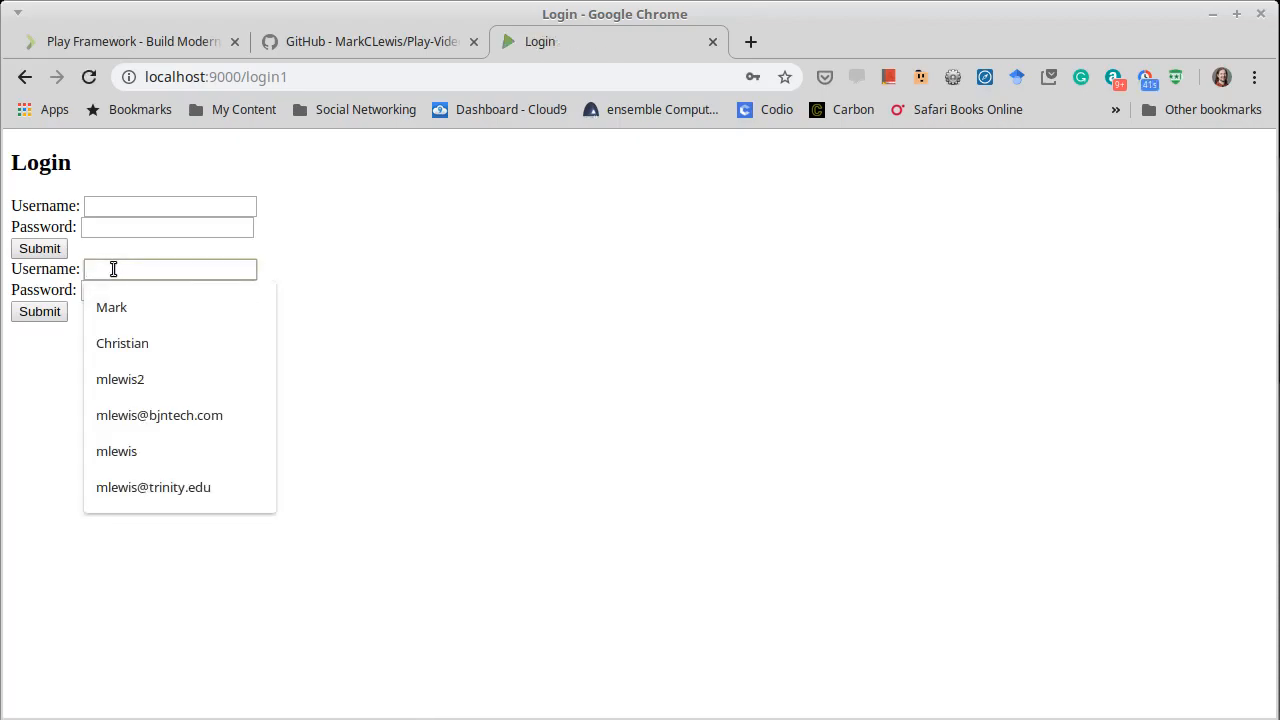
{"action": "left_click", "coordinate": [111, 307]}
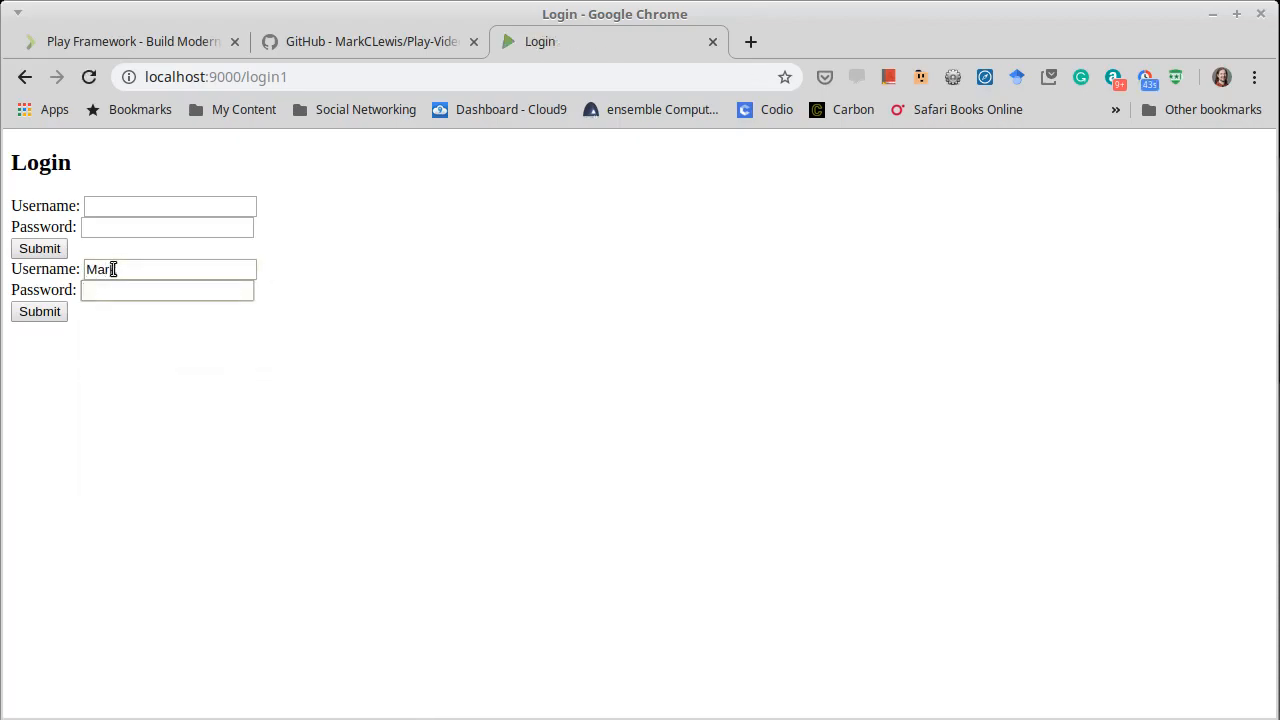
{"action": "left_click", "coordinate": [39, 311]}
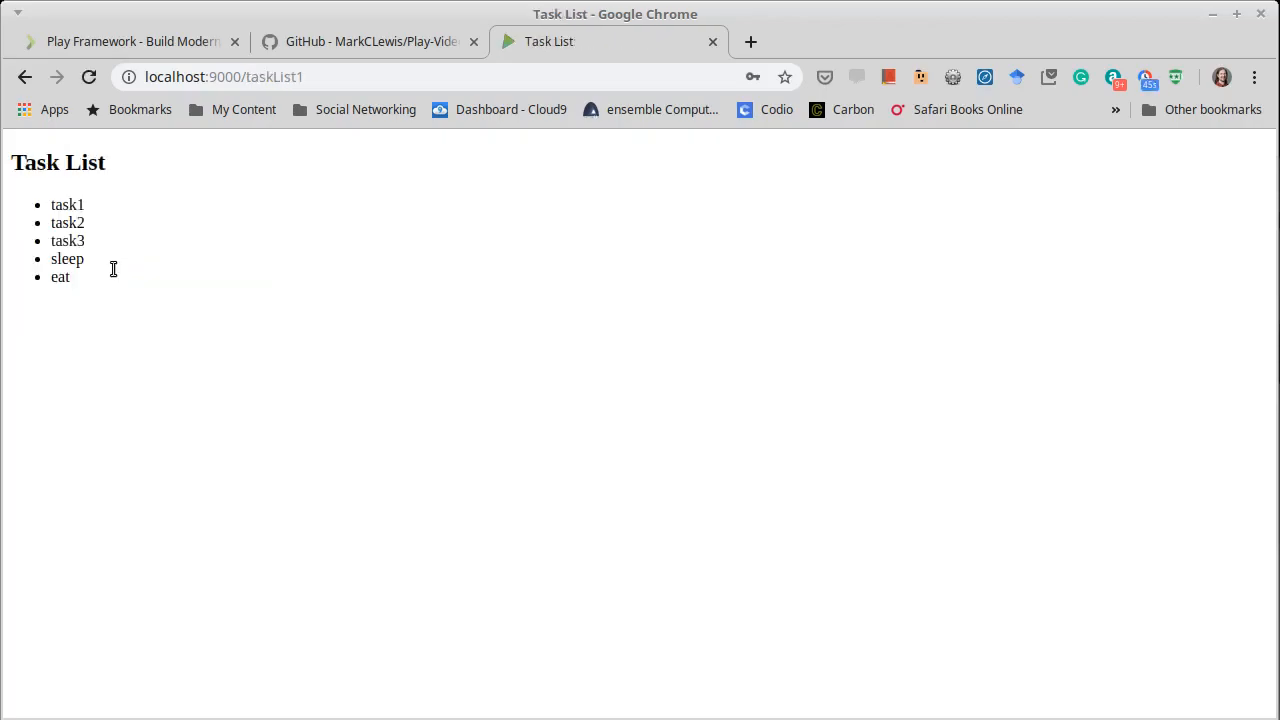
{"action": "mouse_move", "coordinate": [60, 283]}
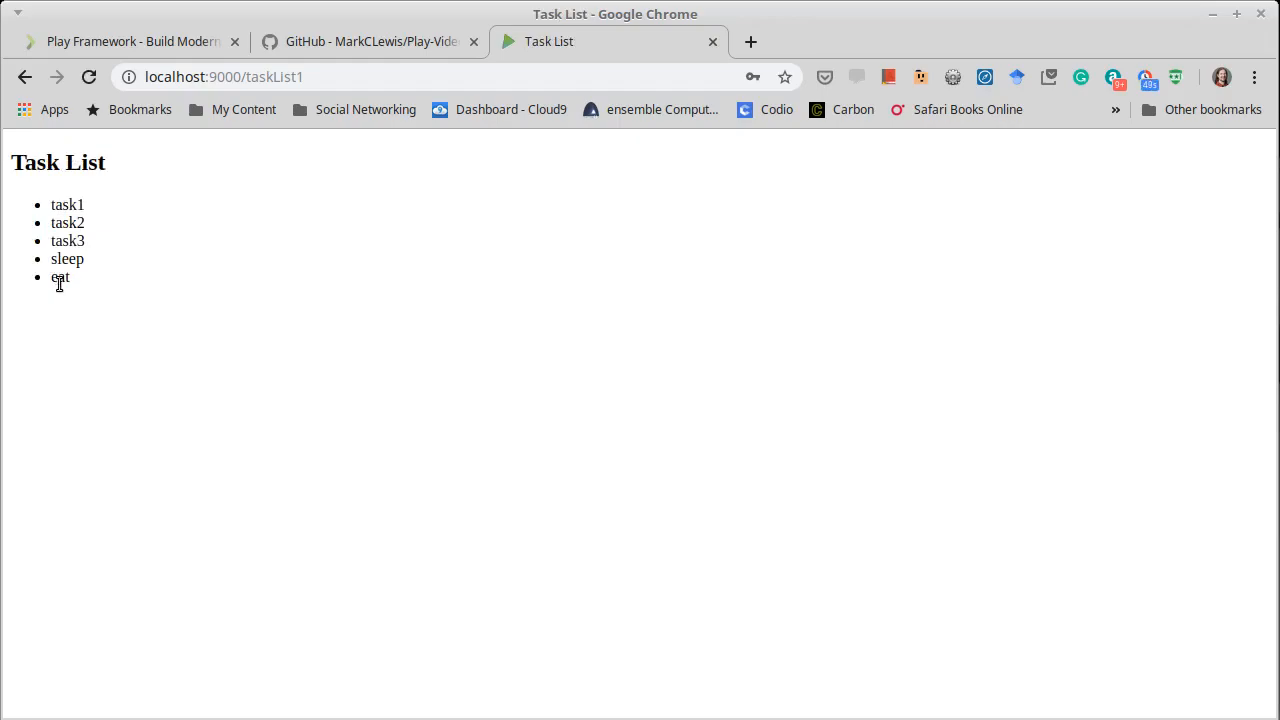
{"action": "mouse_move", "coordinate": [60, 288]}
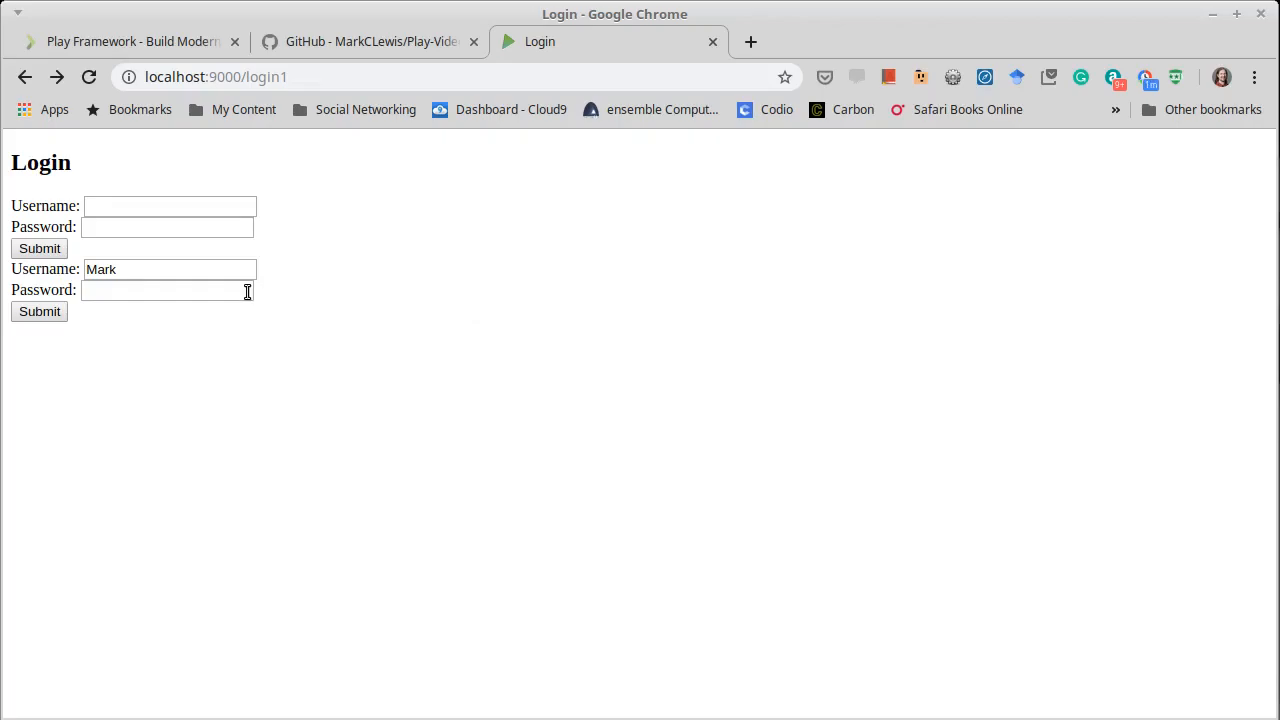
{"action": "mouse_move", "coordinate": [273, 318]}
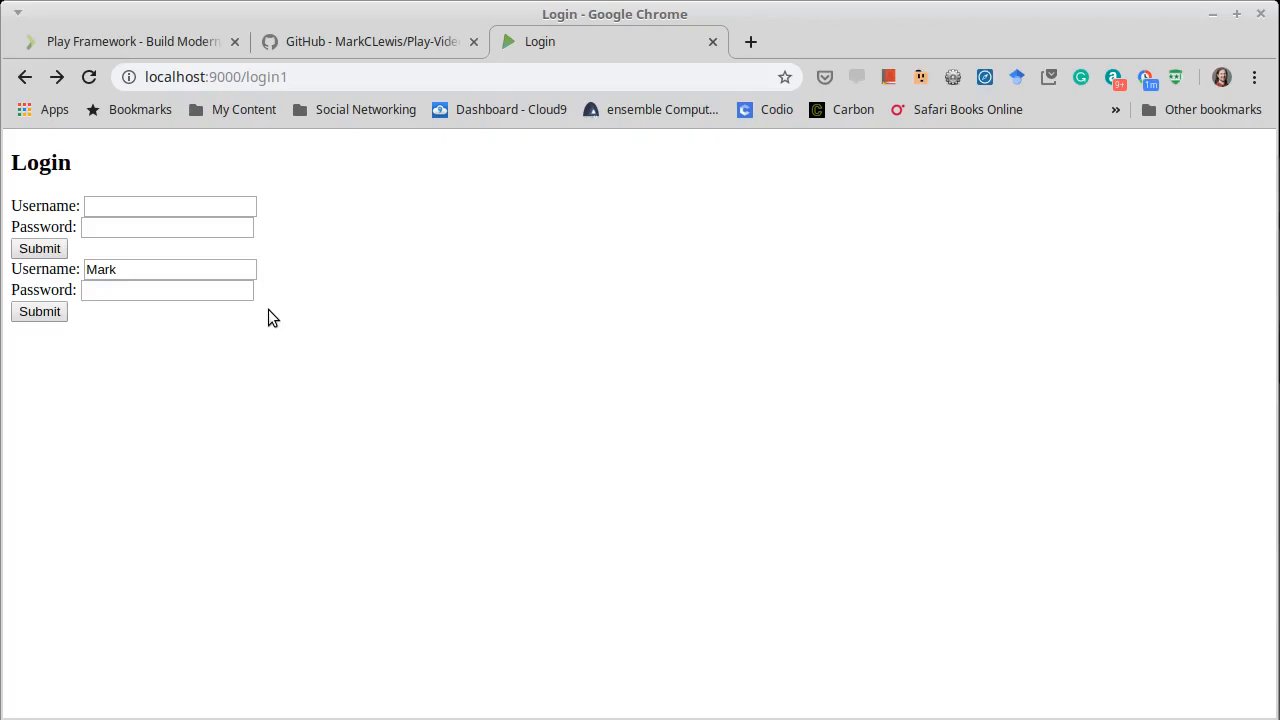
{"action": "mouse_move", "coordinate": [276, 326]}
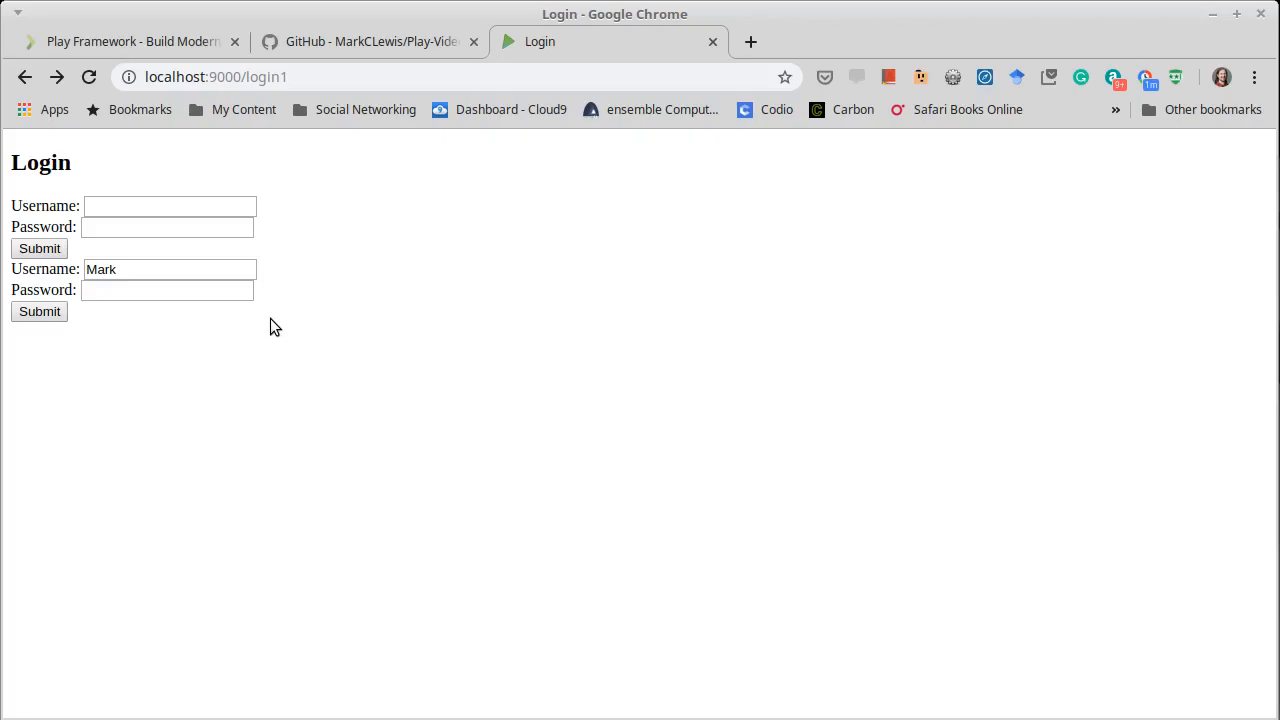